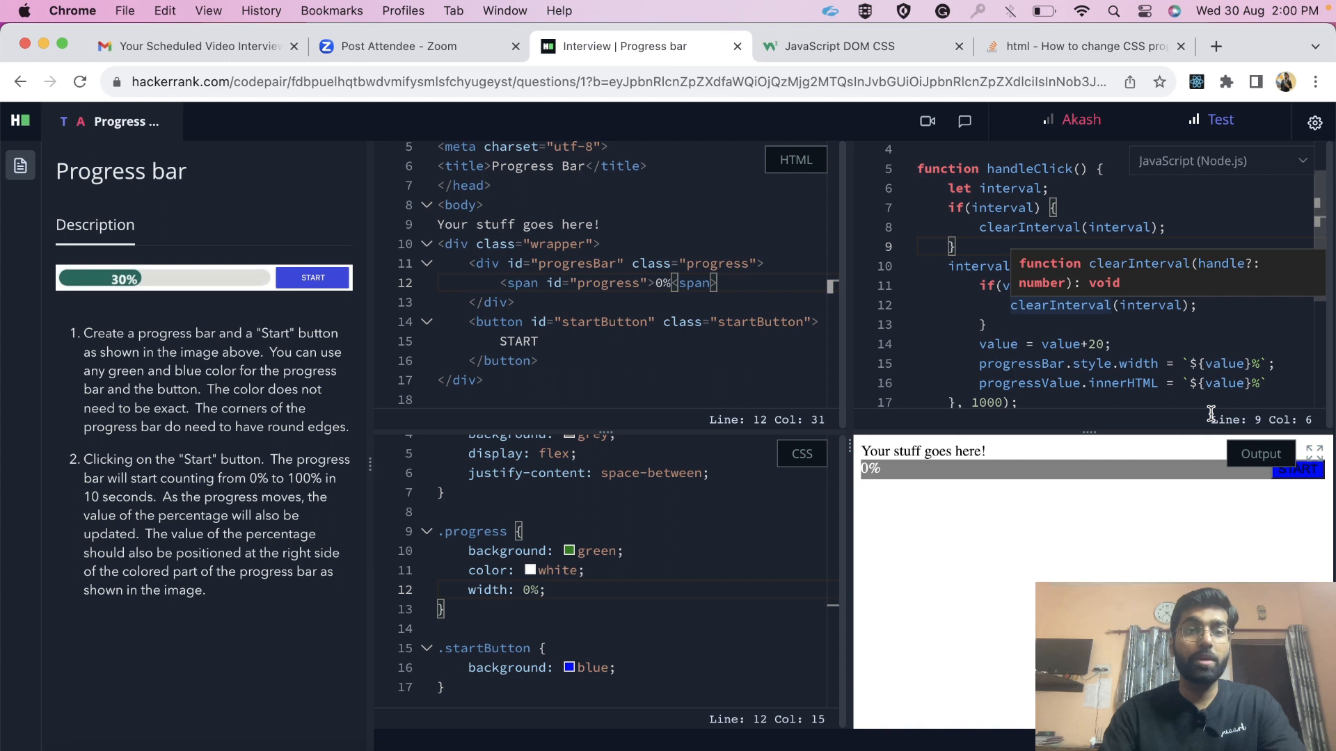
pyautogui.moveTo(967, 288)
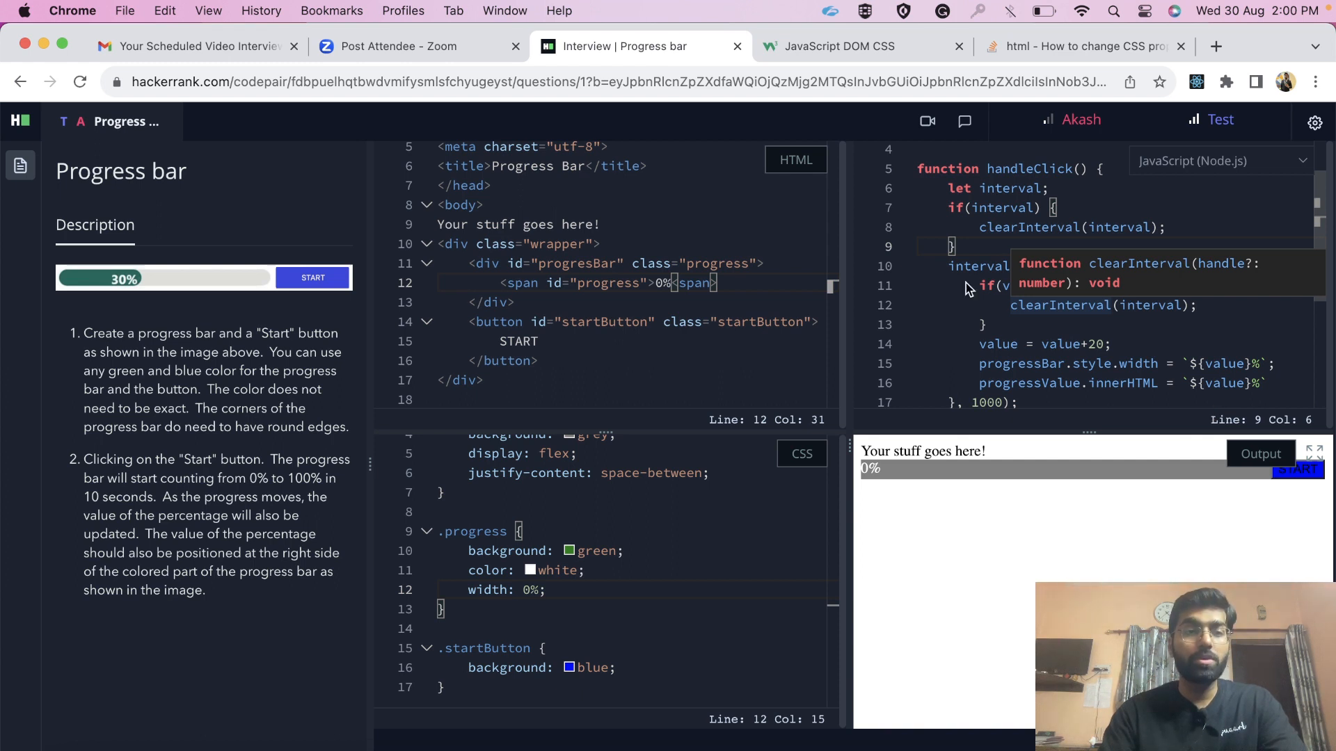
pyautogui.moveTo(57, 168)
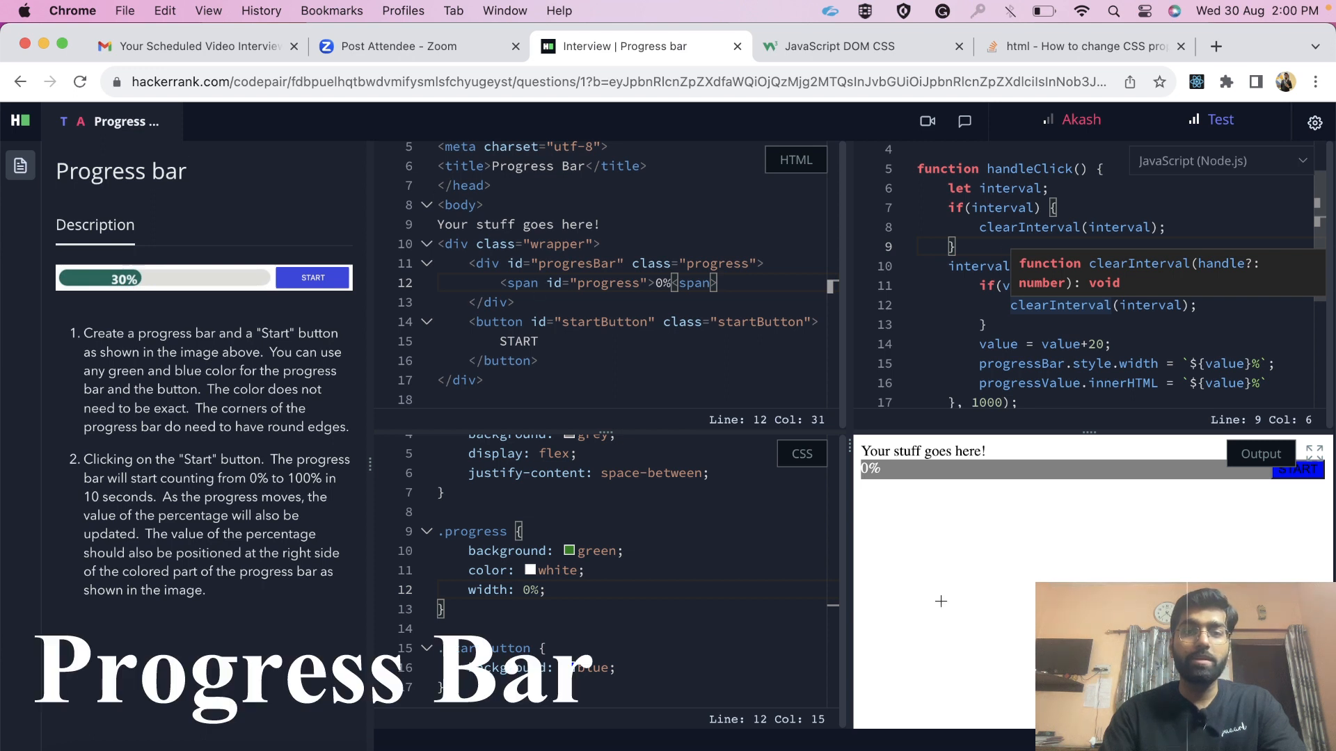
pyautogui.moveTo(884, 277)
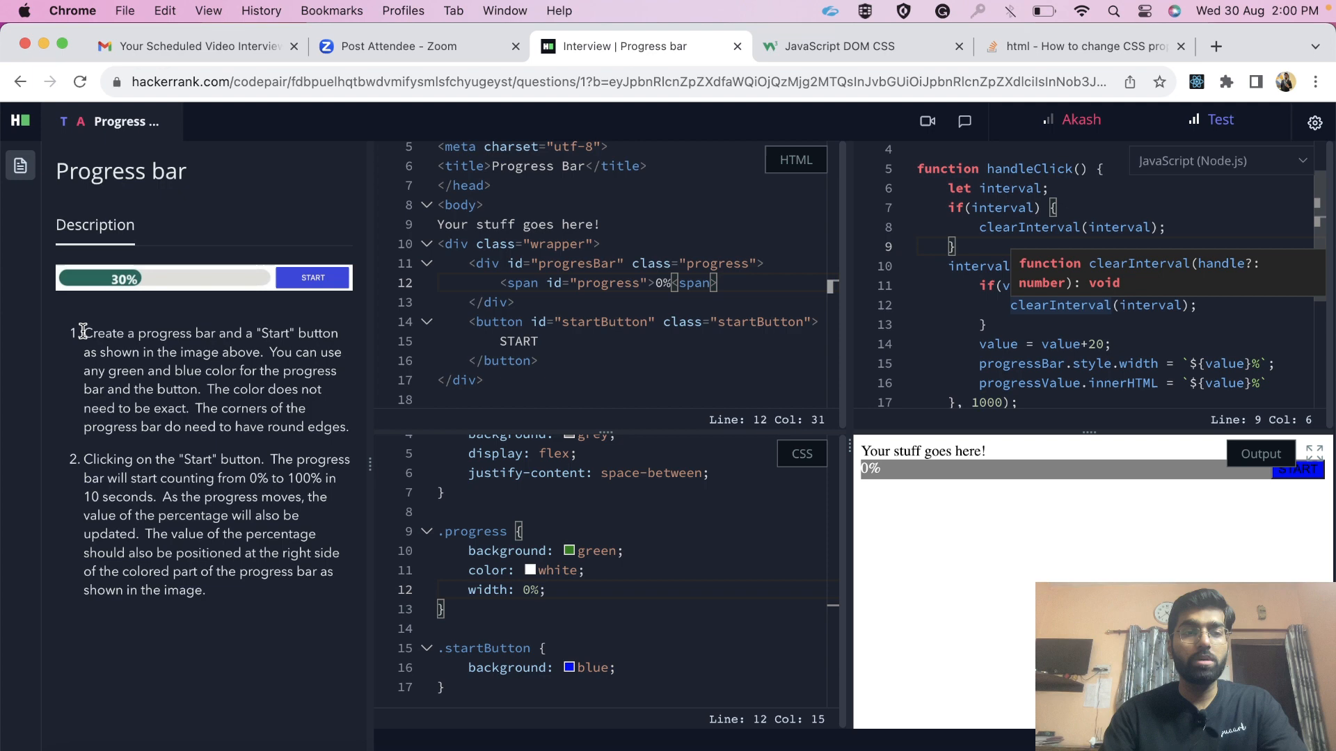
pyautogui.moveTo(300, 327)
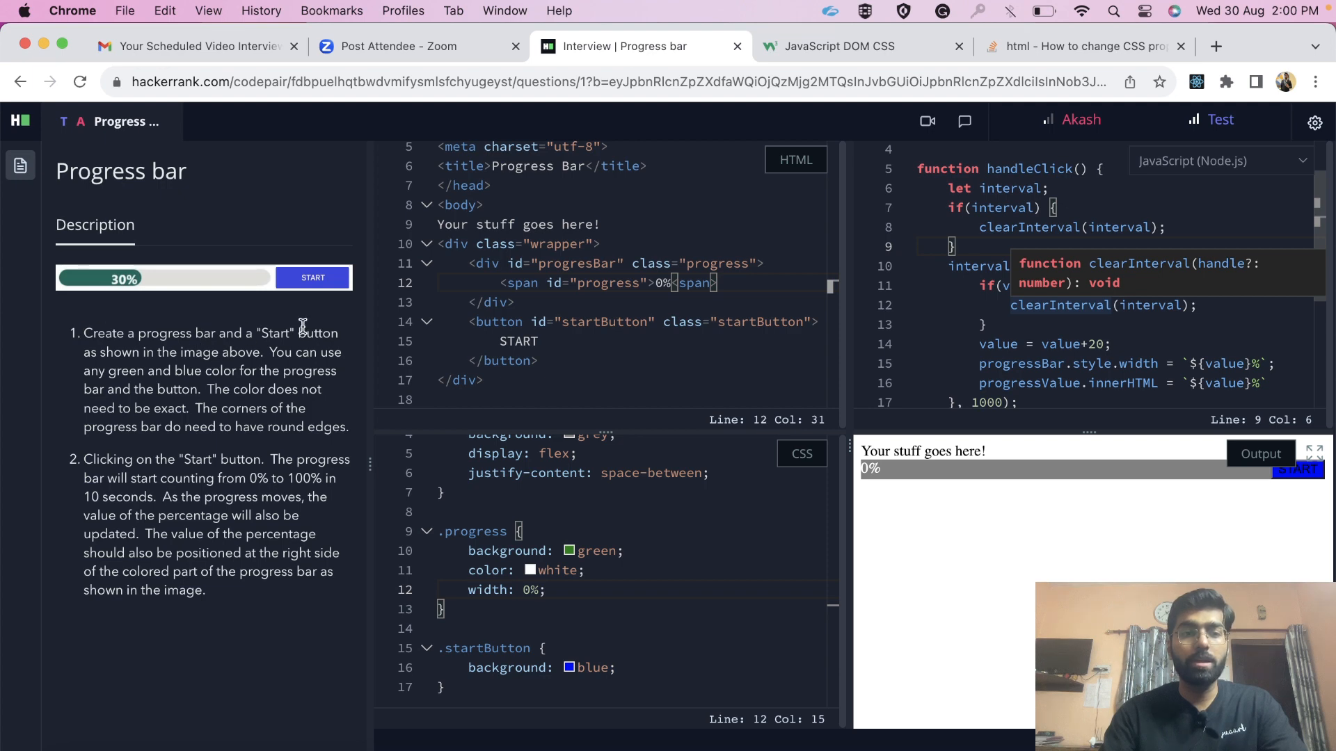
pyautogui.moveTo(98, 280)
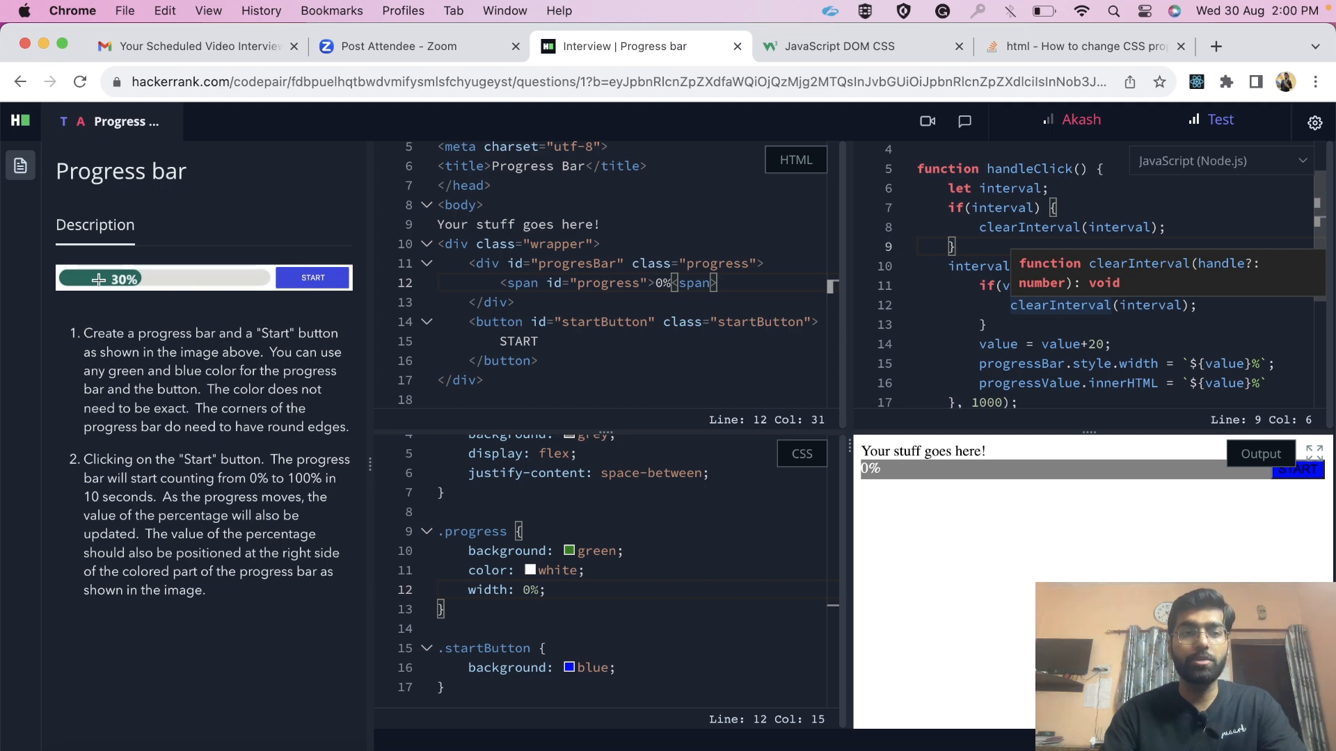
pyautogui.moveTo(247, 333)
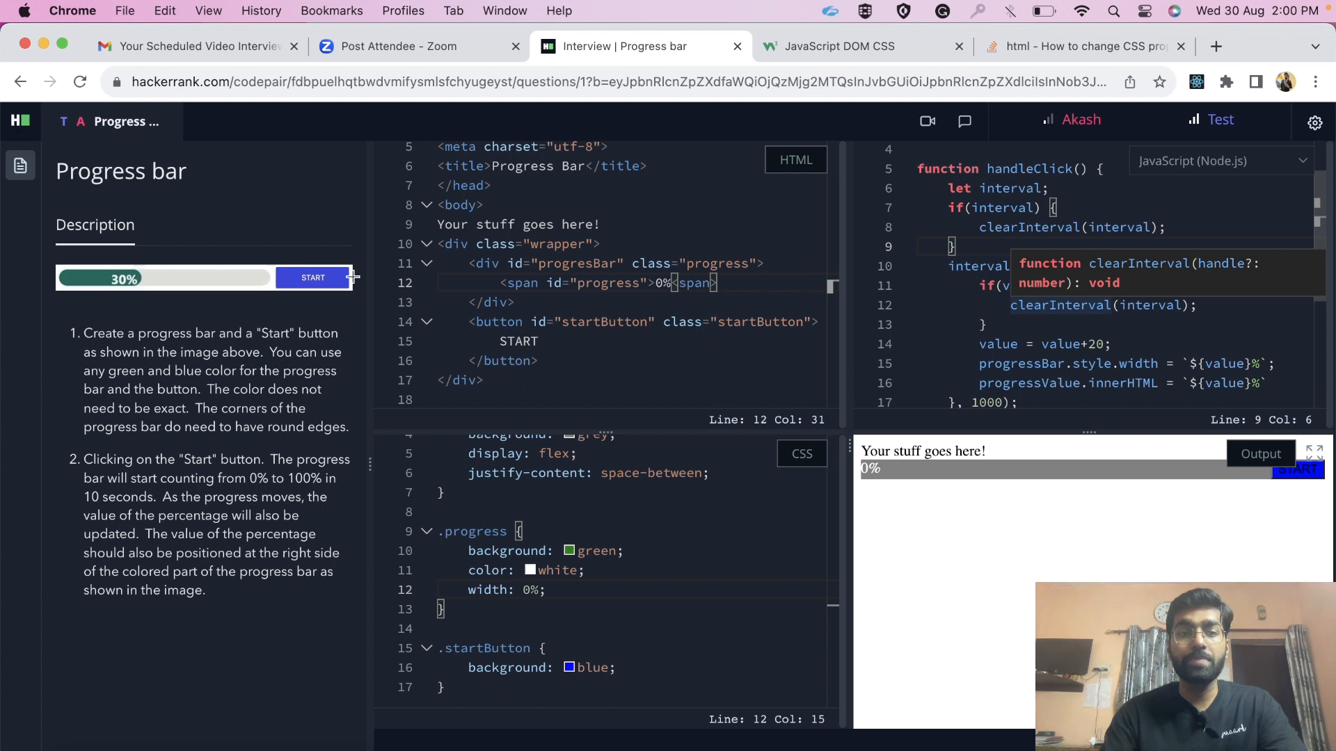
pyautogui.moveTo(235, 273)
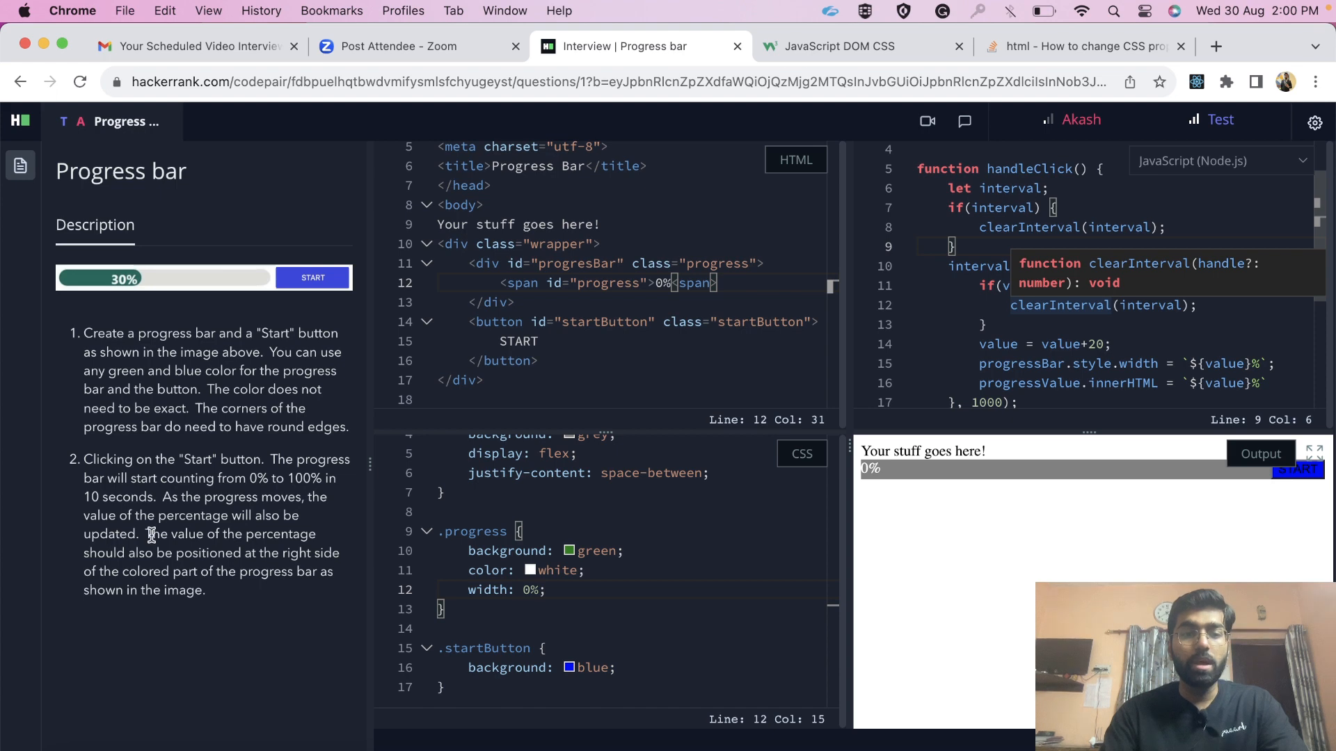
pyautogui.moveTo(281, 558)
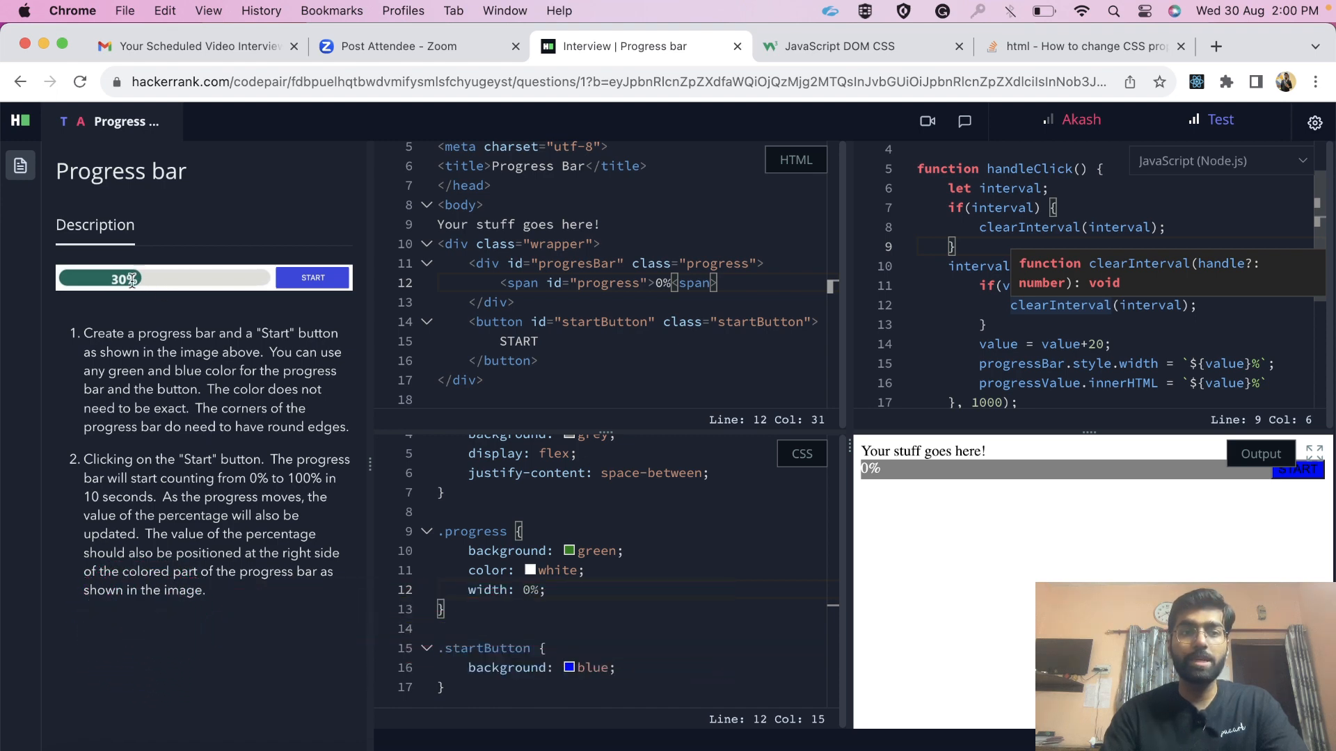
pyautogui.moveTo(164, 278)
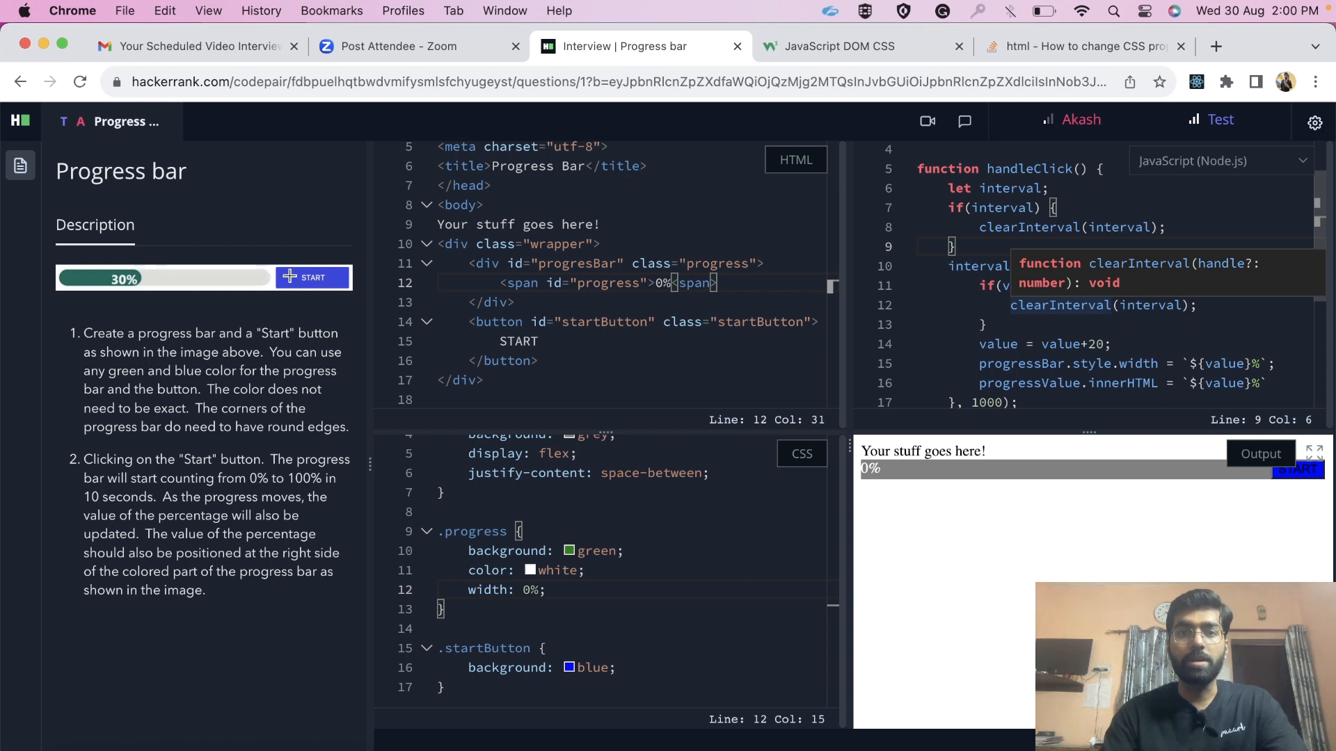
pyautogui.moveTo(182, 334)
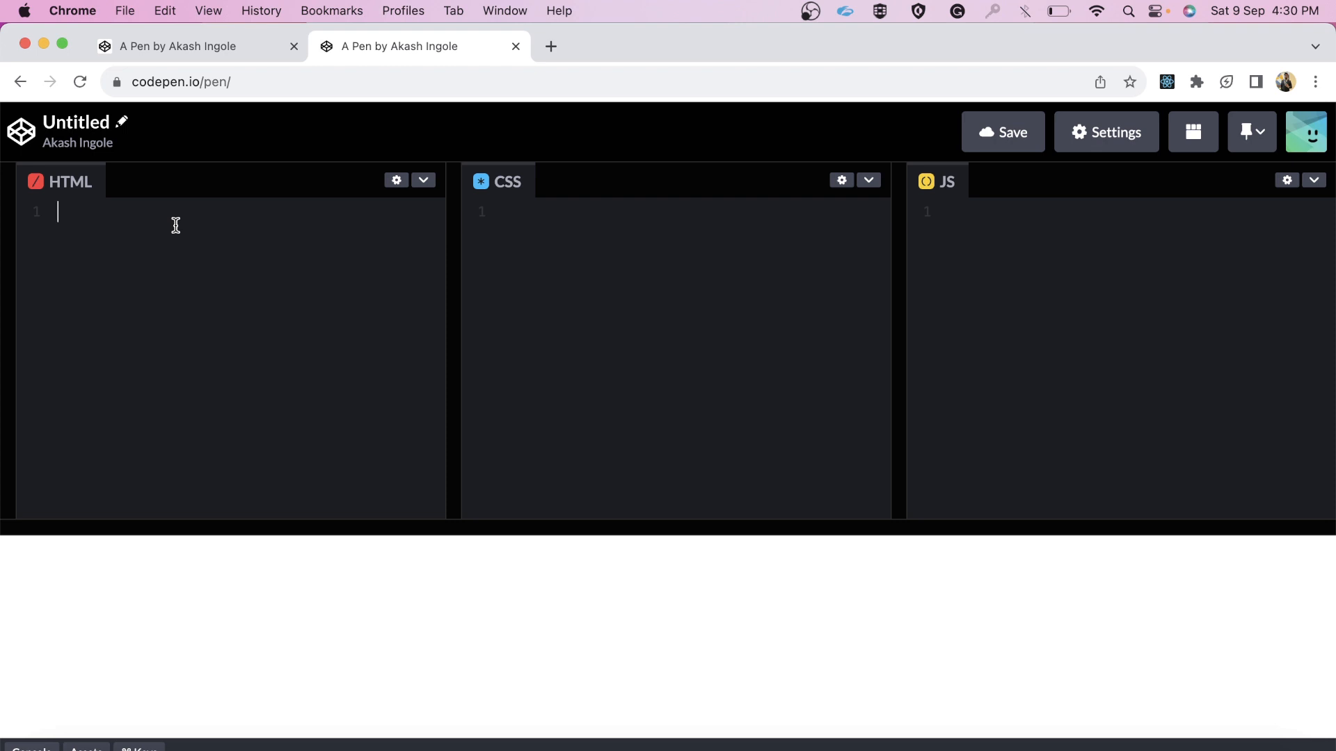
# Expand the ! boilerplate, title the page 'Progress Bar' and add an h4 'Progress Bar' heading.
pyautogui.write('!DOCTYPE html>')
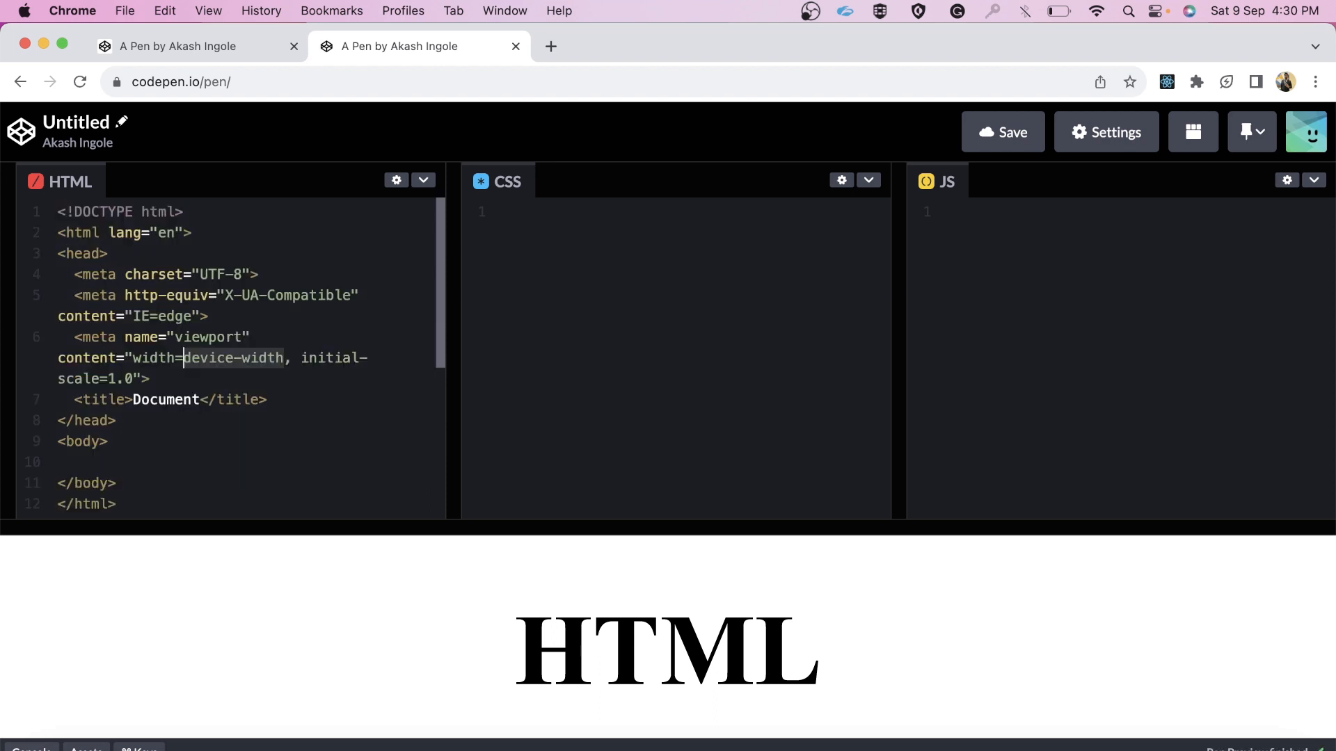
pyautogui.write('Pro')
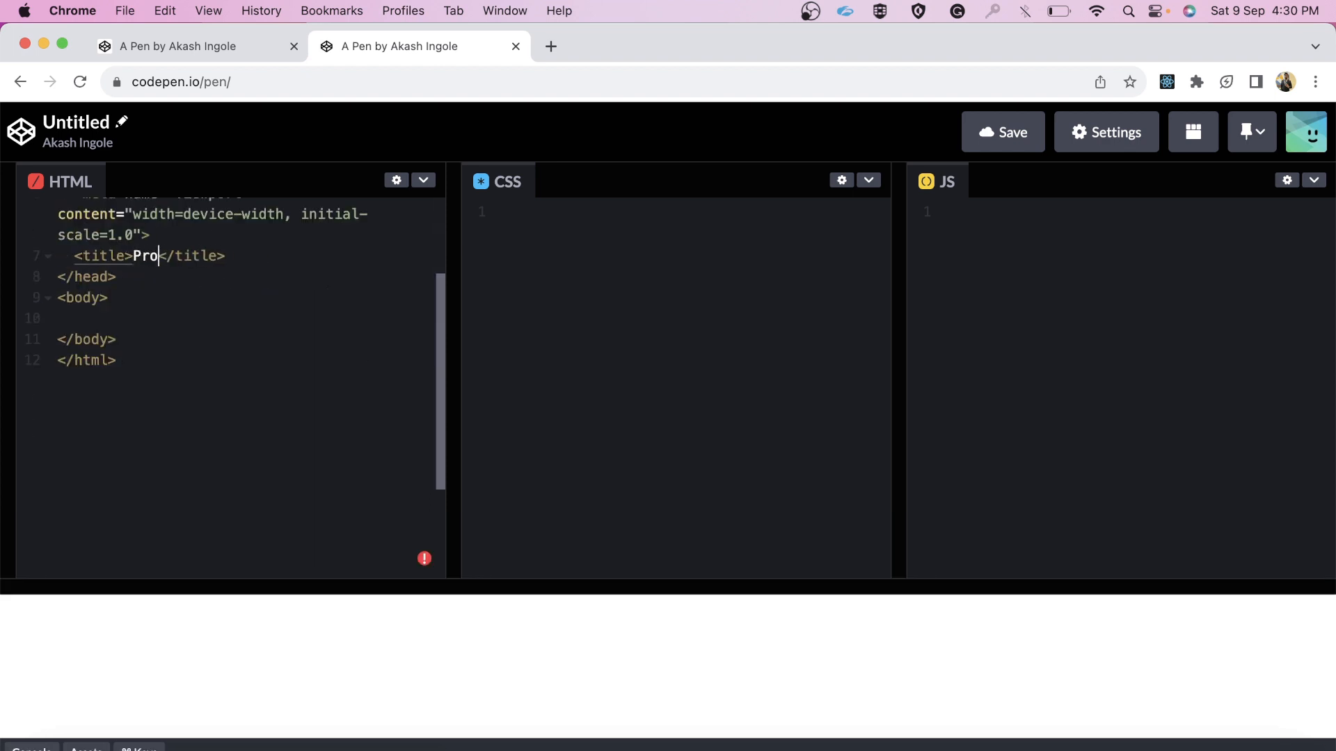
pyautogui.write('gress Bar')
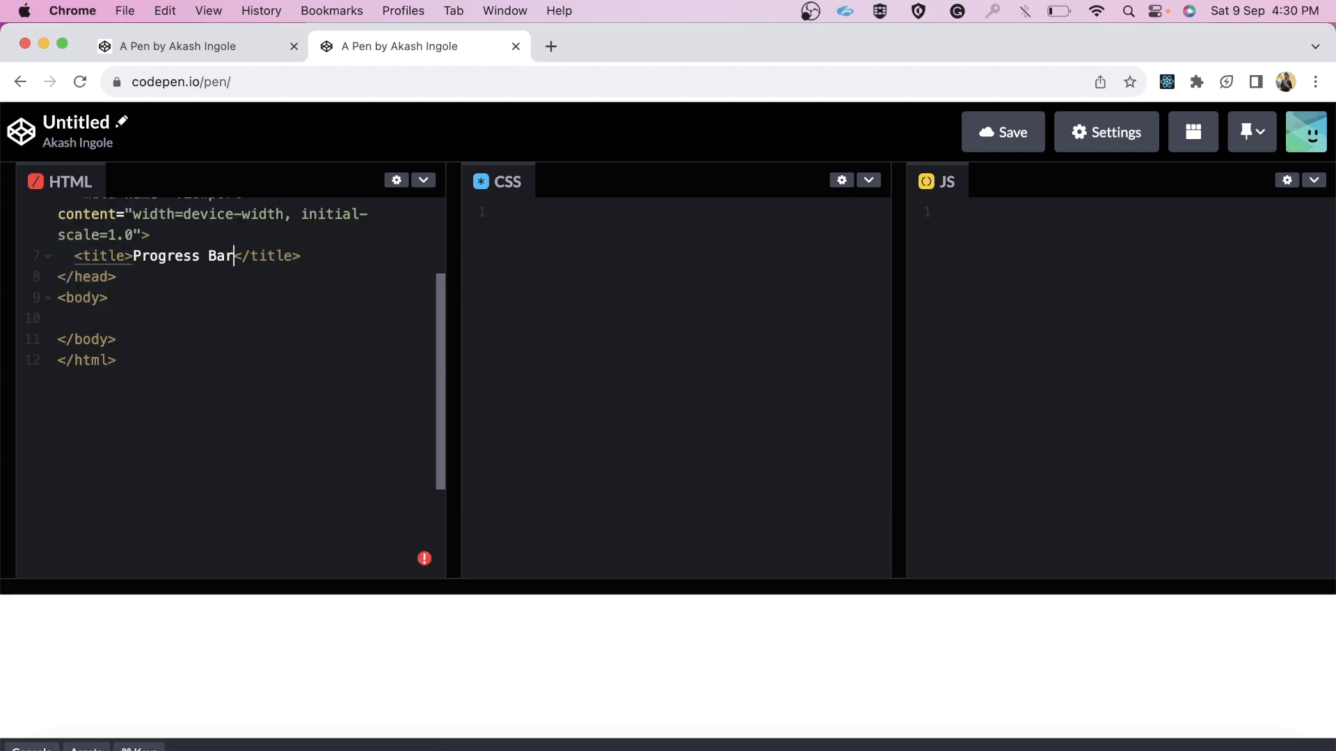
pyautogui.write('<h4><')
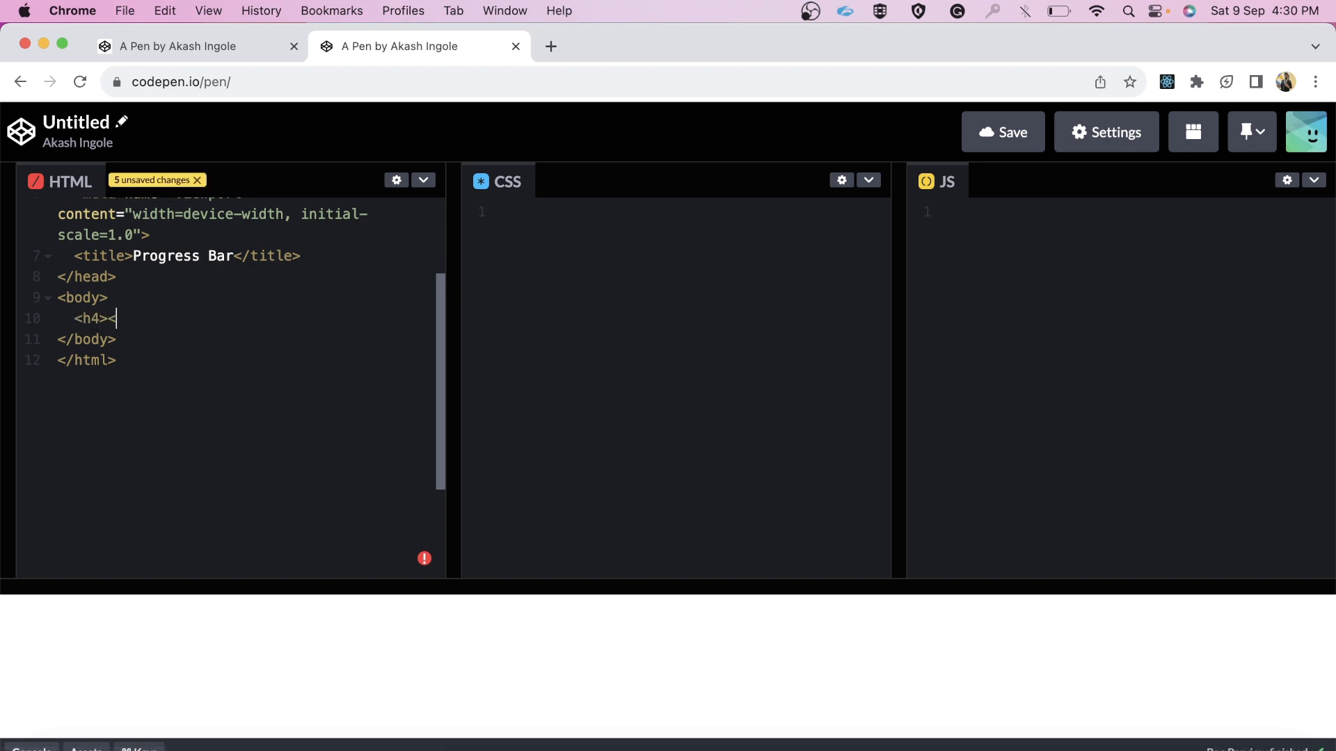
pyautogui.write('h4>')
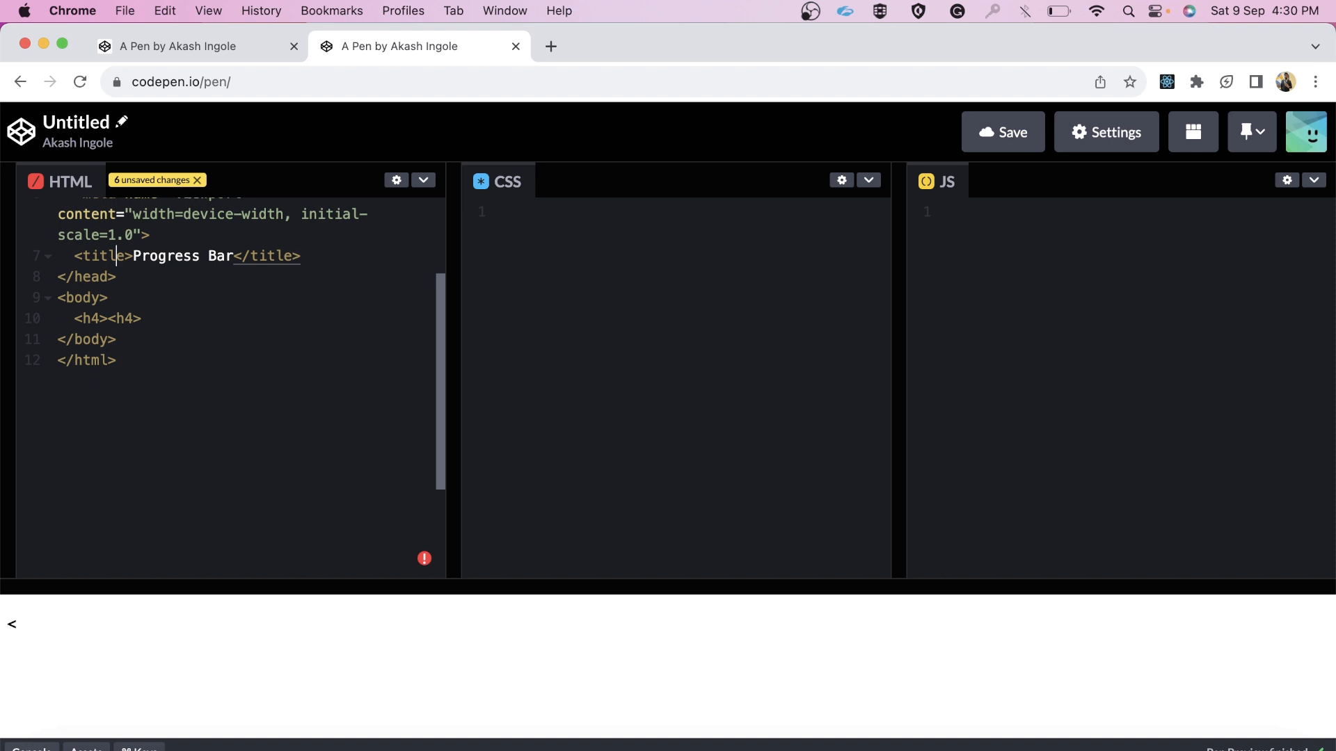
pyautogui.write('Progress Bar')
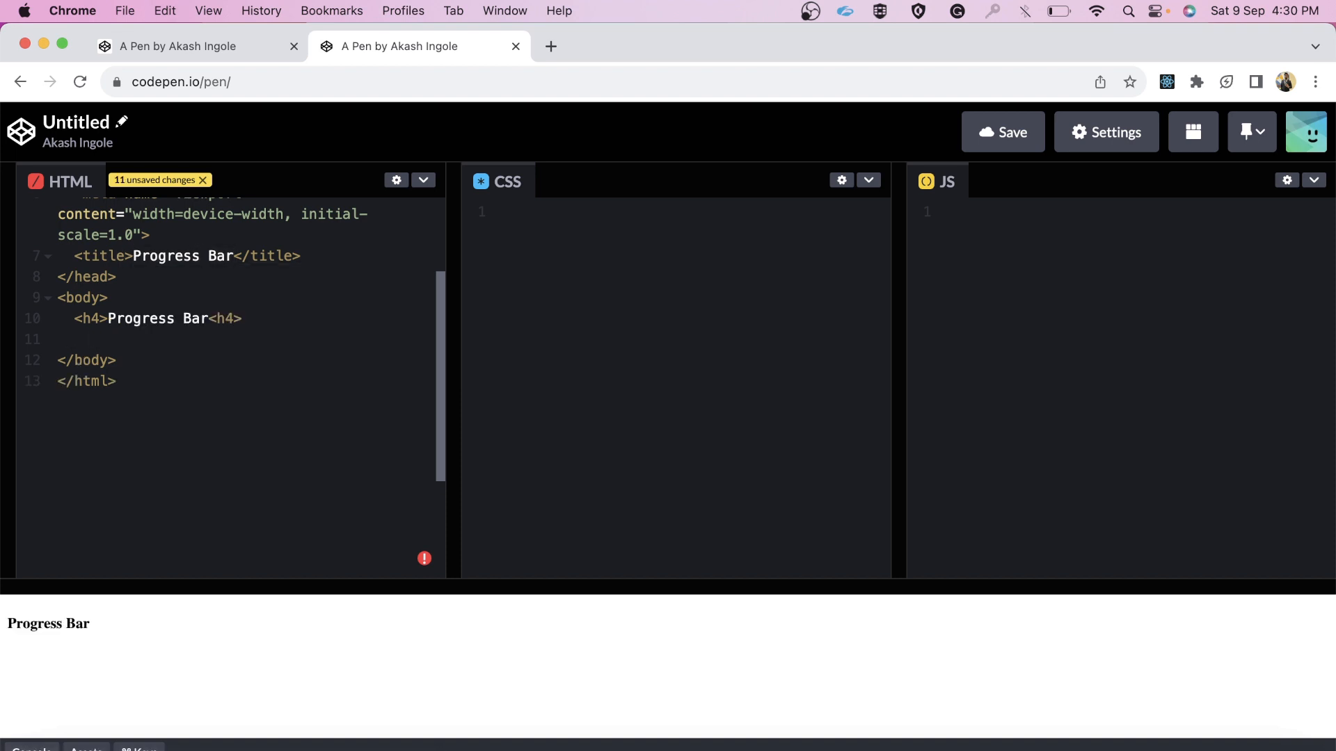
# Add the progressWrapper container with a nested progressBar div.
pyautogui.click(92, 339)
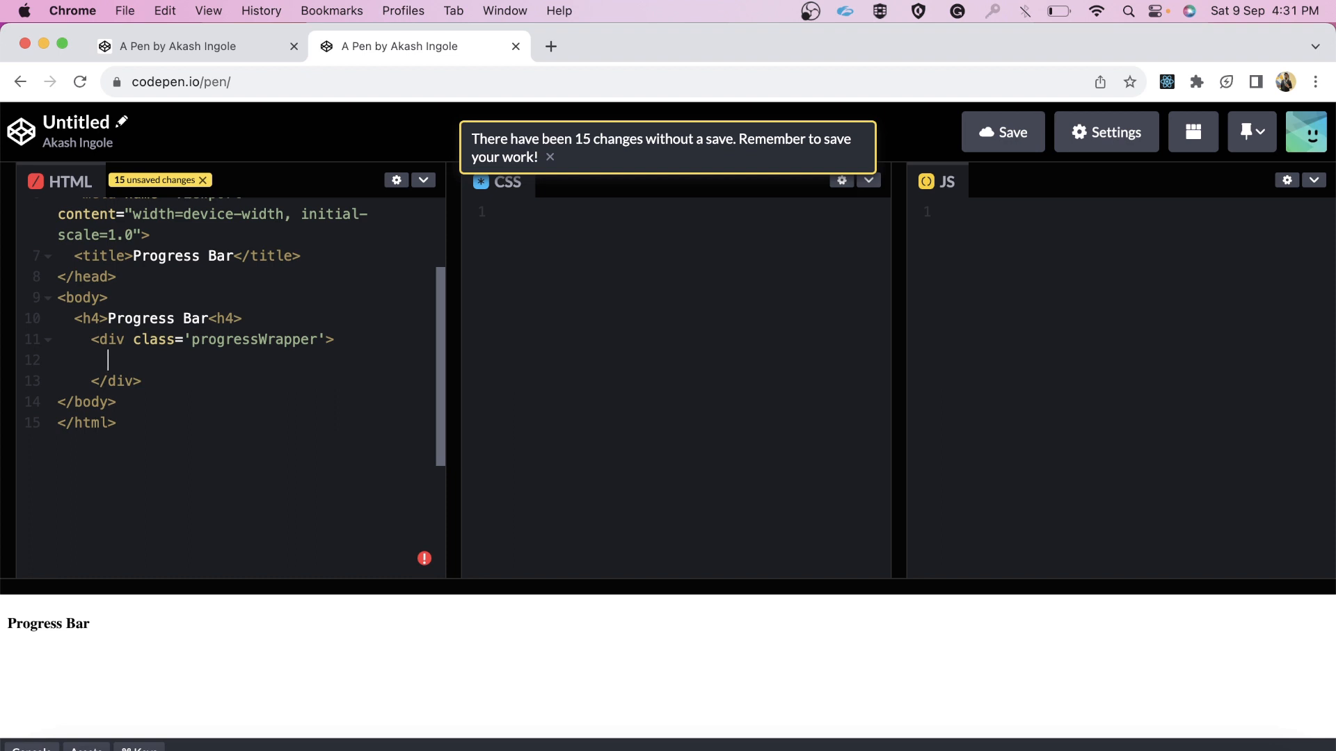
pyautogui.write('div.pro')
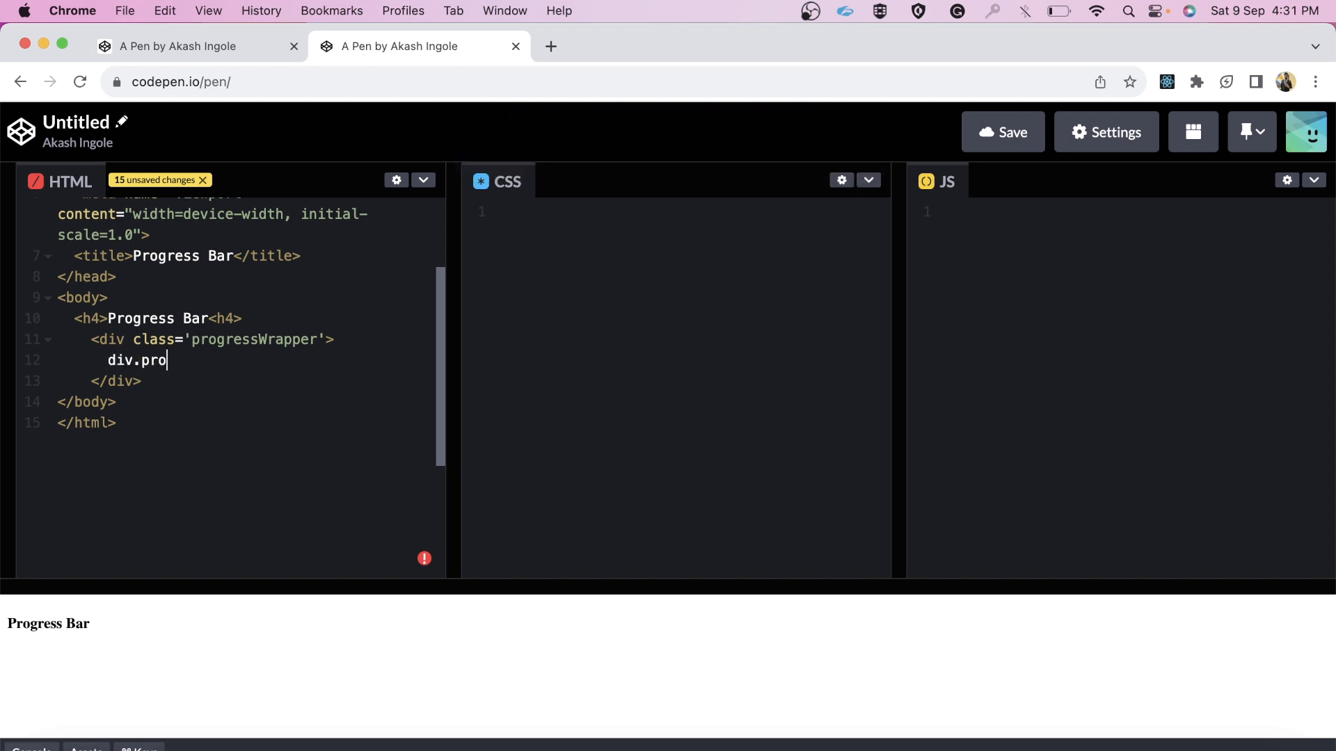
pyautogui.write('gressBar')
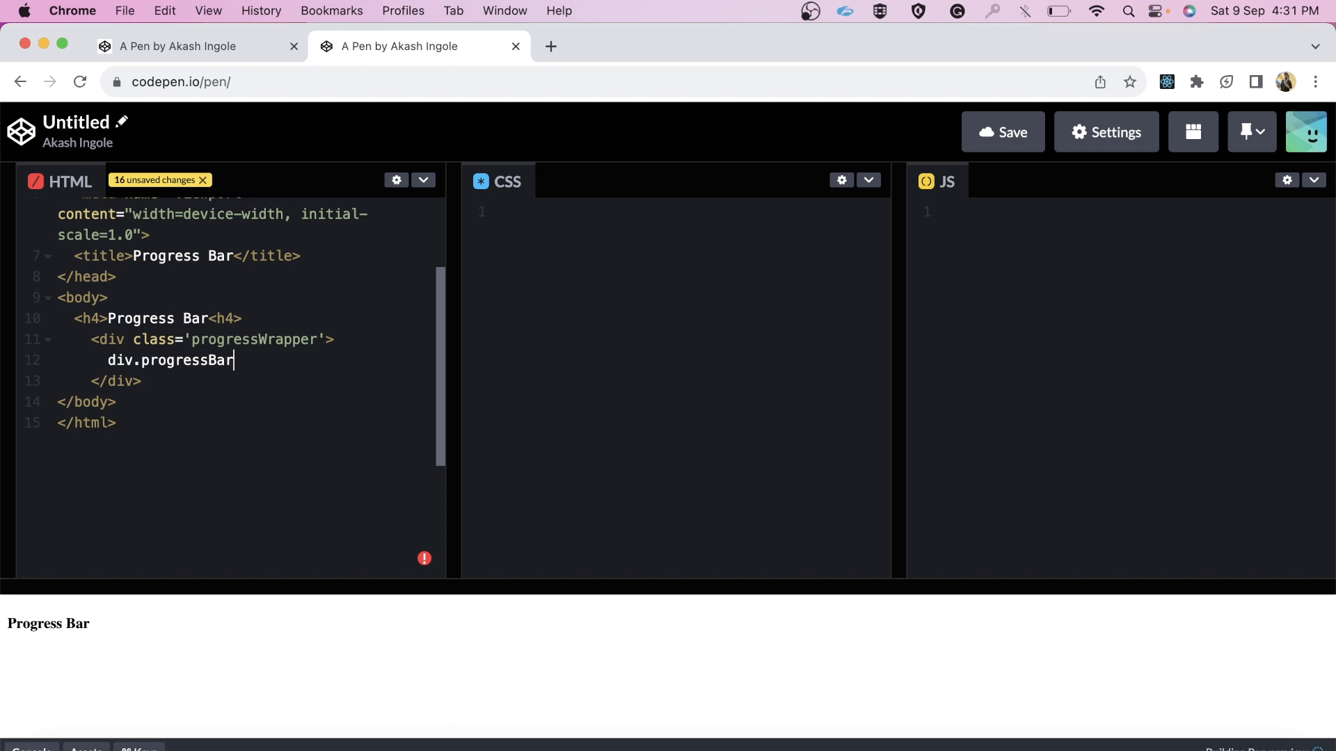
pyautogui.press('Tab')
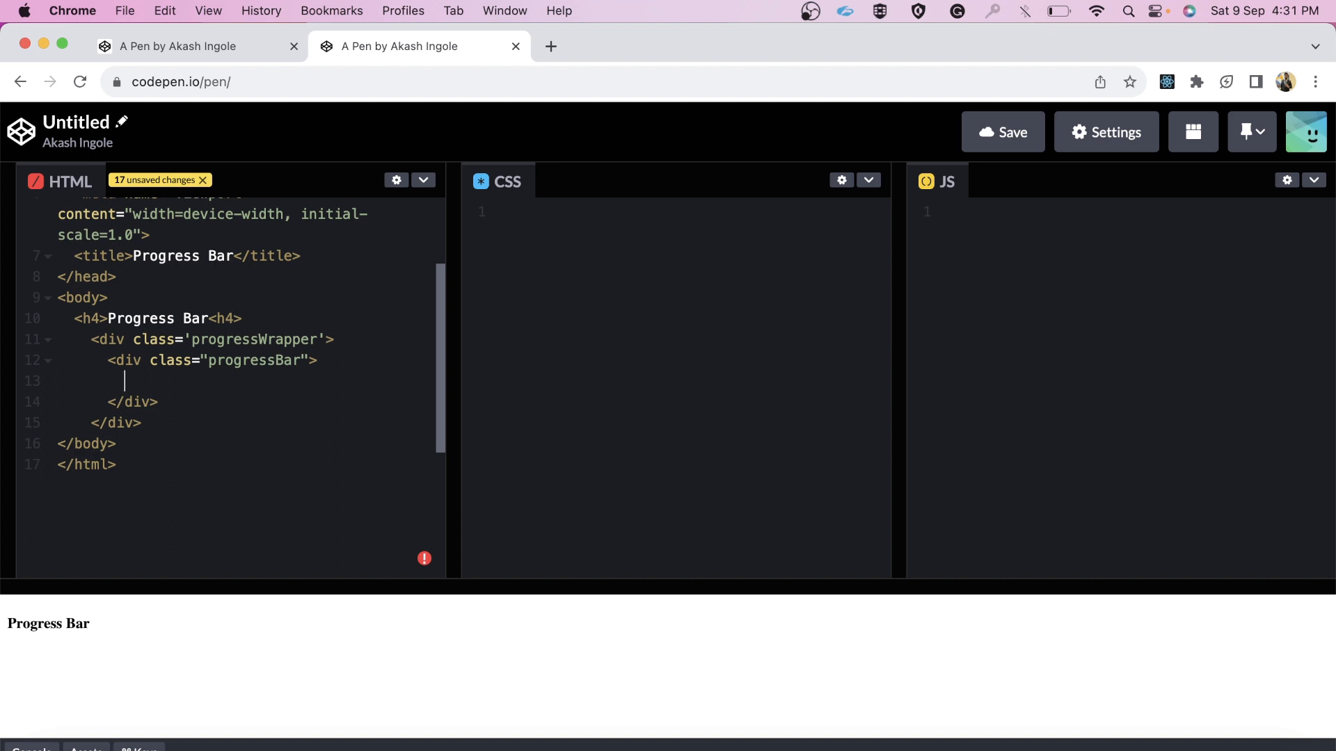
# Add the progress div, progressLabel span and start button inside the wrapper.
pyautogui.write('div.')
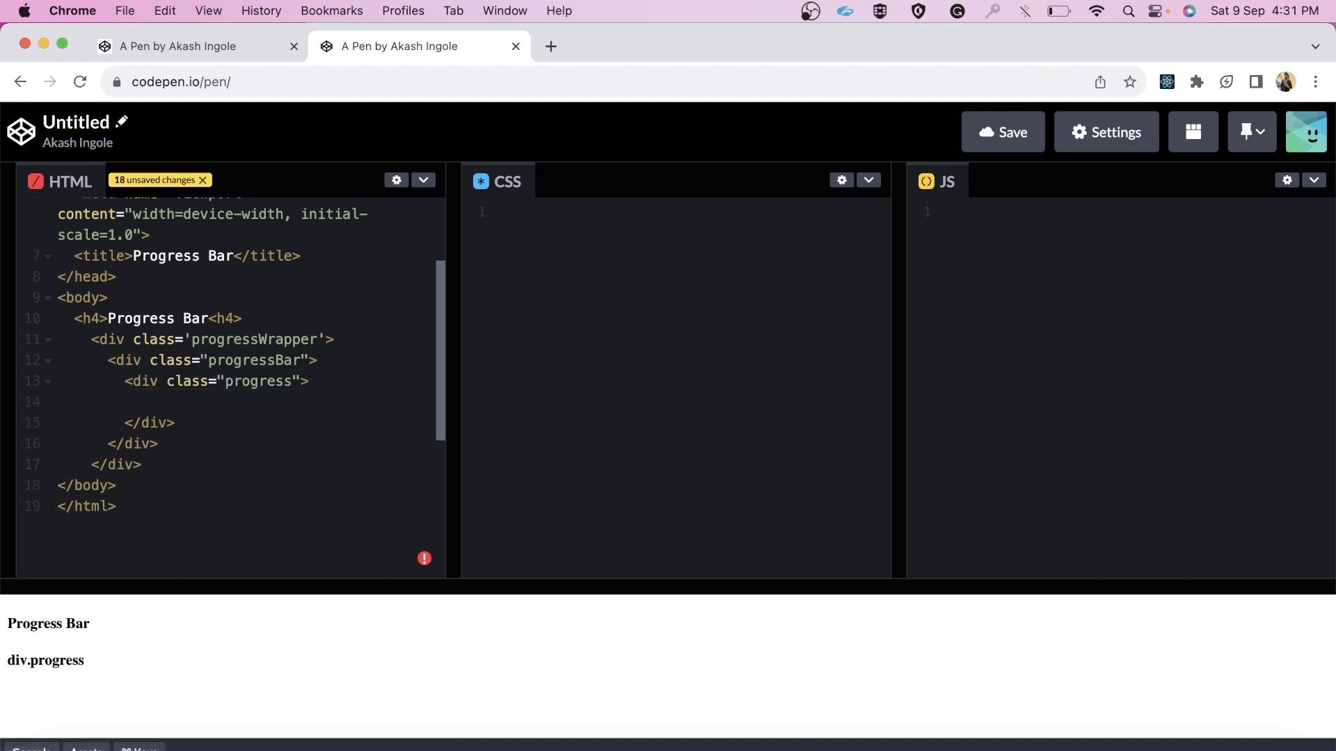
pyautogui.write('span.progress')
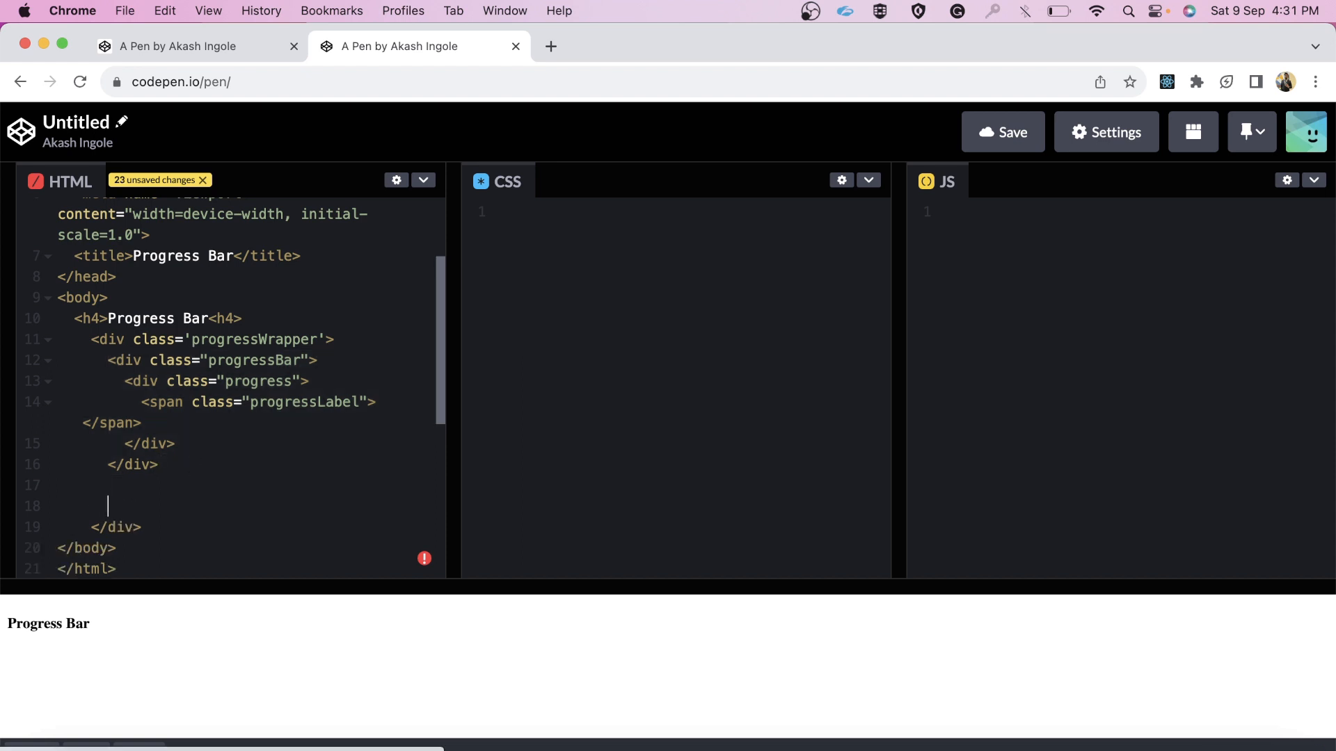
pyautogui.write('nut')
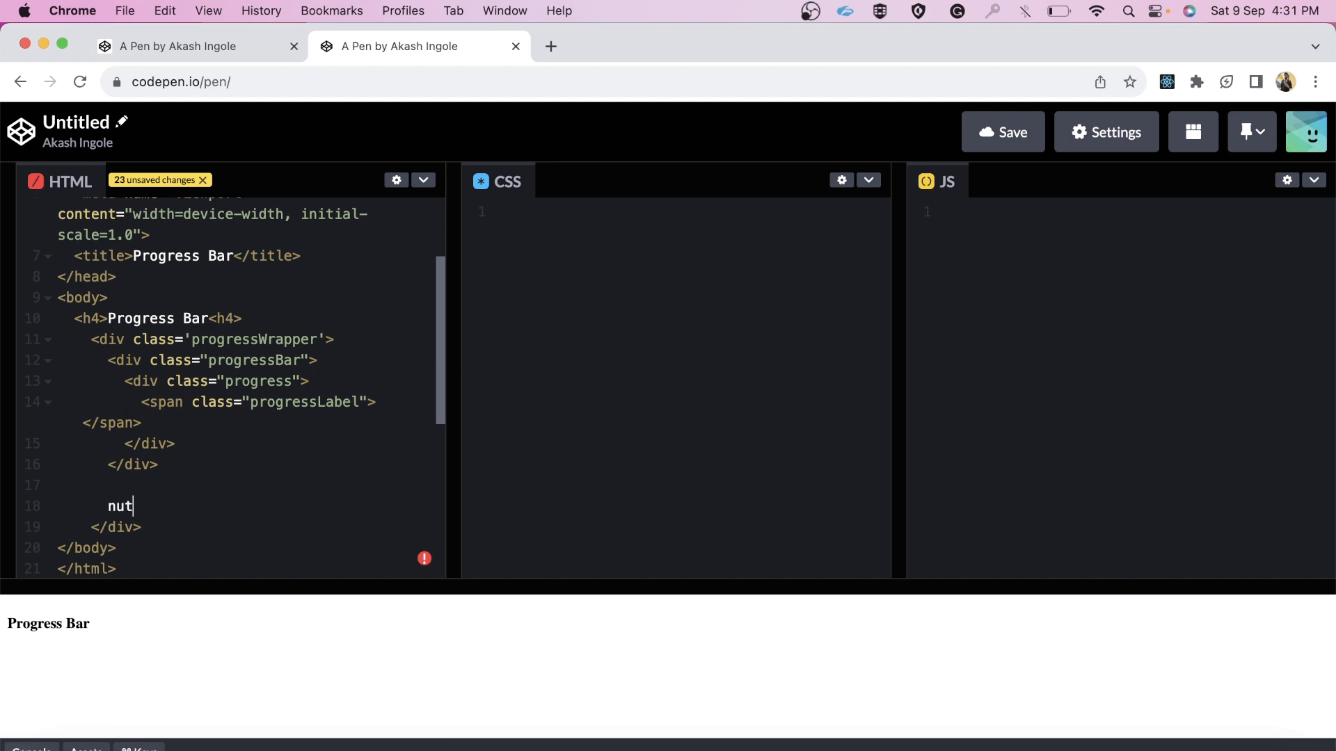
pyautogui.write('ton.sta')
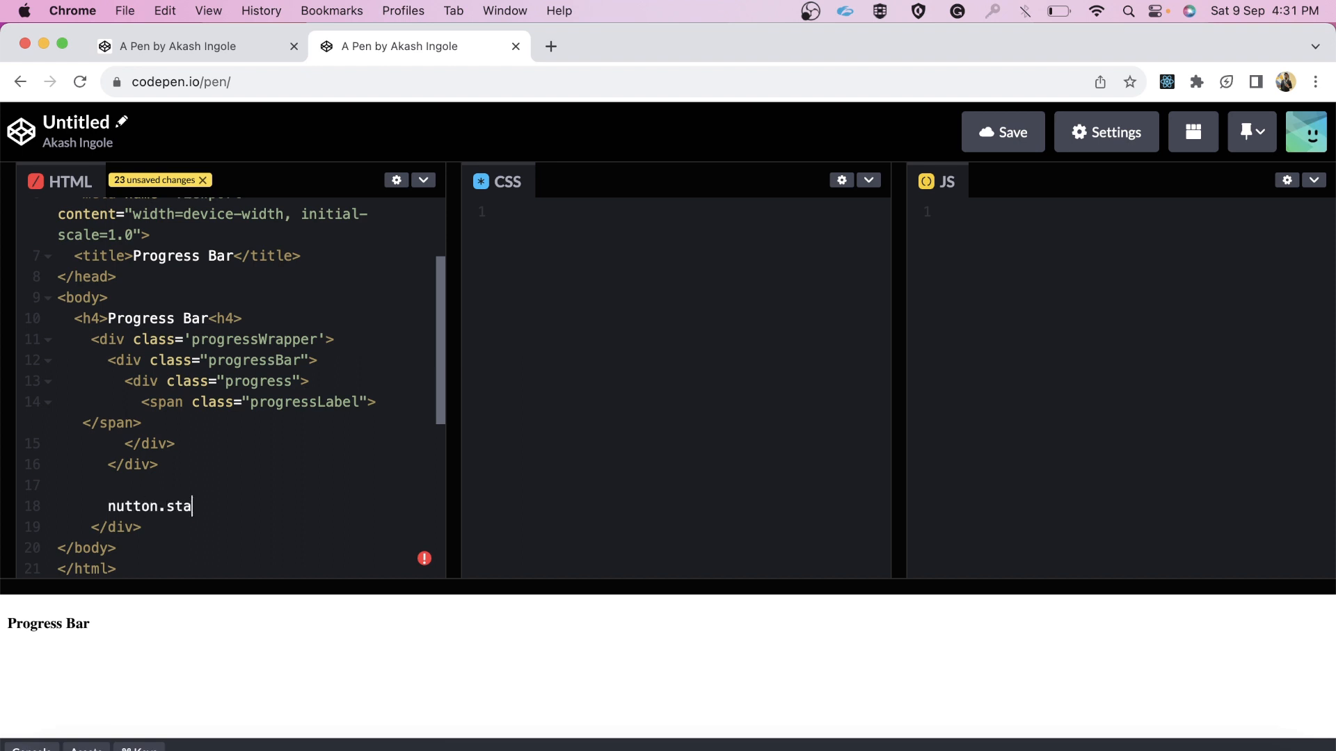
pyautogui.write('rt"></button>')
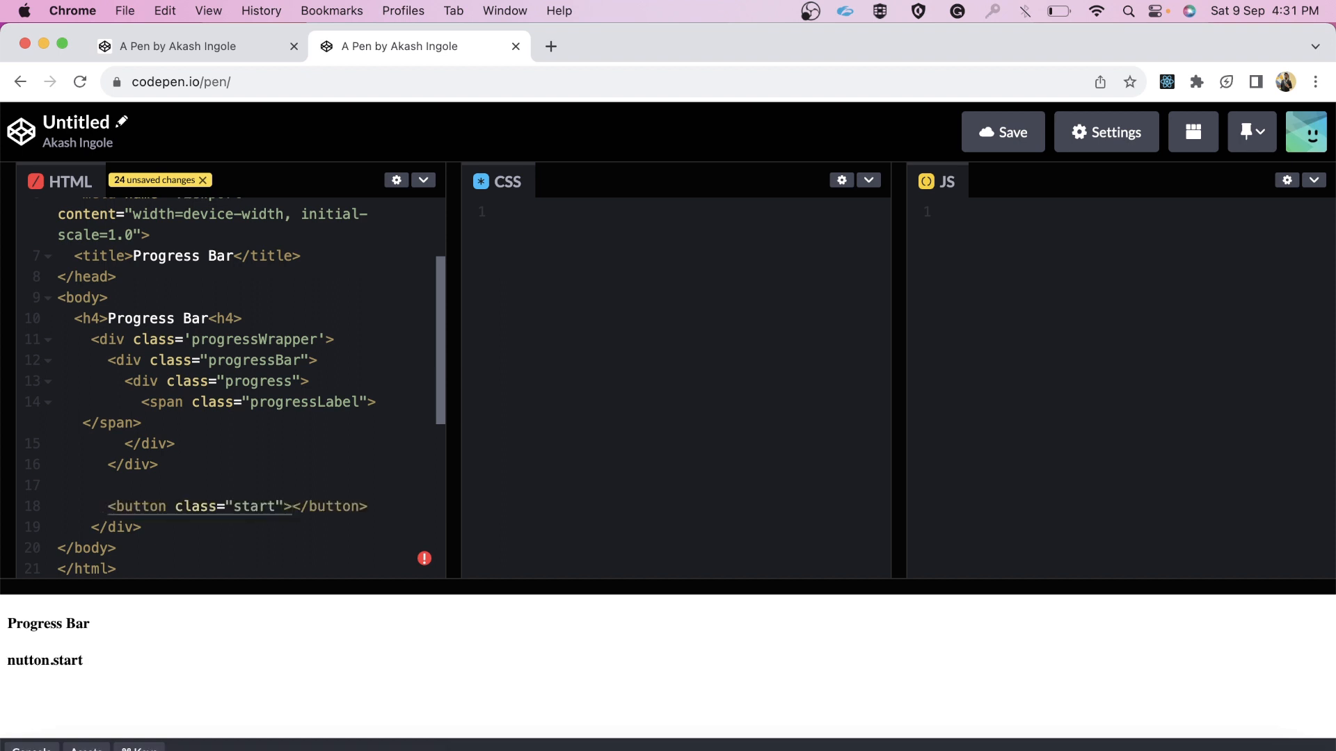
# Label the progressLabel span '0%' and the button 'START'.
pyautogui.click(292, 506)
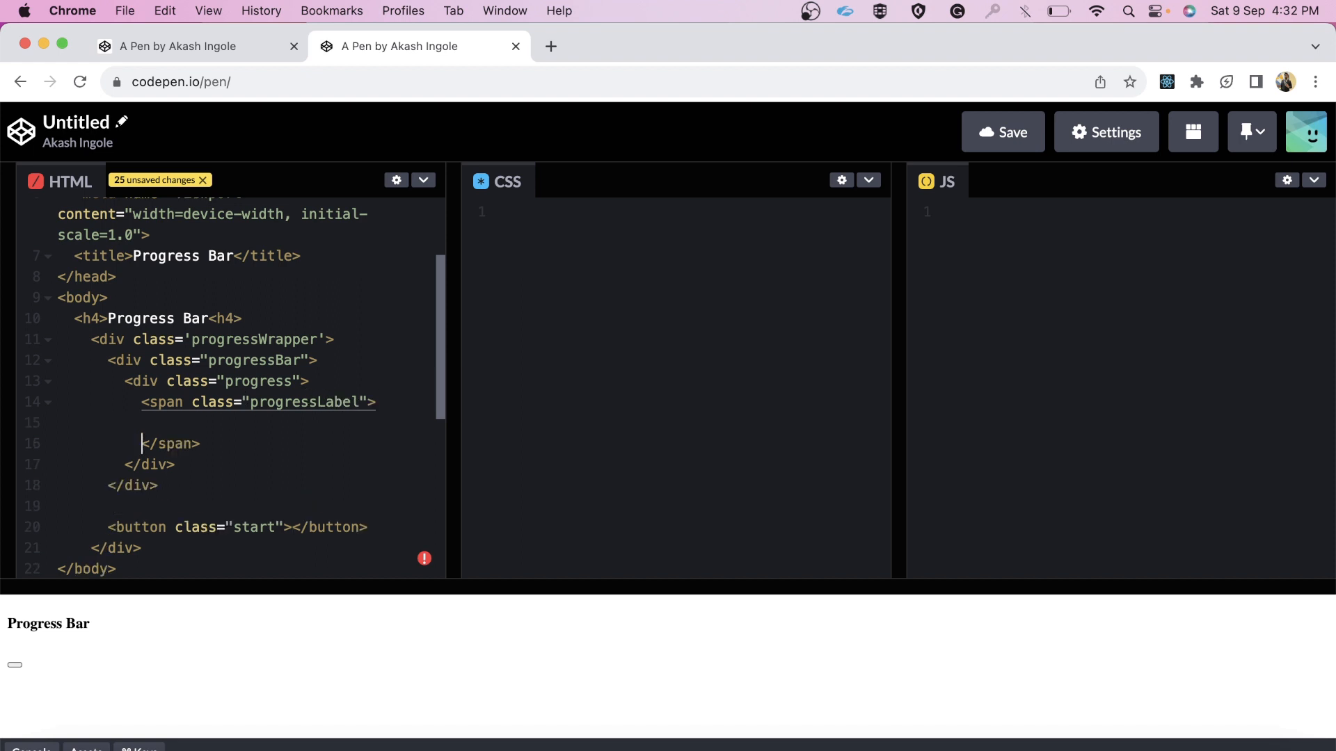
pyautogui.write('0%')
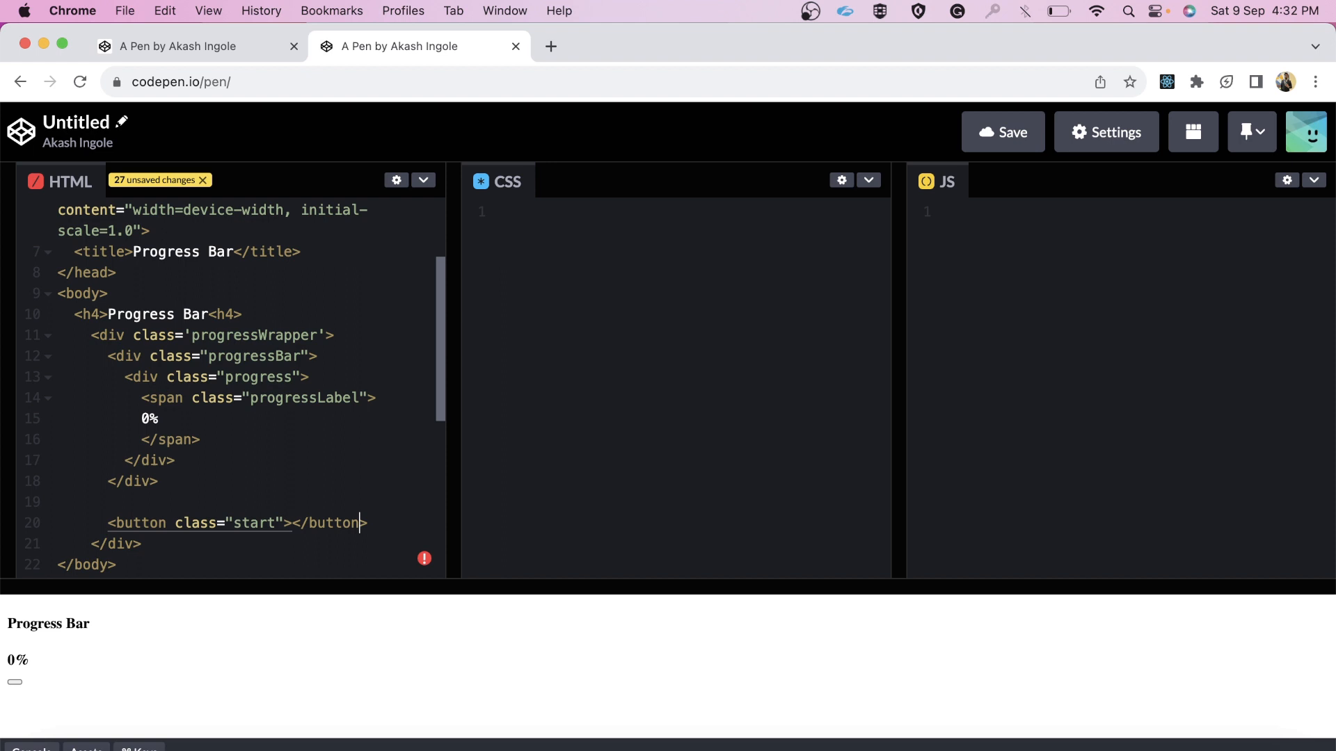
pyautogui.write('START')
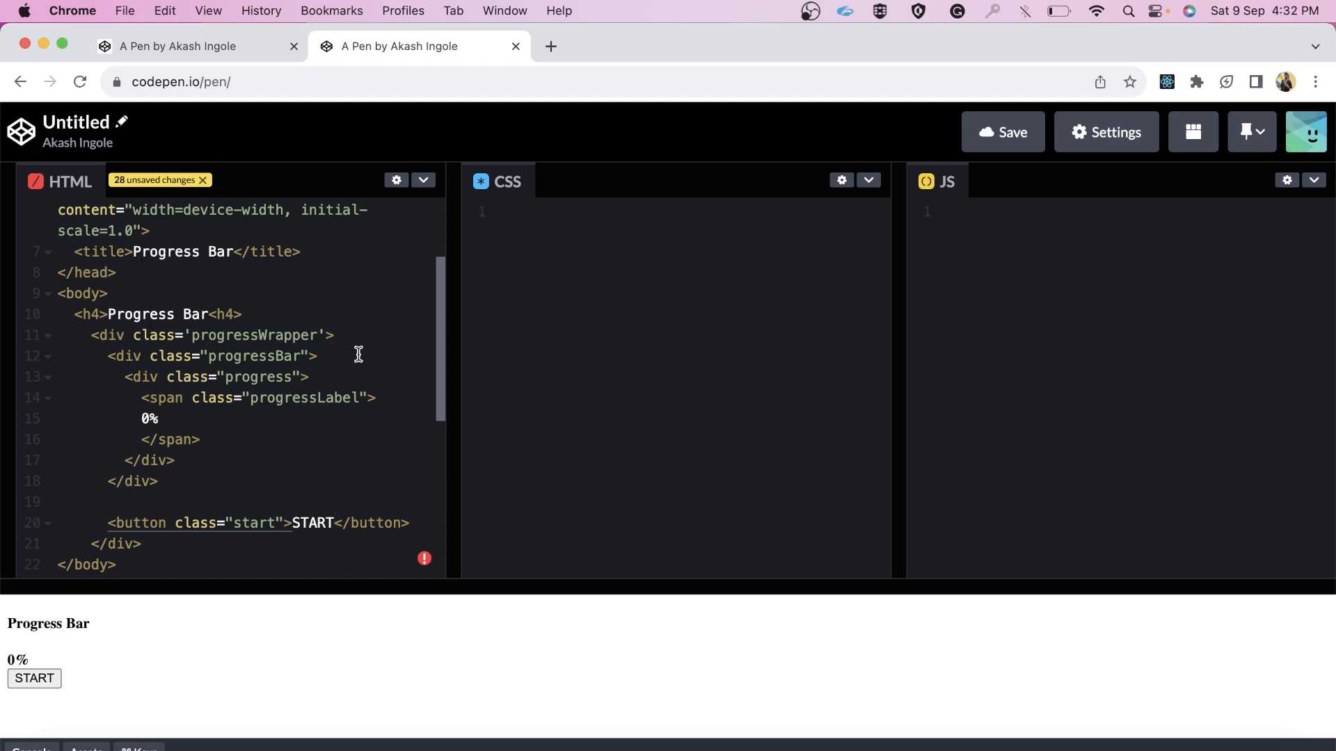
pyautogui.moveTo(312, 376)
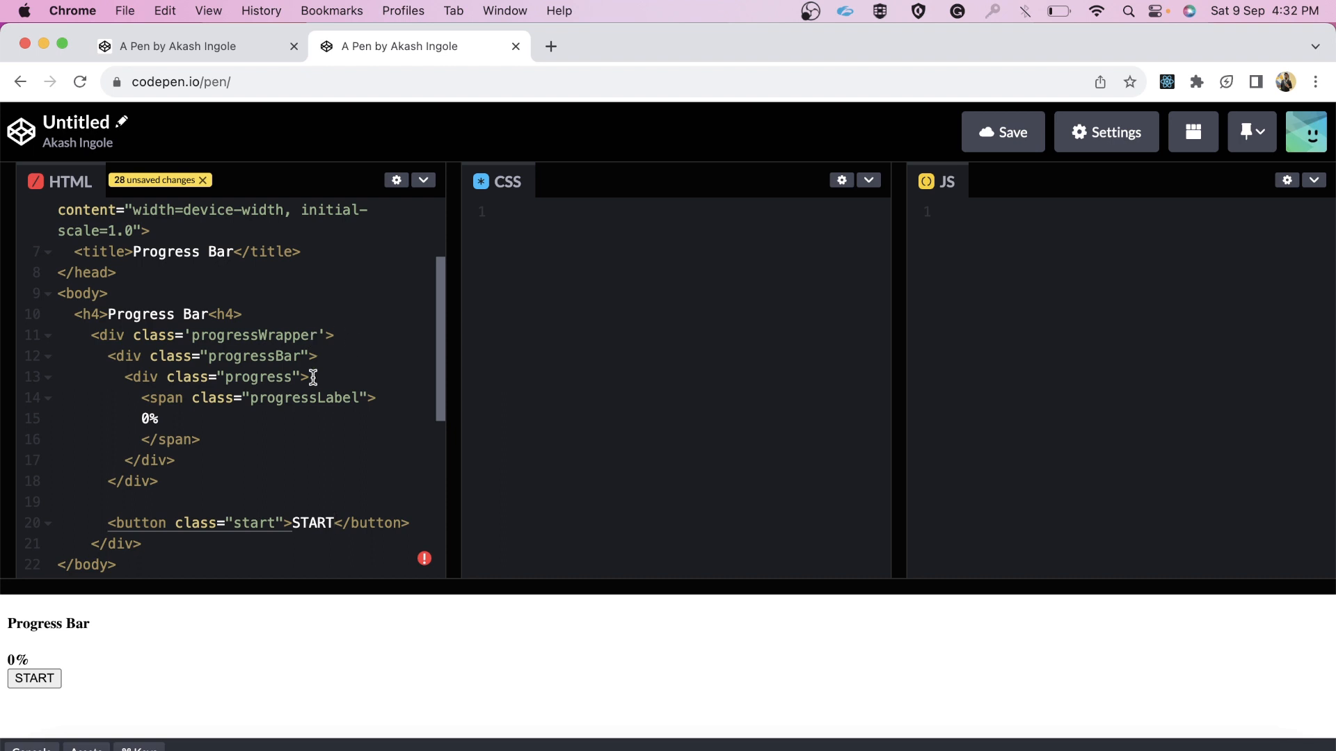
pyautogui.moveTo(561, 243)
pyautogui.write('body {')
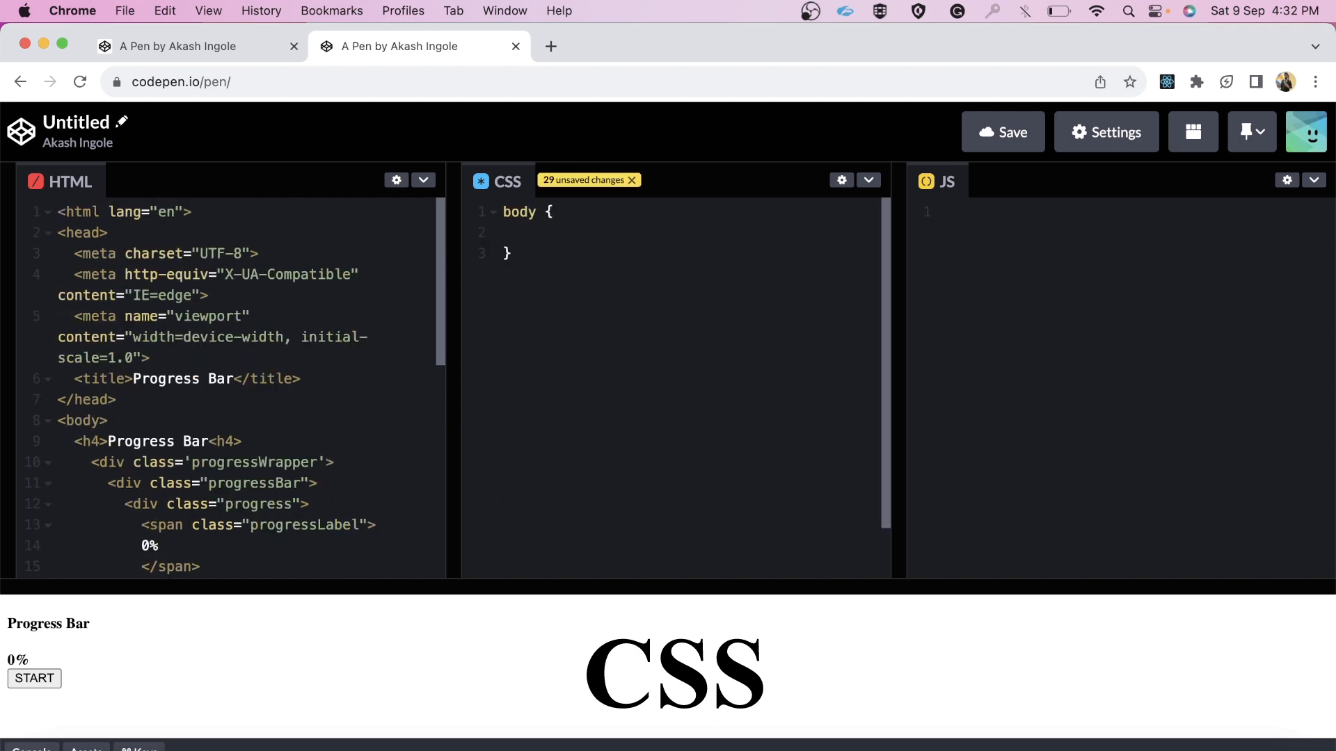
# Add CSS setting body background to #062A5B and h4 color to #fff.
pyautogui.write('background: #062A5B;')
pyautogui.write('h')
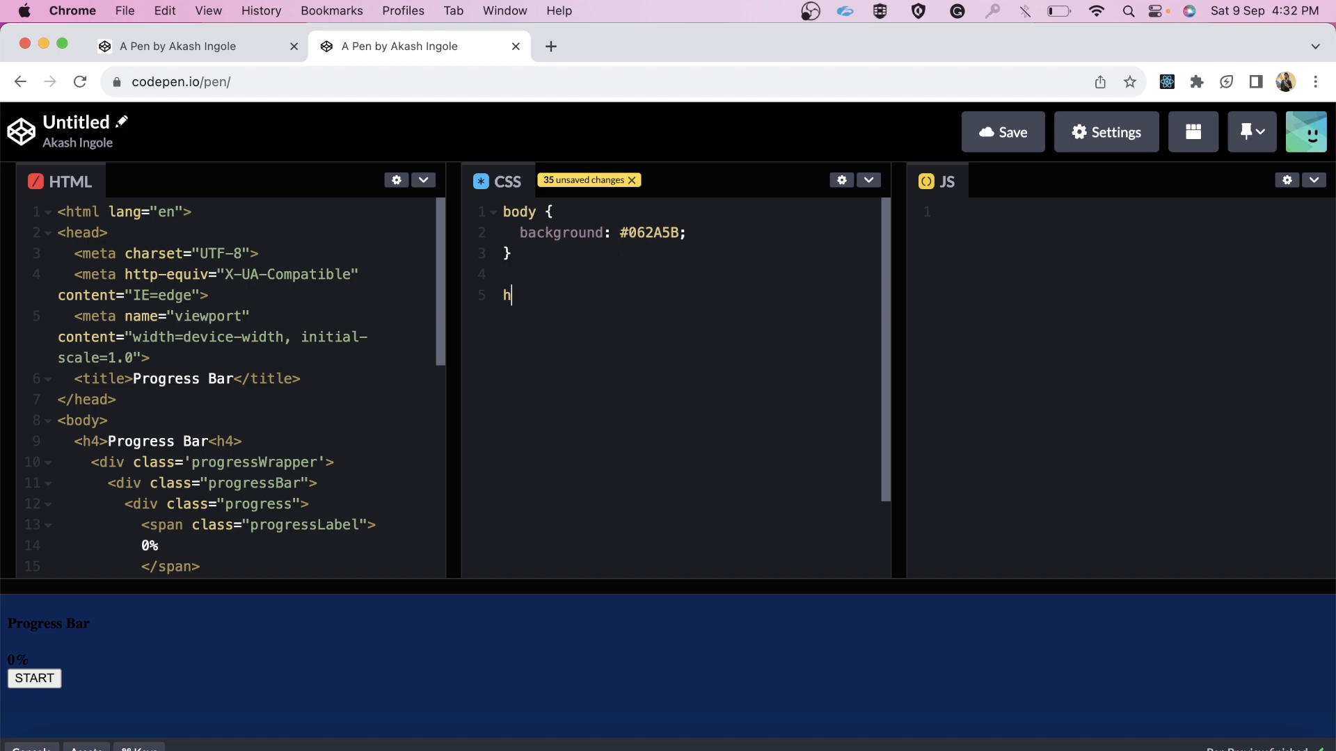
pyautogui.write('4 {')
pyautogui.write('color: #fff;')
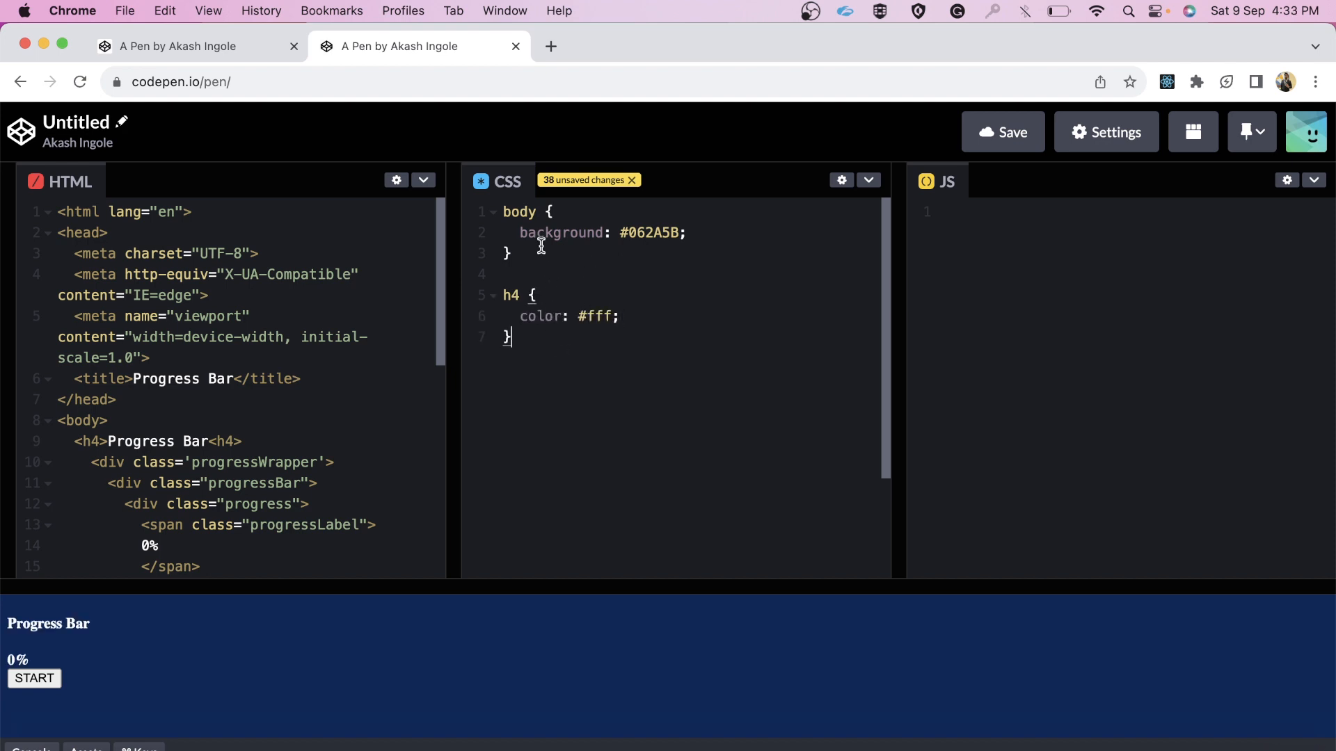
pyautogui.doubleClick(561, 231)
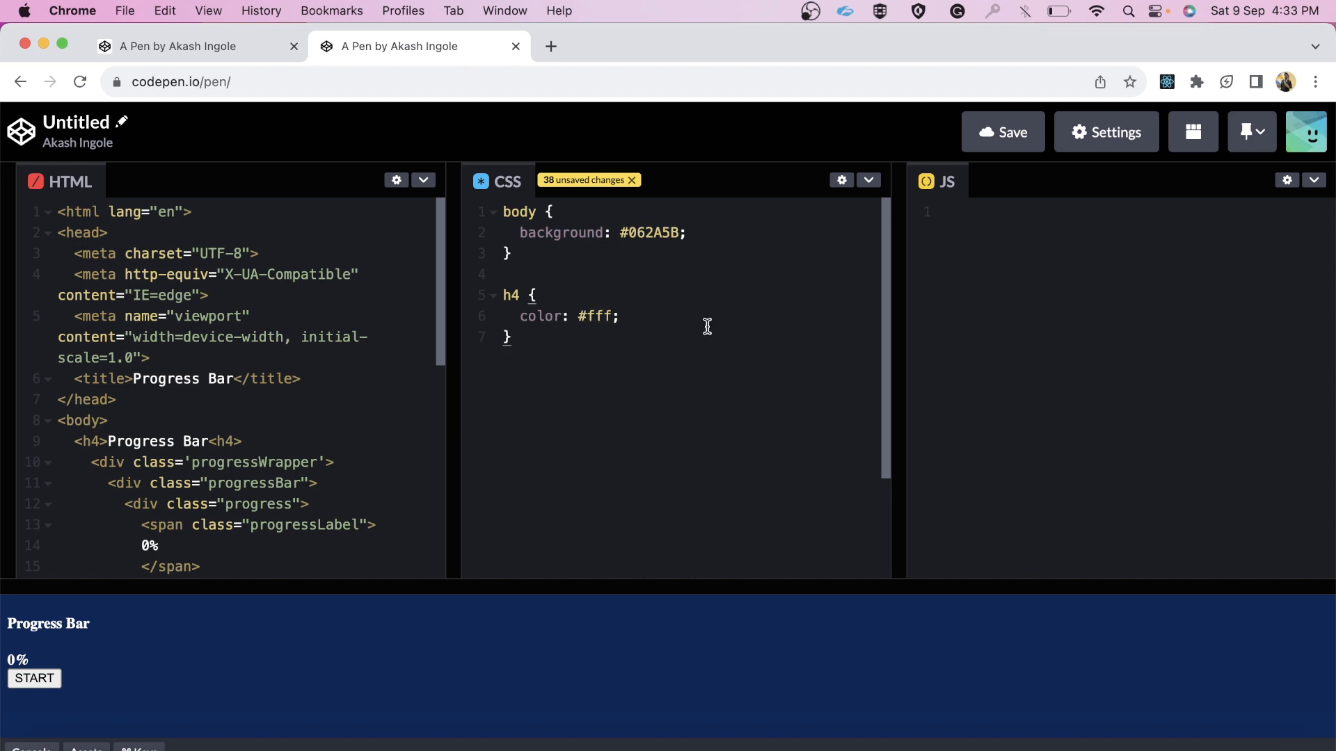
pyautogui.click(511, 336)
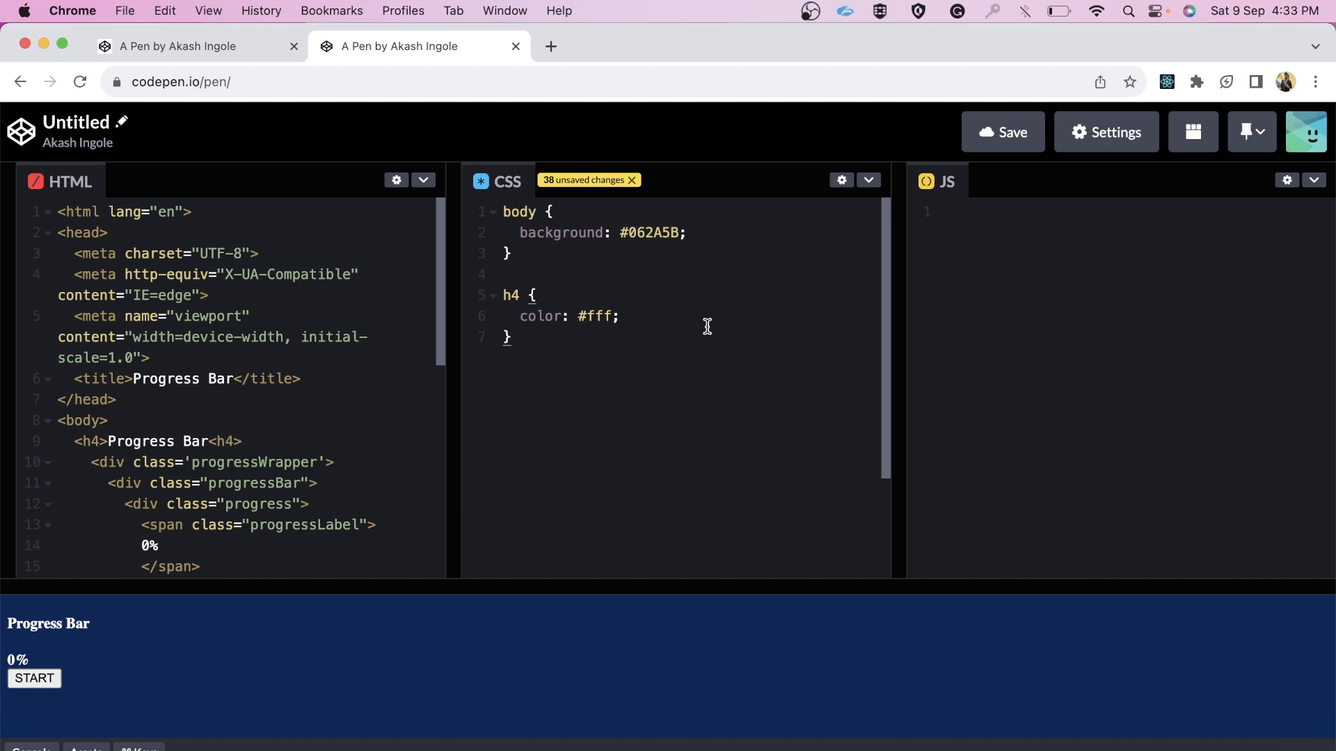
pyautogui.press('enter')
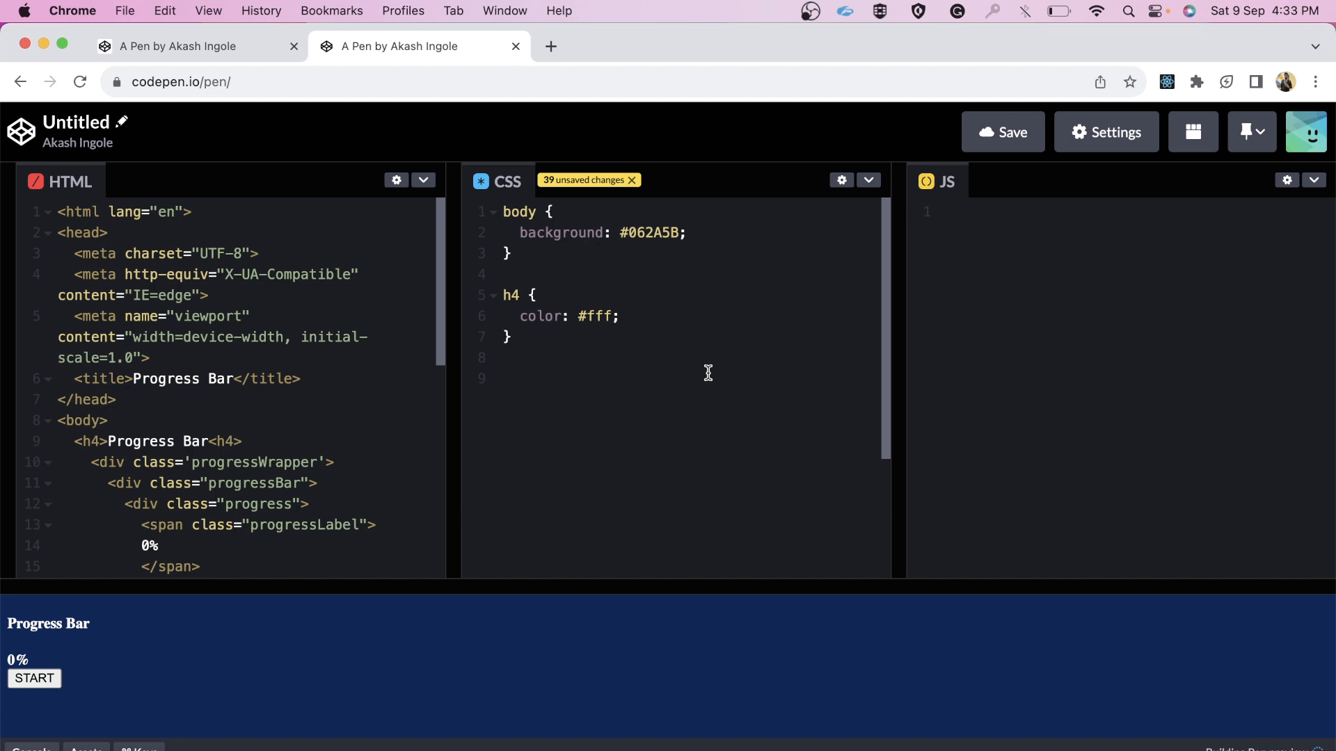
# Add .progressWrapper: flex, space-between, 300px by 30px, #fff background, 4px padding.
pyautogui.scroll(-3)
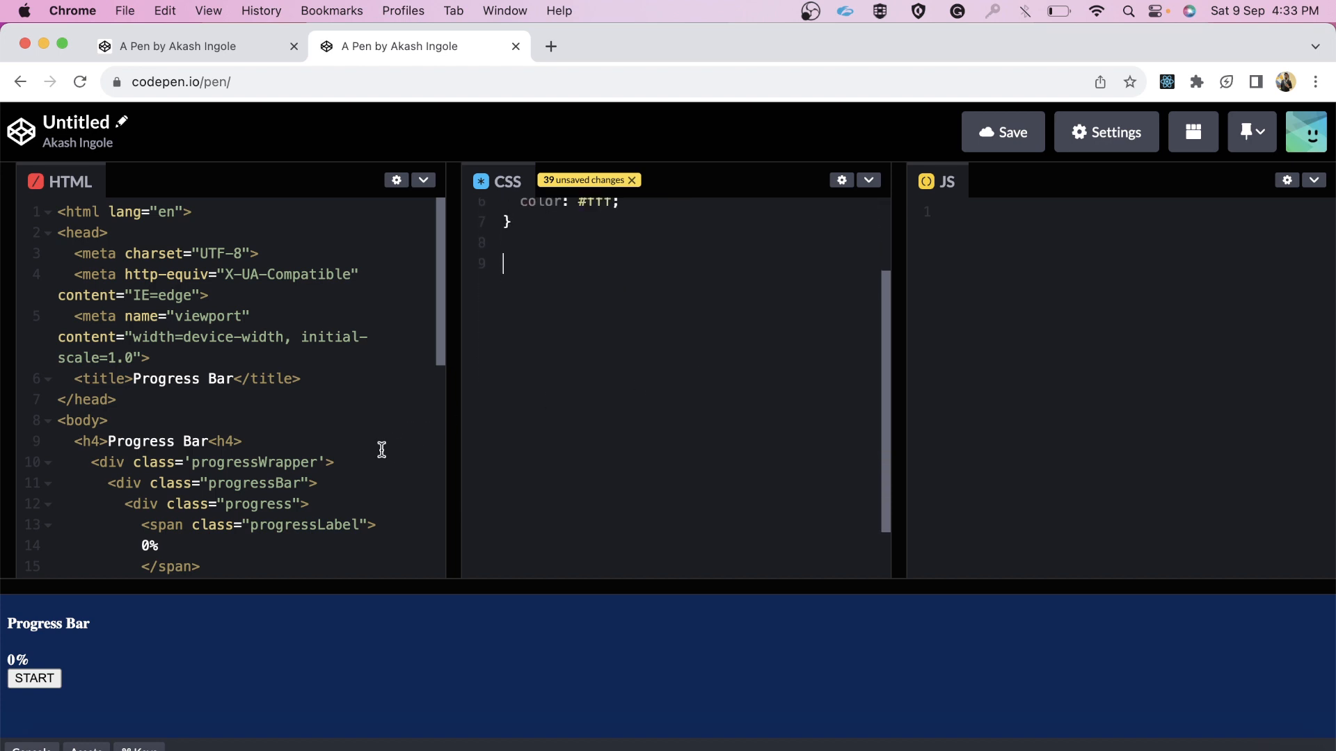
pyautogui.scroll(-3)
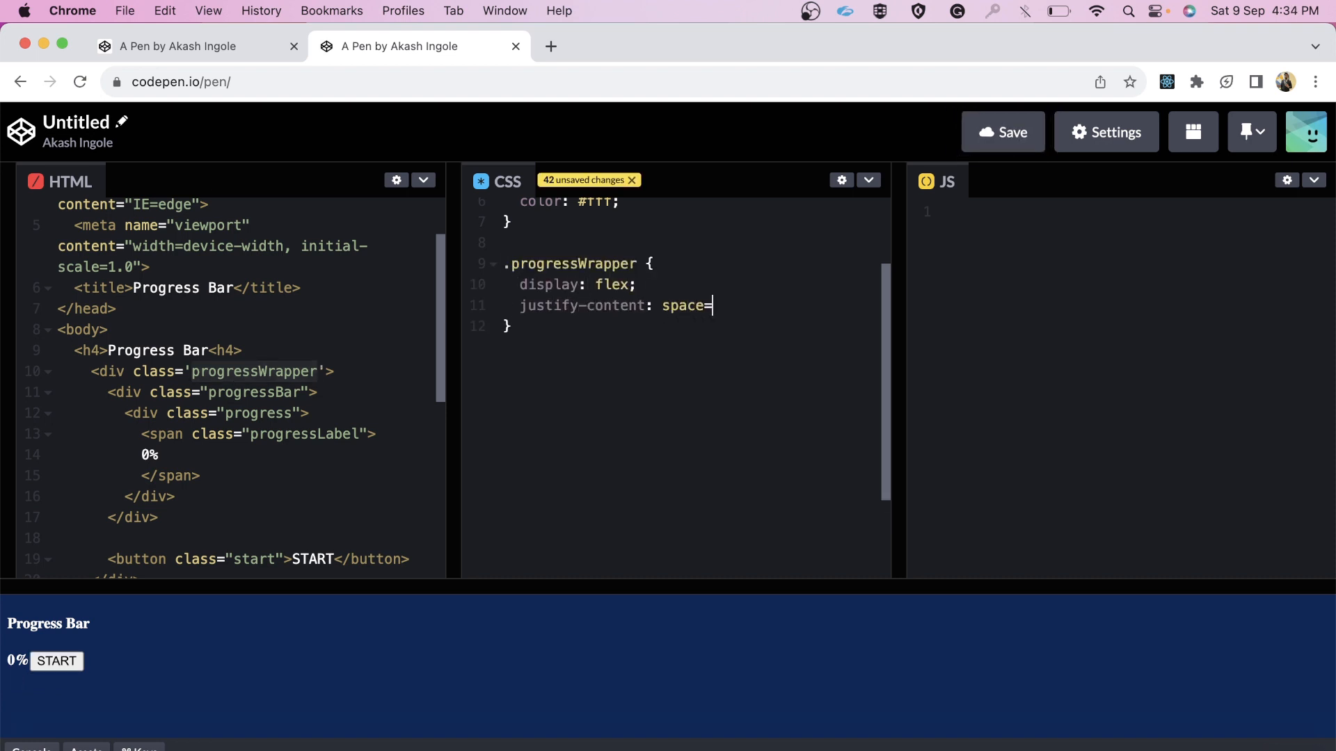
pyautogui.write('between;')
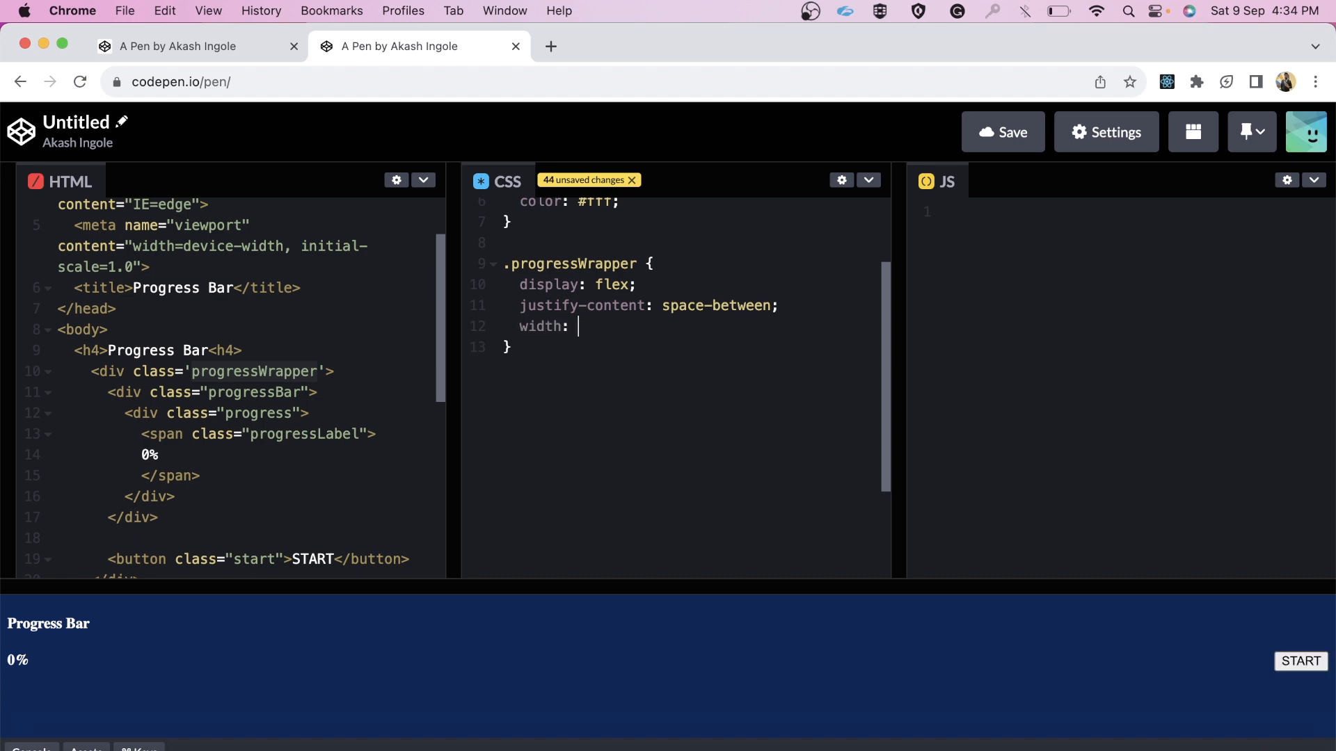
pyautogui.write('300px;')
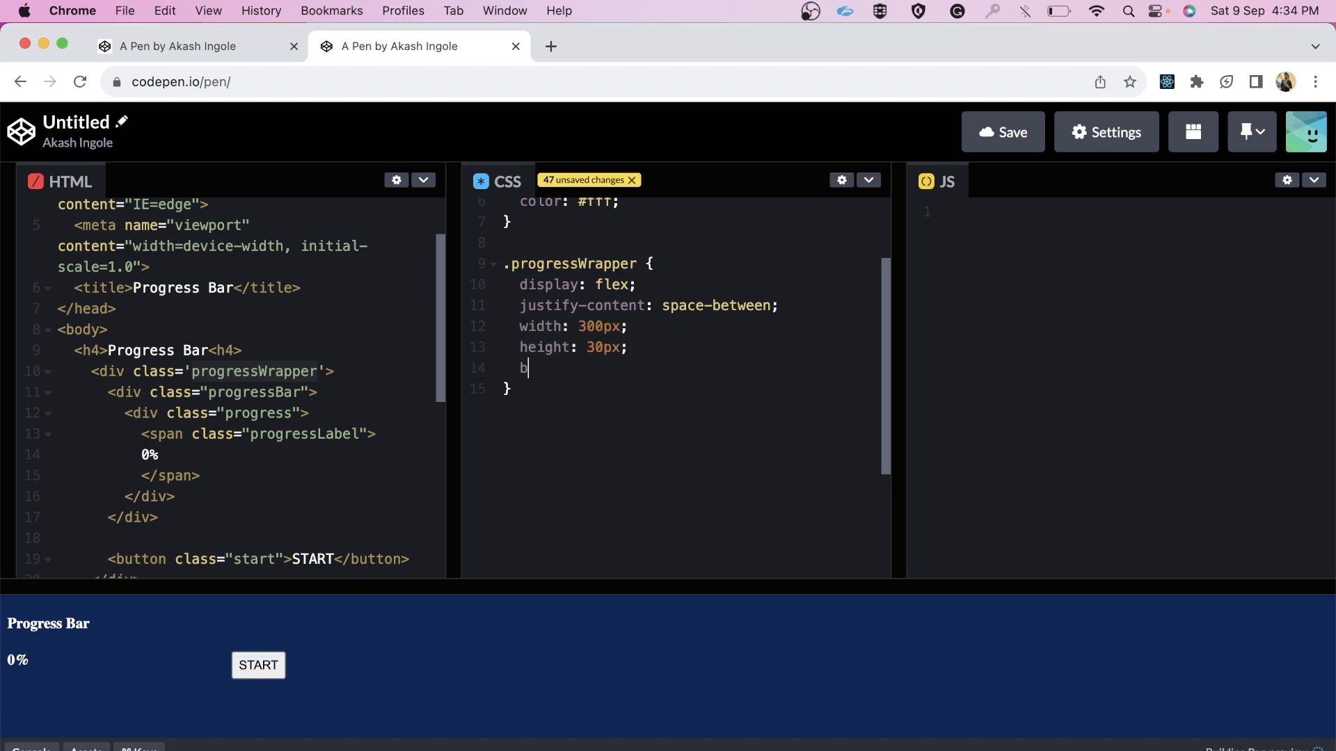
pyautogui.write('ackground: #fff;')
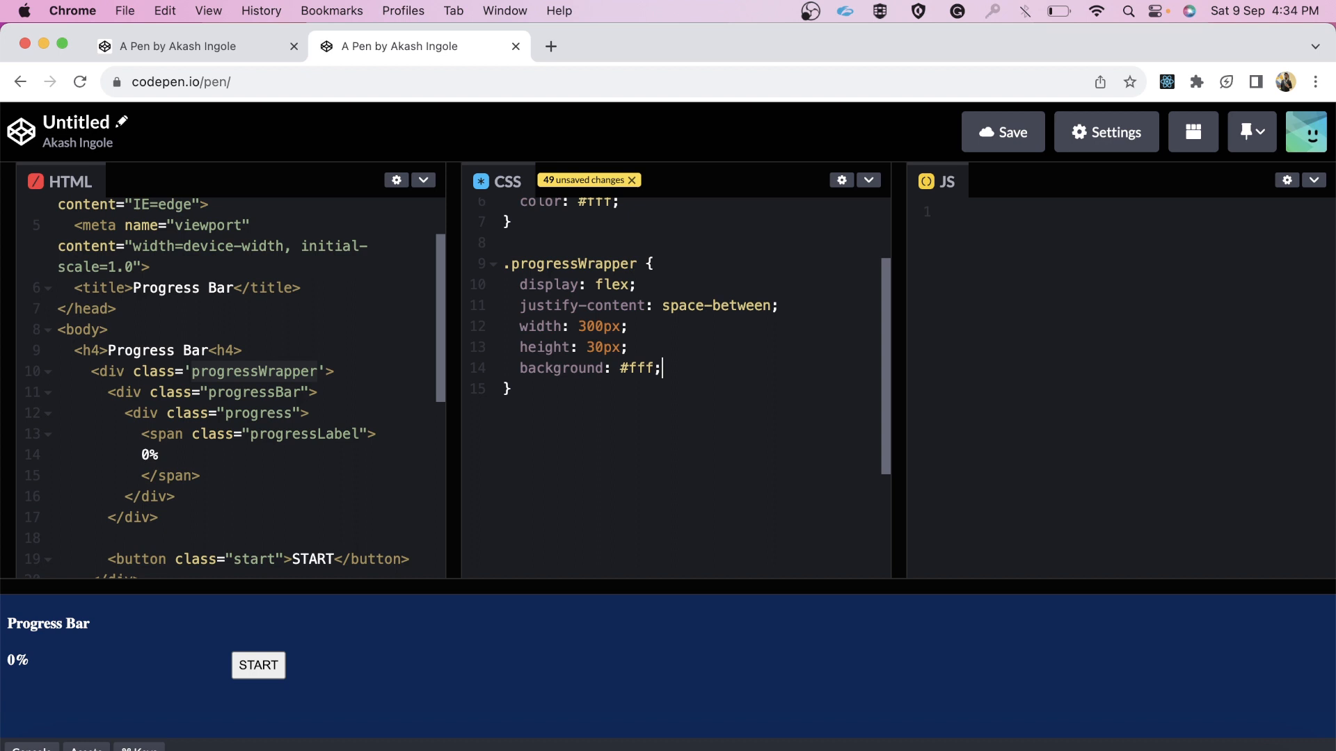
pyautogui.write('padding: 4px;')
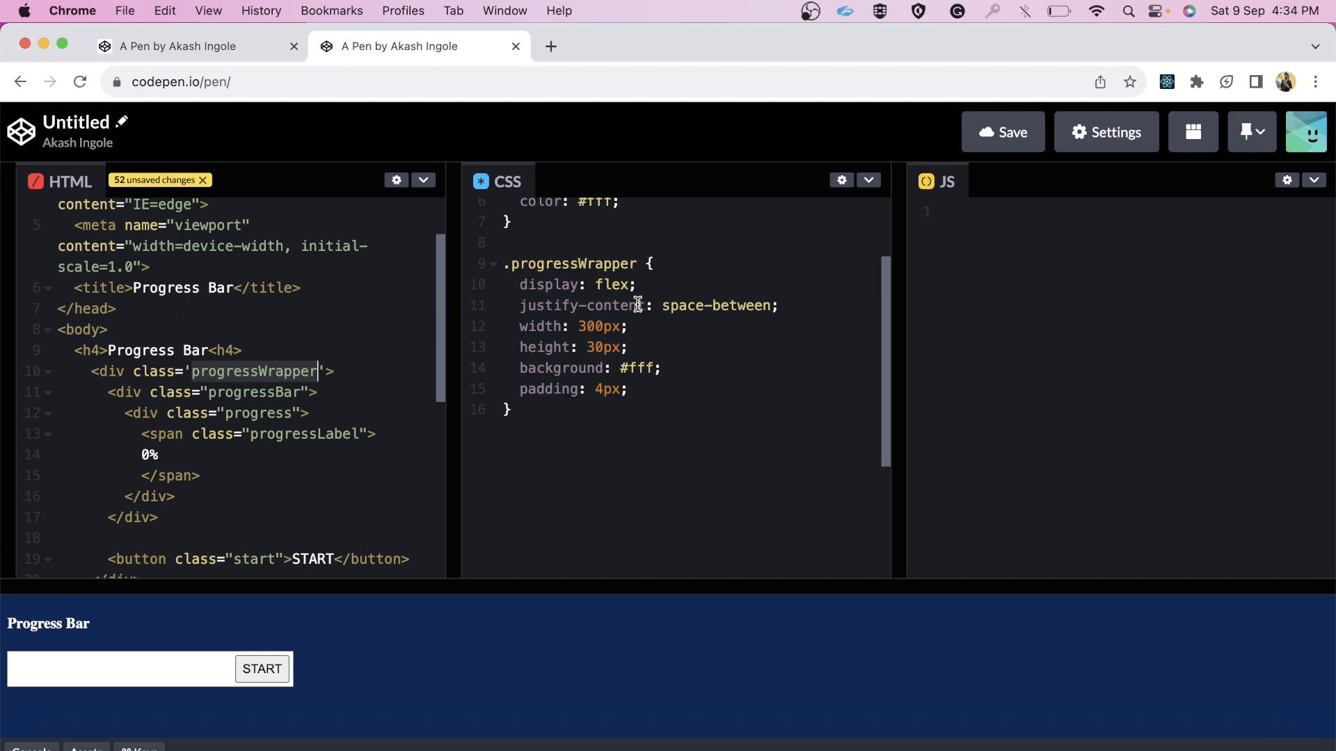
pyautogui.moveTo(596, 326)
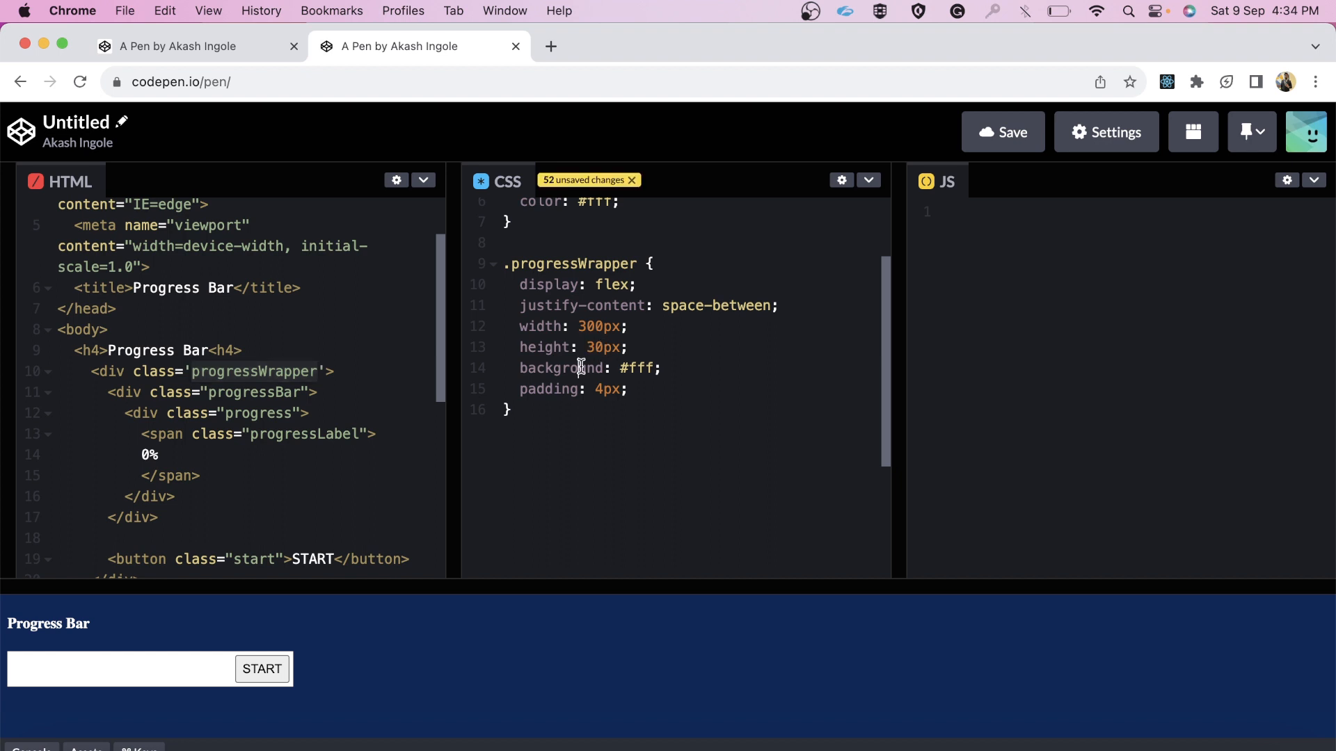
pyautogui.moveTo(571, 404)
pyautogui.write('width: 80%')
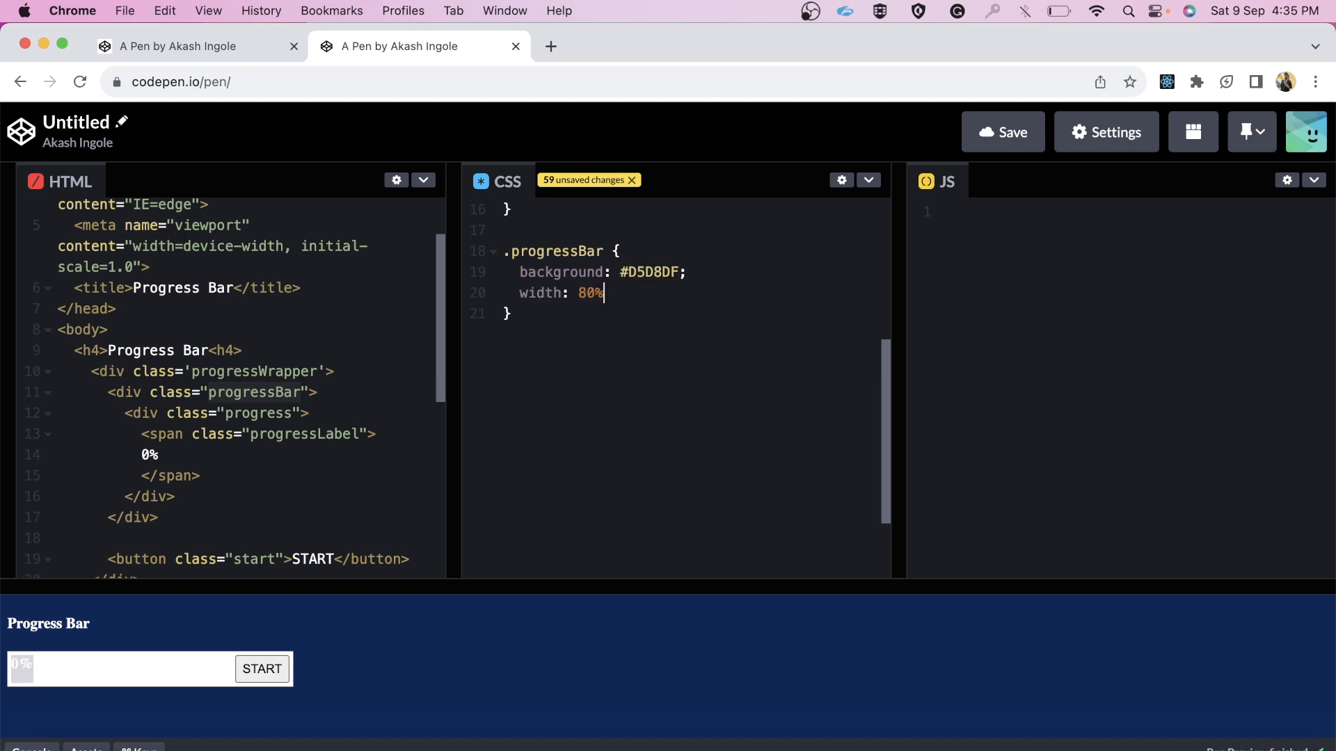
# Add a .progressBar rule with #D5D8DF background and 80% width.
pyautogui.write(';')
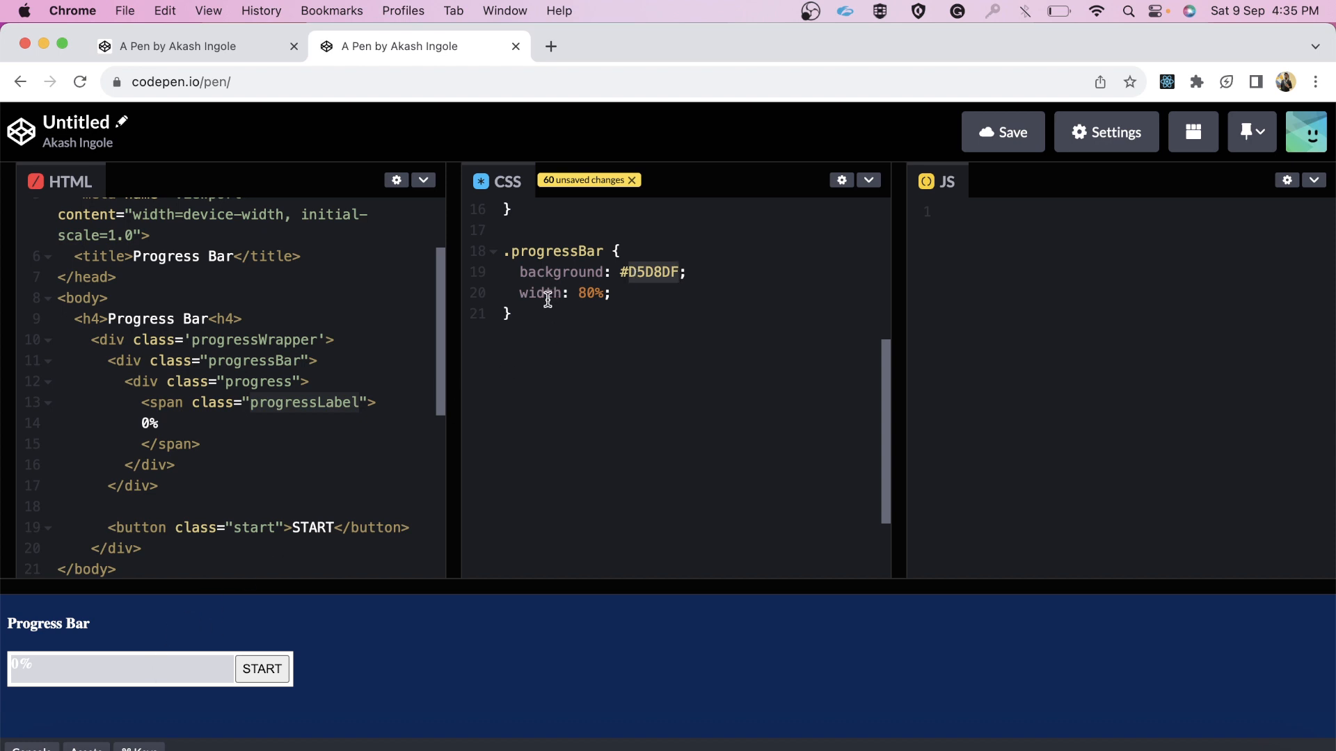
pyautogui.press('Enter')
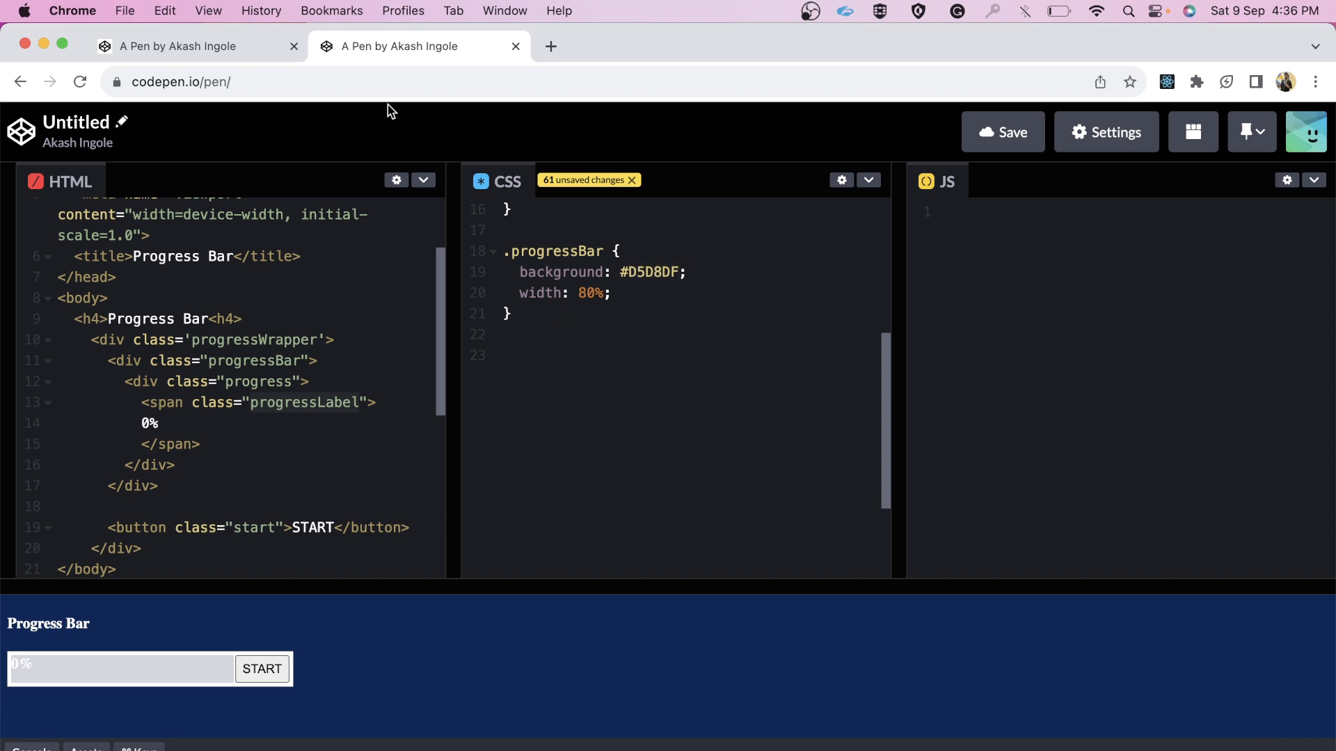
# Add .progress with 0% width, 100% height, #00BF63 background and relative position.
pyautogui.click(502, 356)
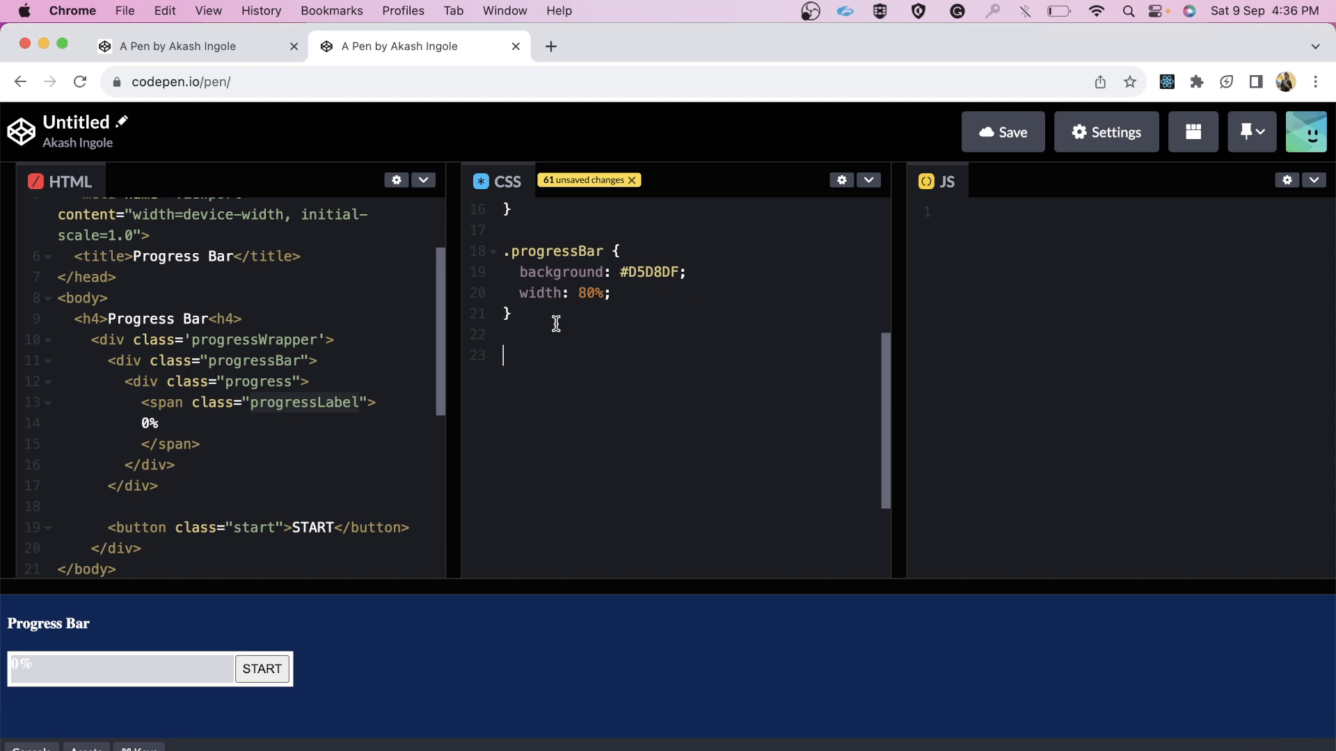
pyautogui.moveTo(229, 380)
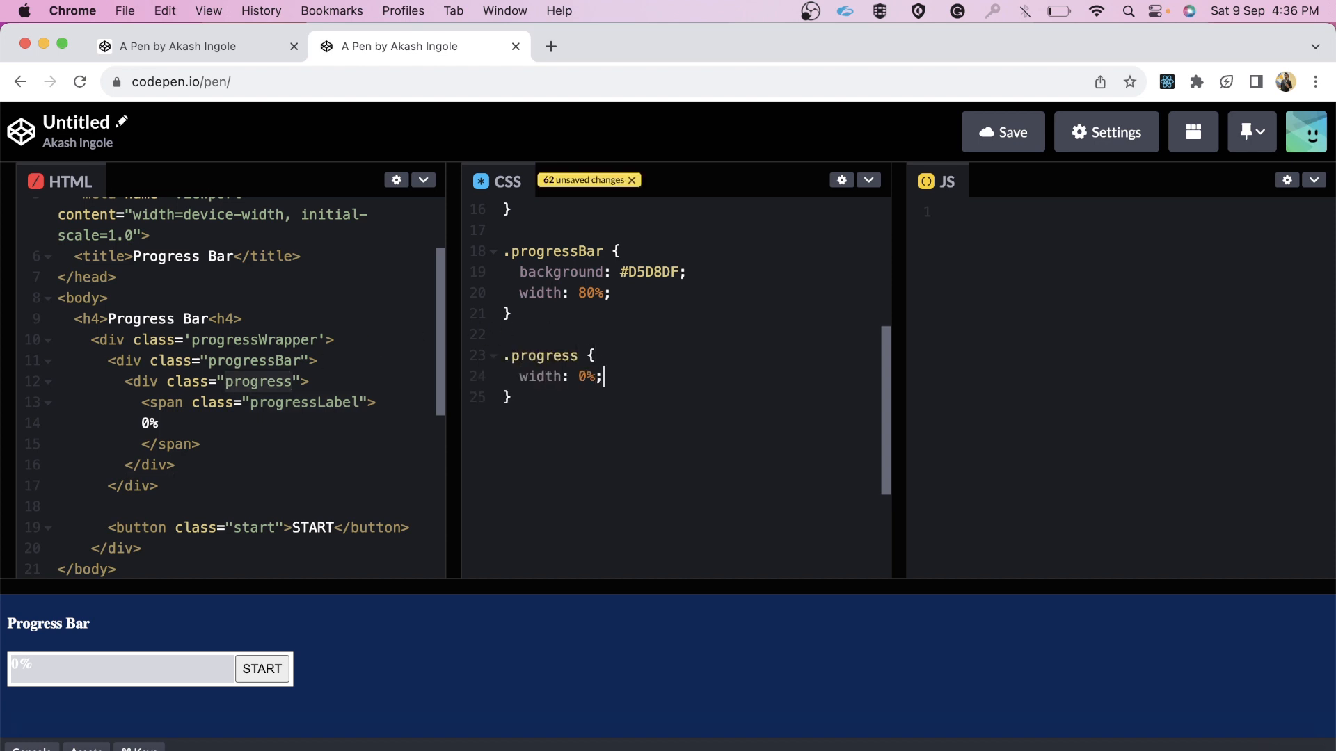
pyautogui.write('height: 100%;')
pyautogui.write('background: #00BF')
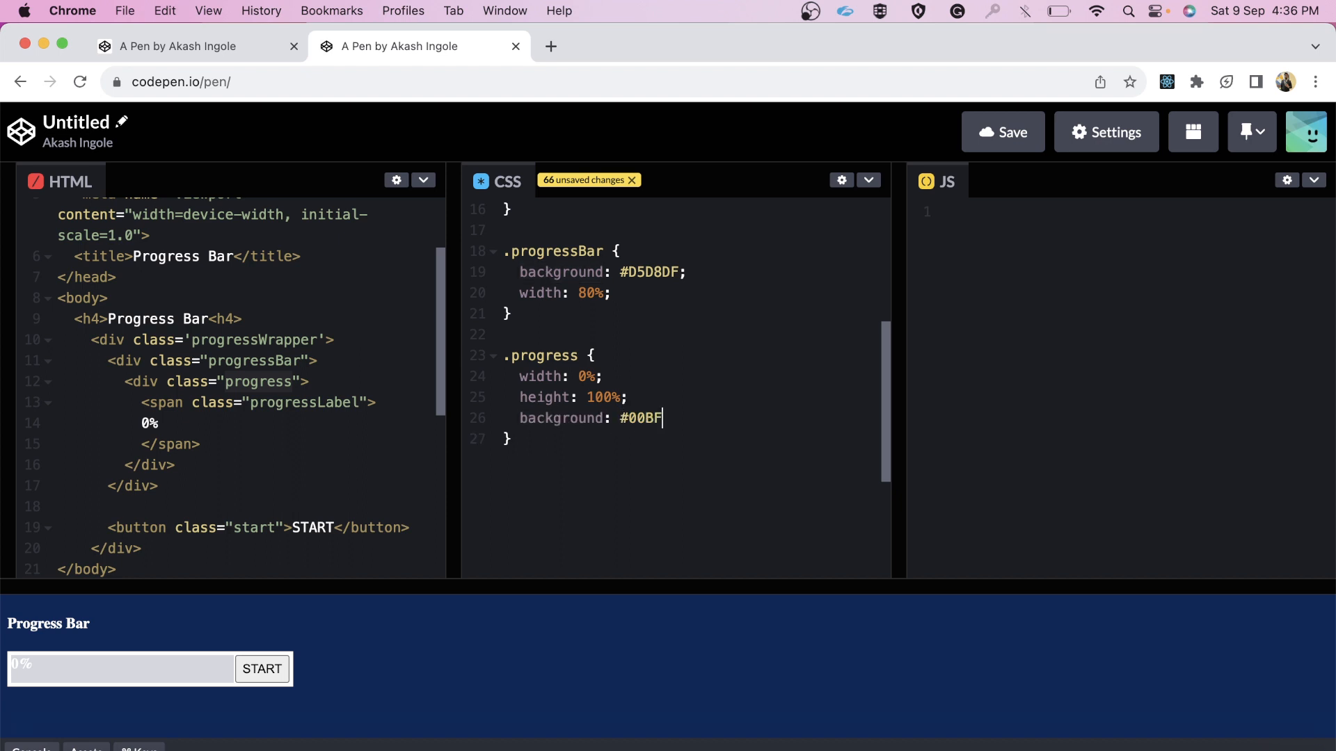
pyautogui.write('63;')
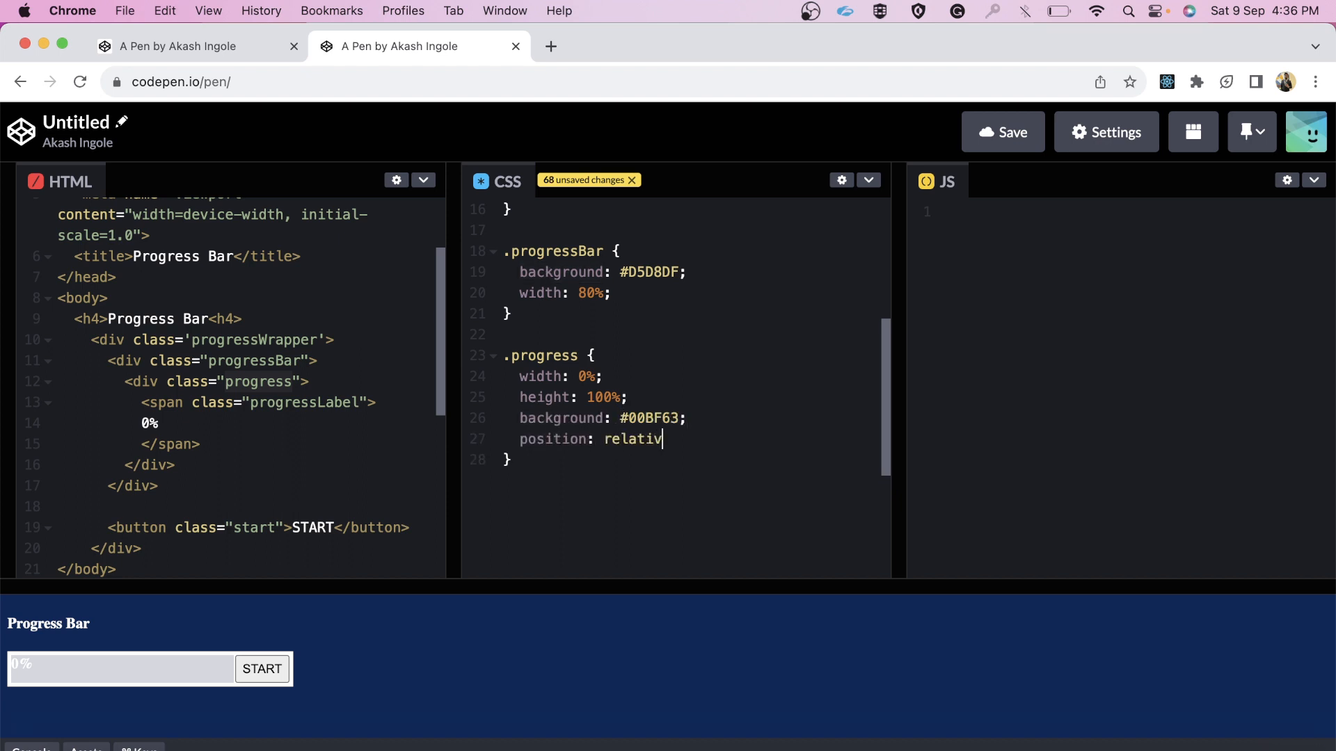
pyautogui.write('e;')
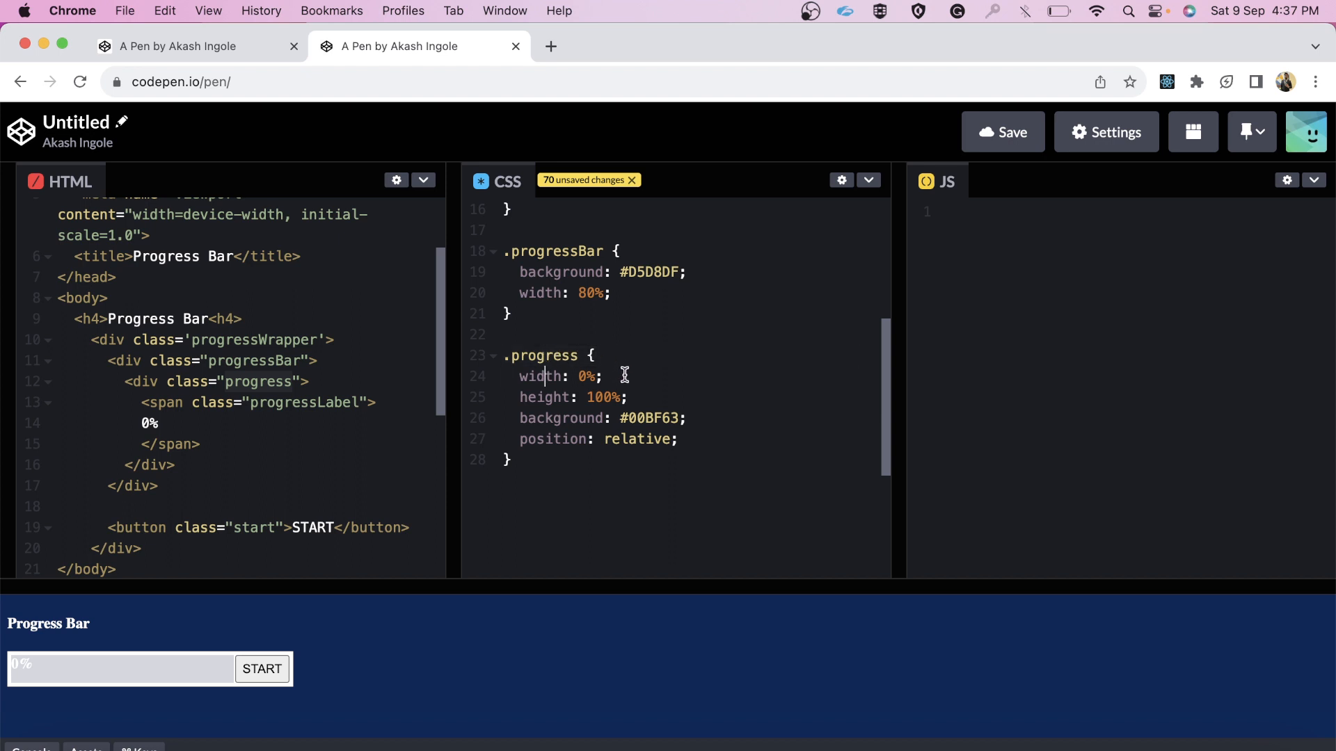
pyautogui.moveTo(625, 418)
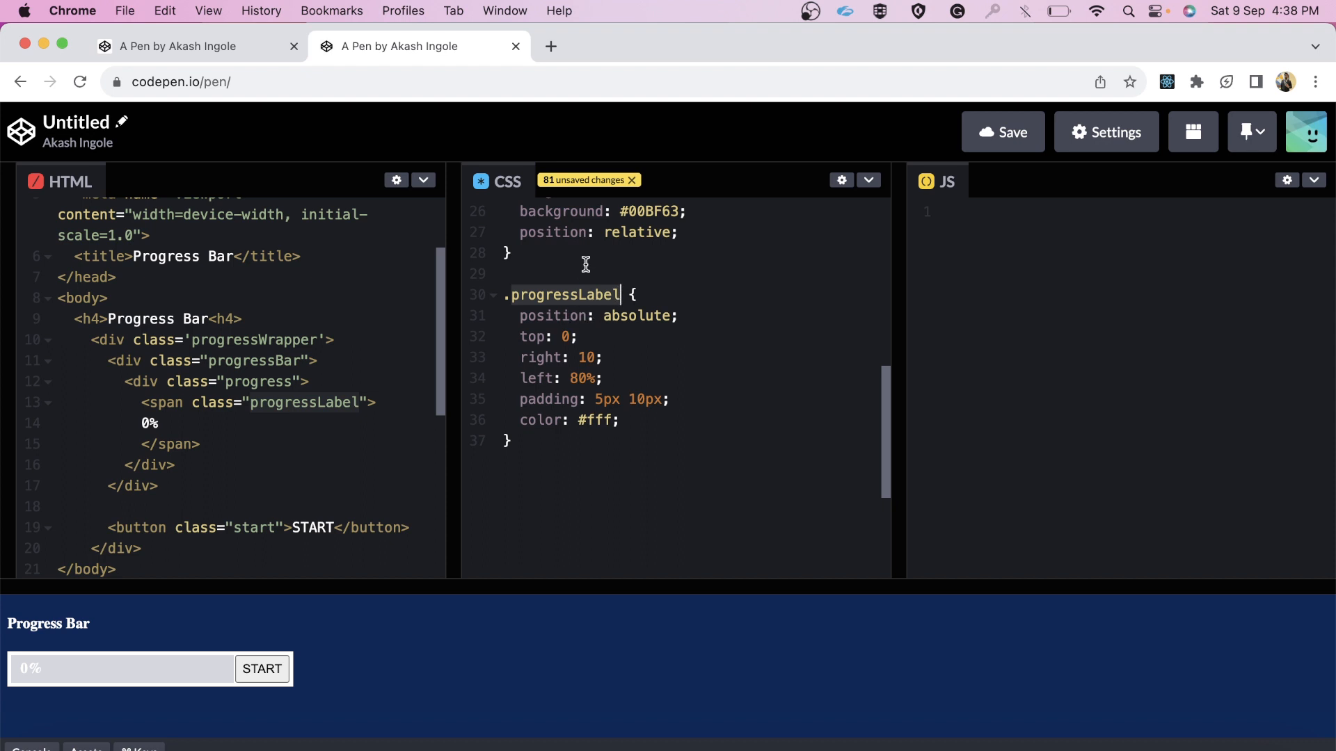
# Add .progressLabel: absolute, top 0, right 10, left 80%, padding 5px 10px, white text.
pyautogui.scroll(3)
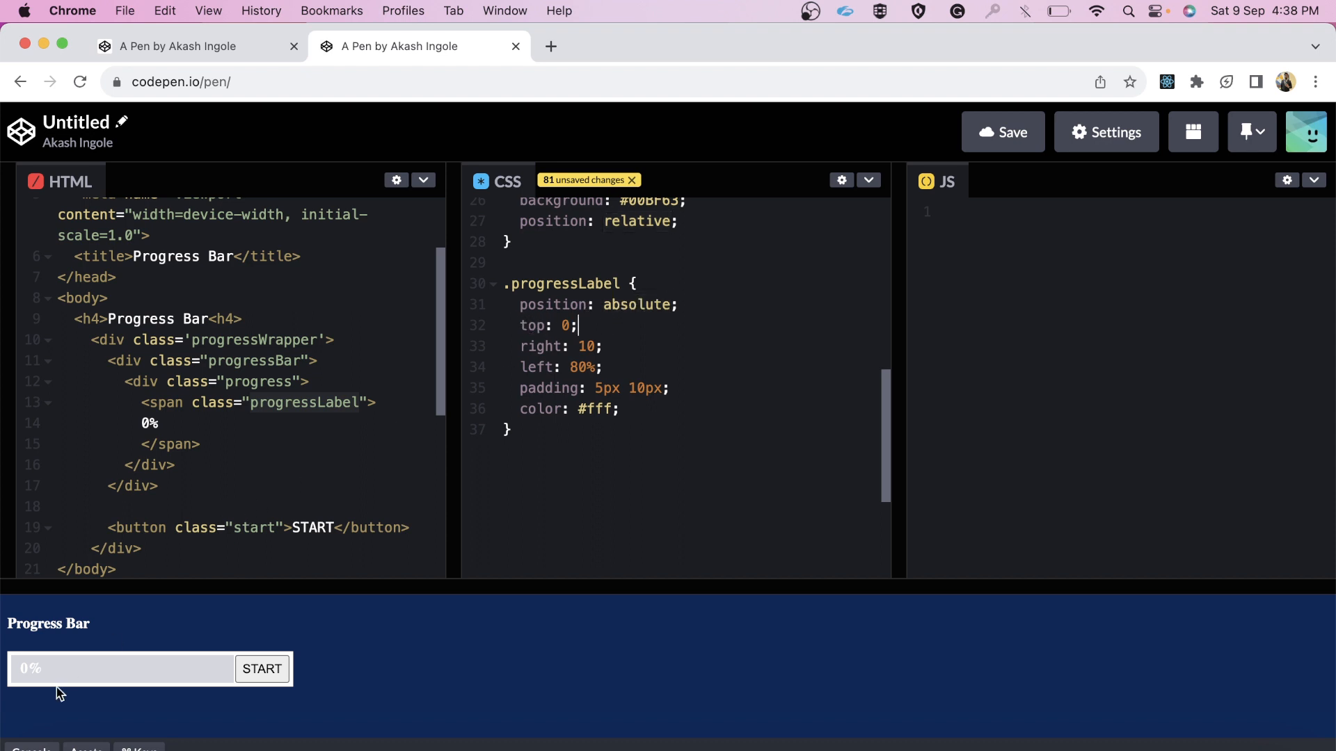
pyautogui.moveTo(20, 671)
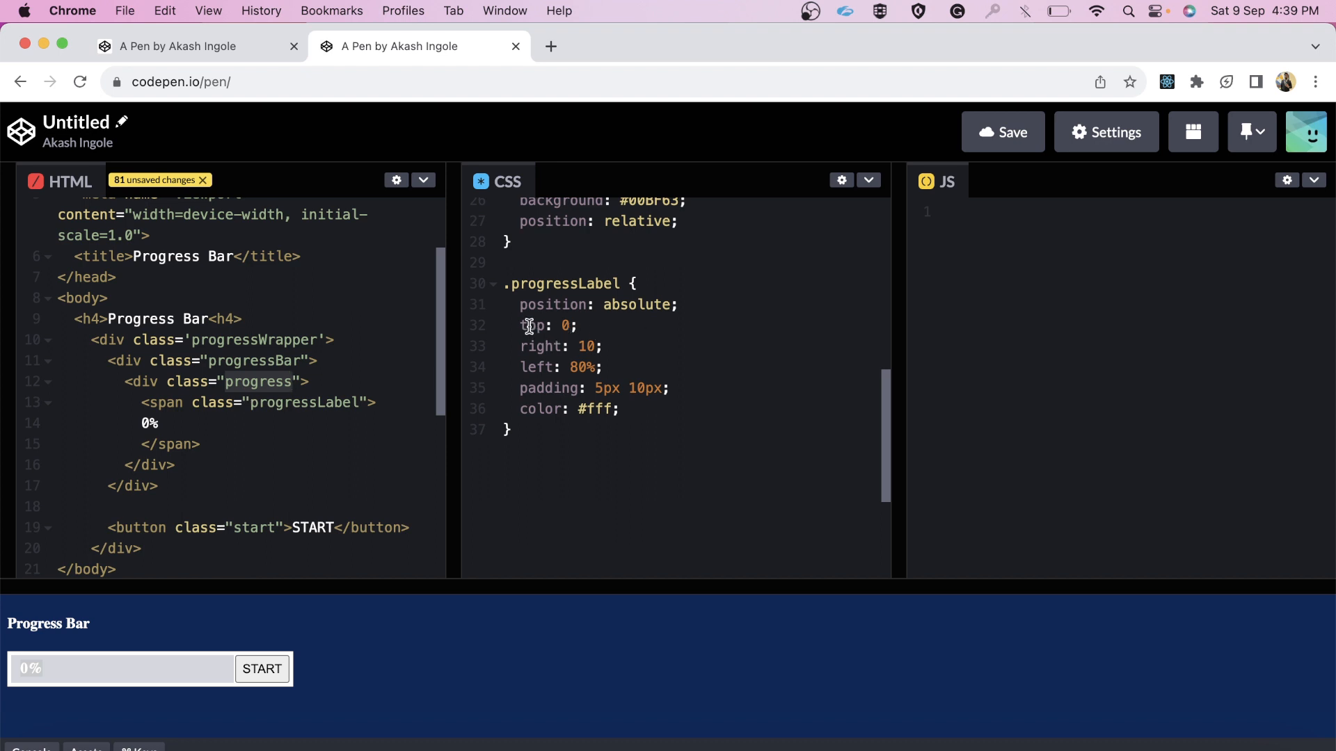
pyautogui.click(538, 388)
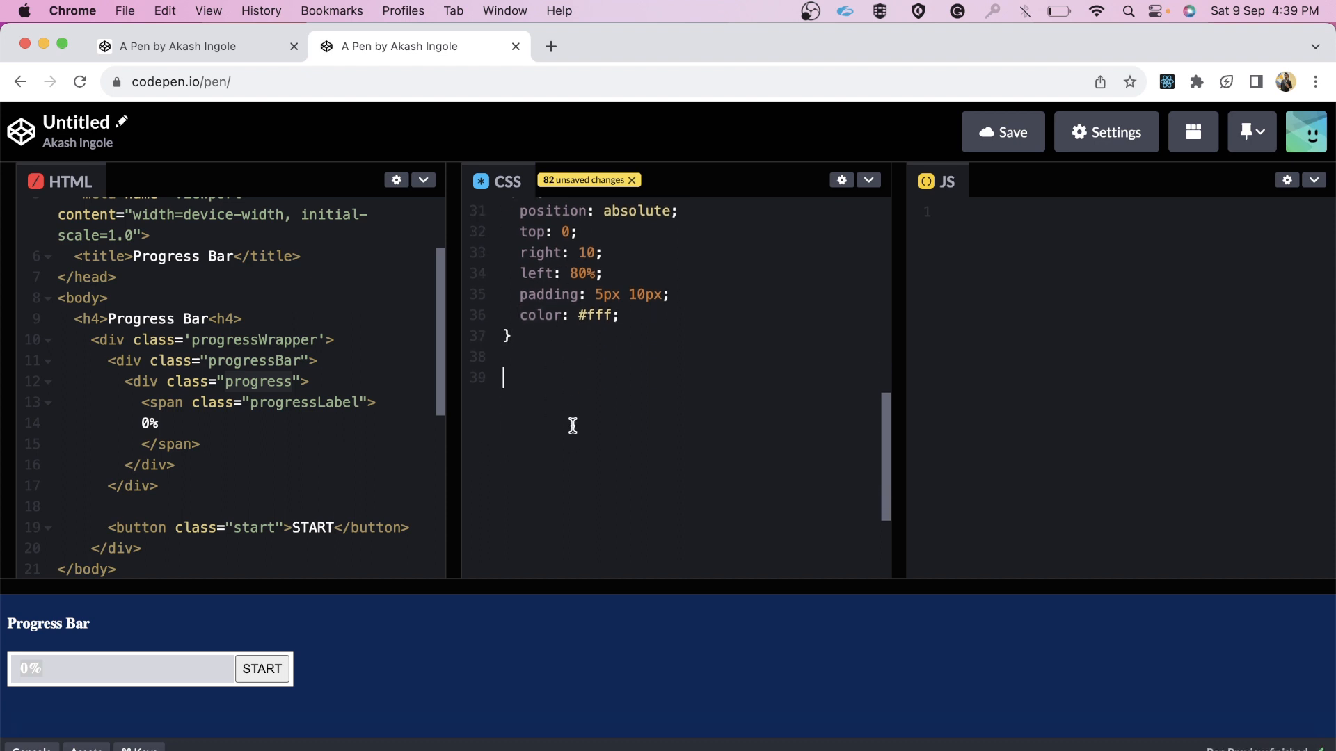
# Add a .start rule with #1e90ff background, #fff text, border 0 and pointer cursor.
pyautogui.write('.')
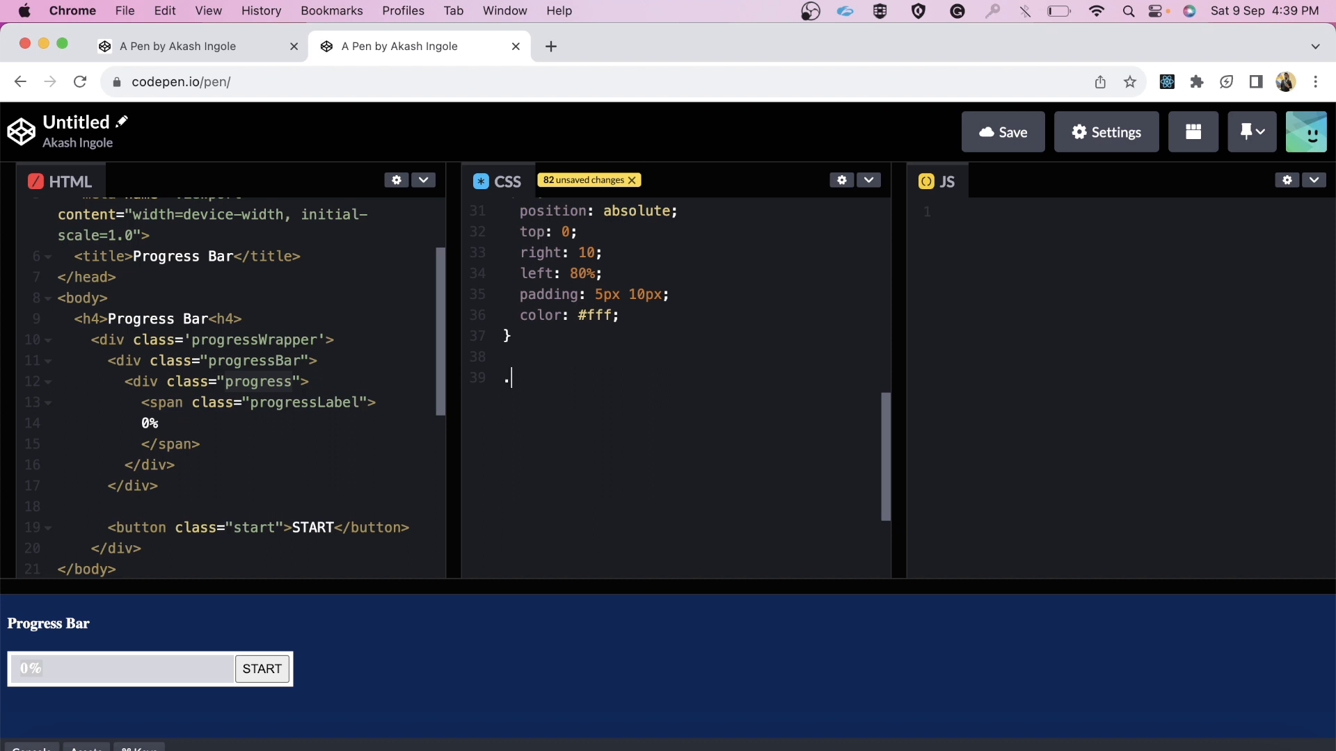
pyautogui.write('start')
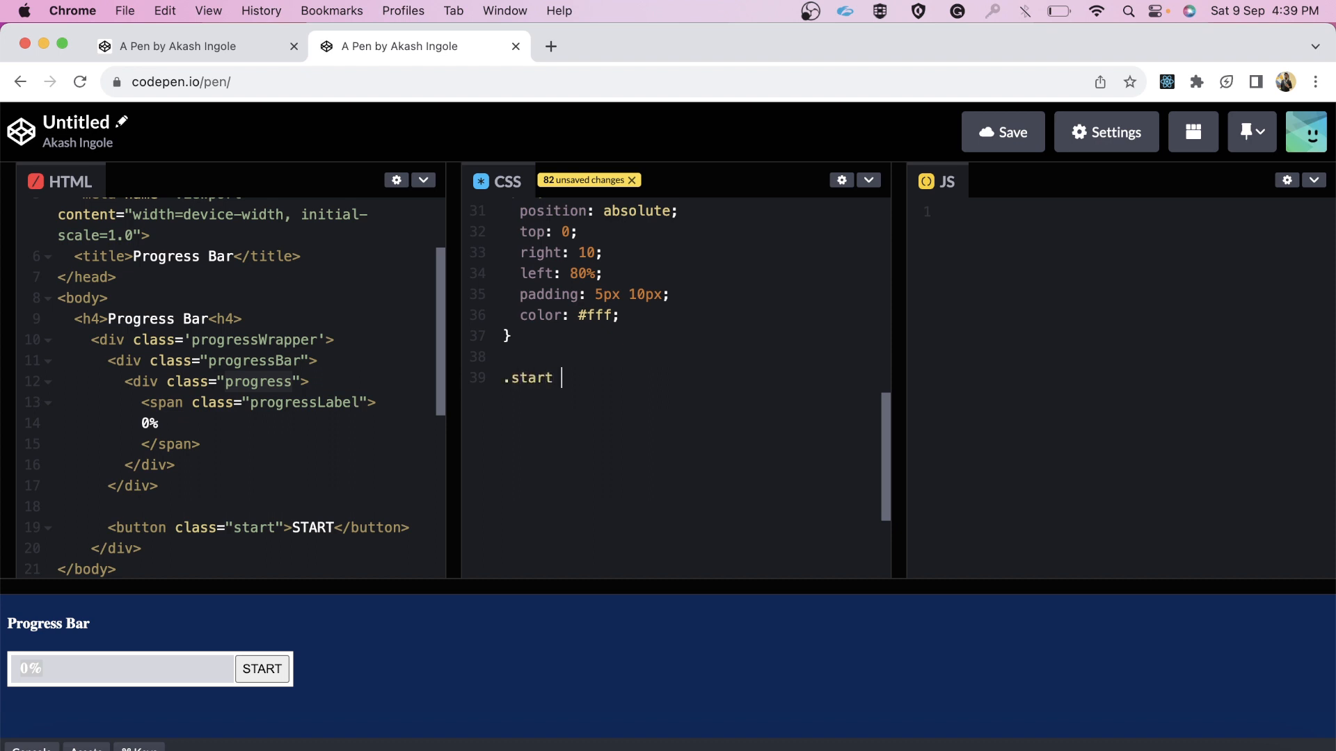
pyautogui.write('{')
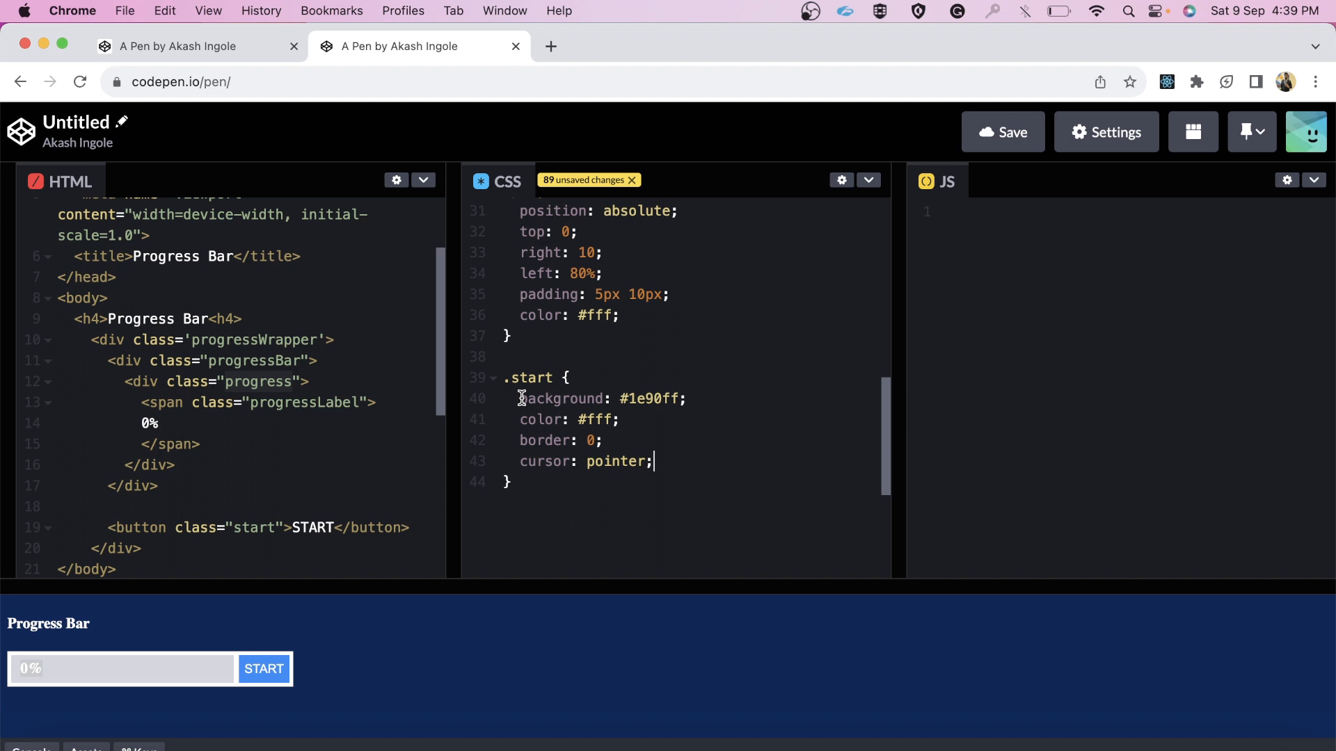
pyautogui.moveTo(586, 425)
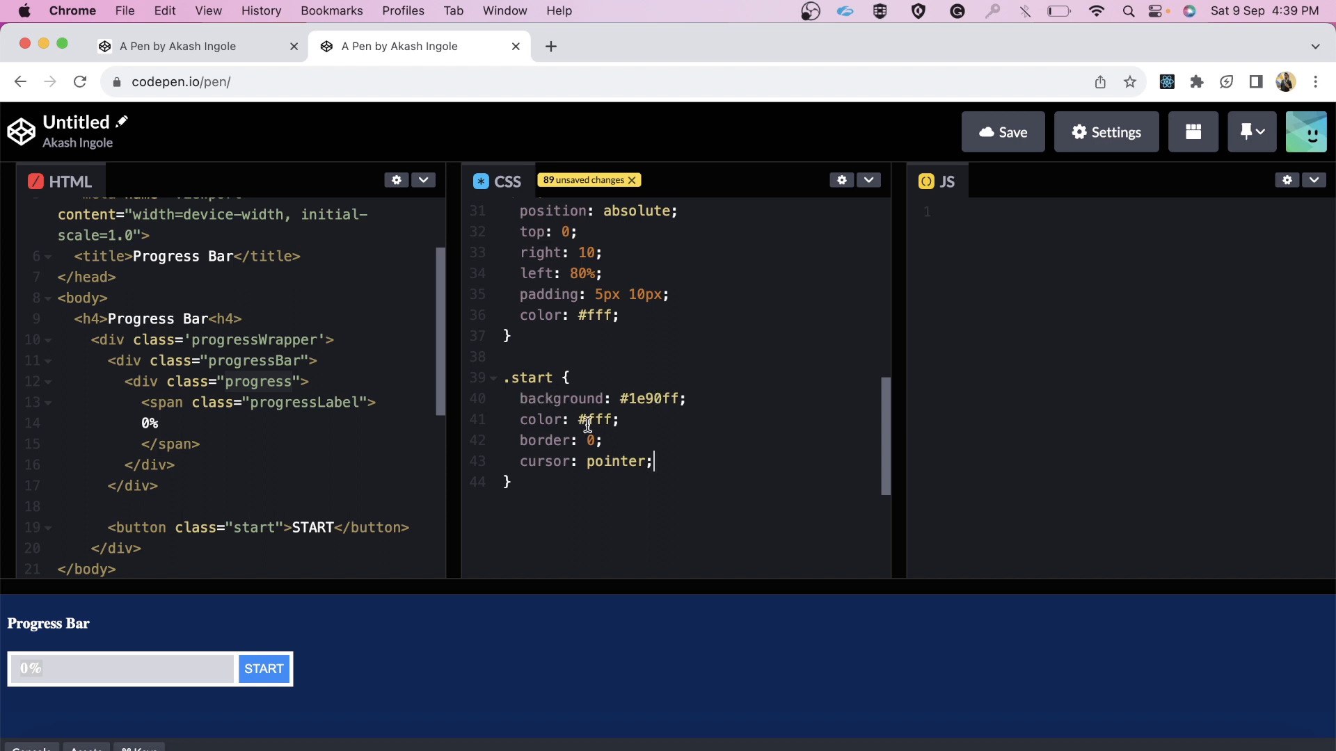
pyautogui.moveTo(662, 460)
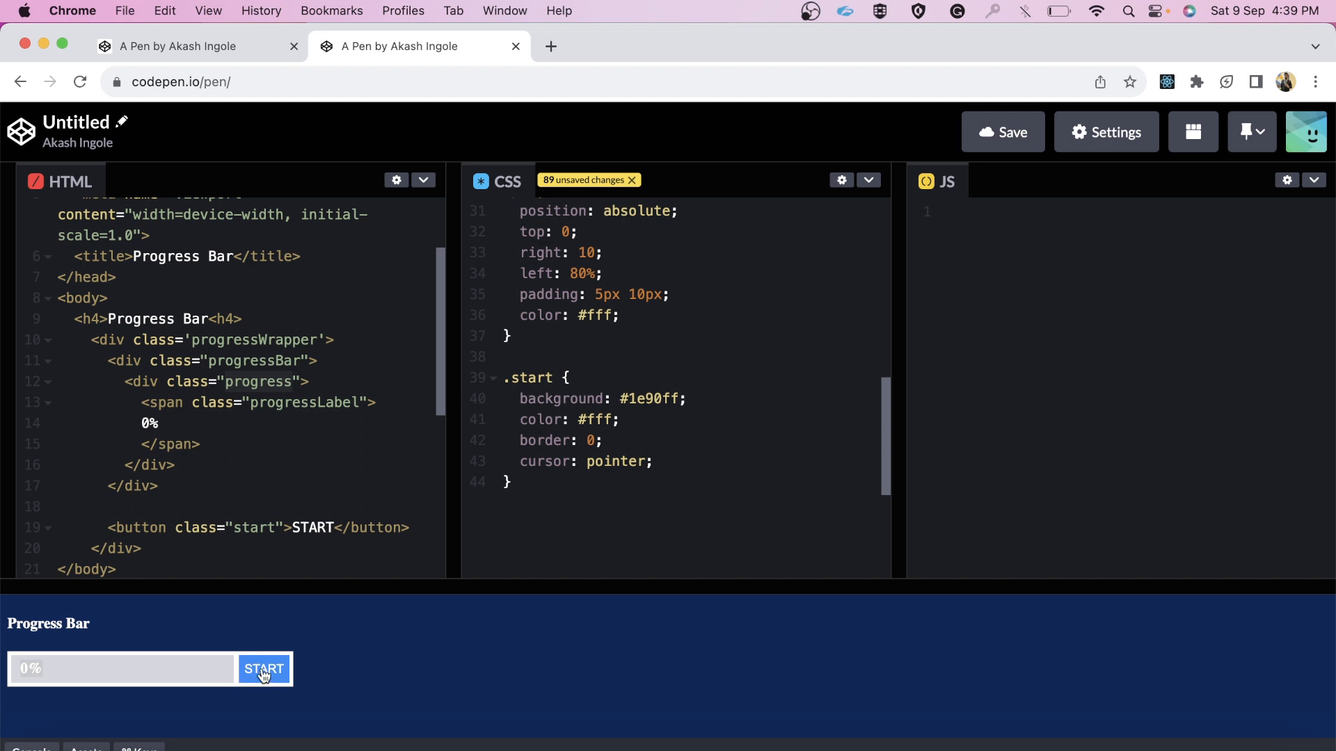
pyautogui.scroll(3)
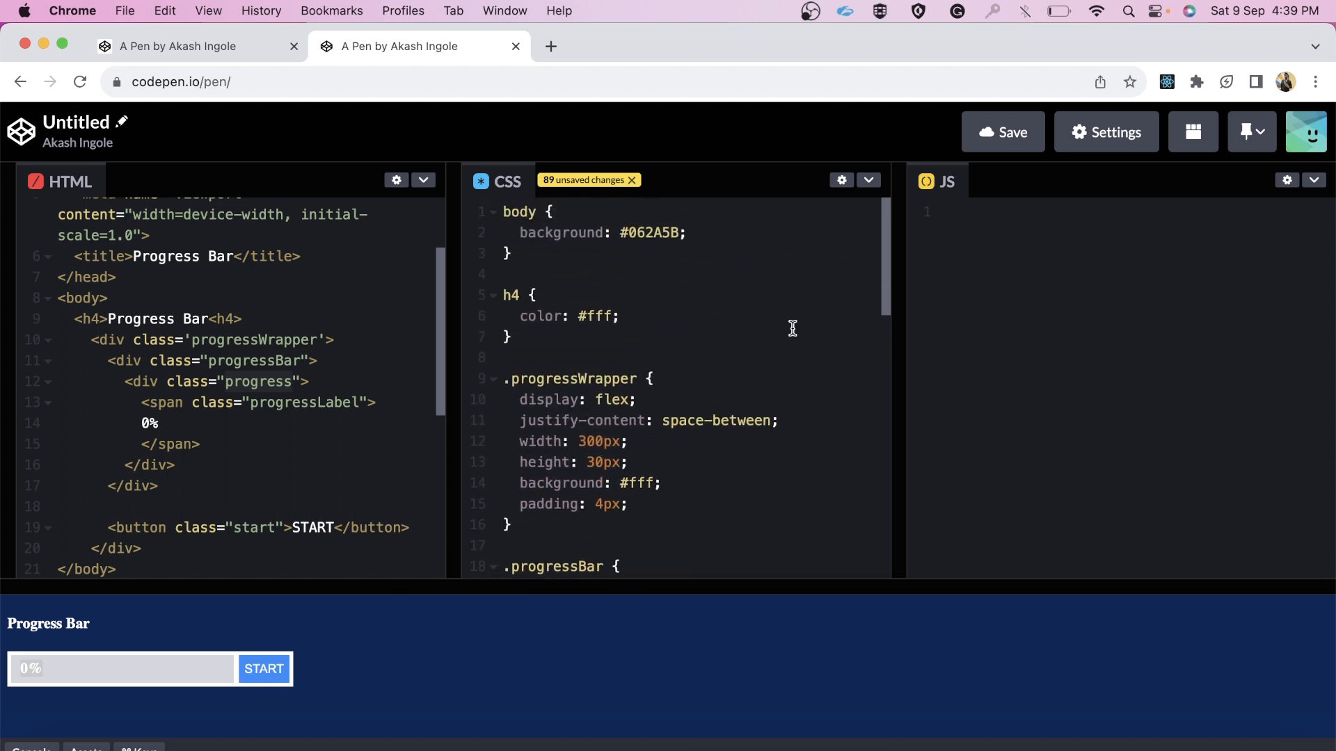
# Review the progressWrapper markup, then focus the empty JavaScript editor.
pyautogui.scroll(3)
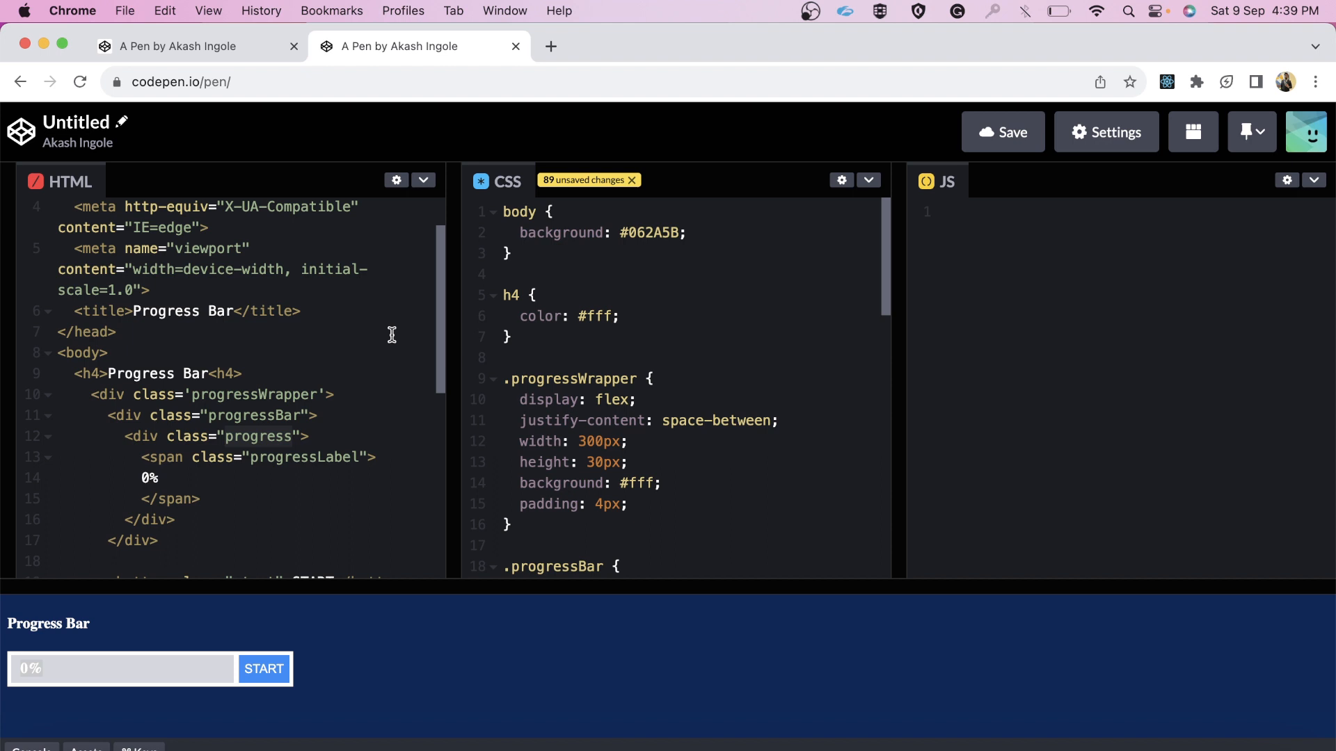
pyautogui.scroll(-3)
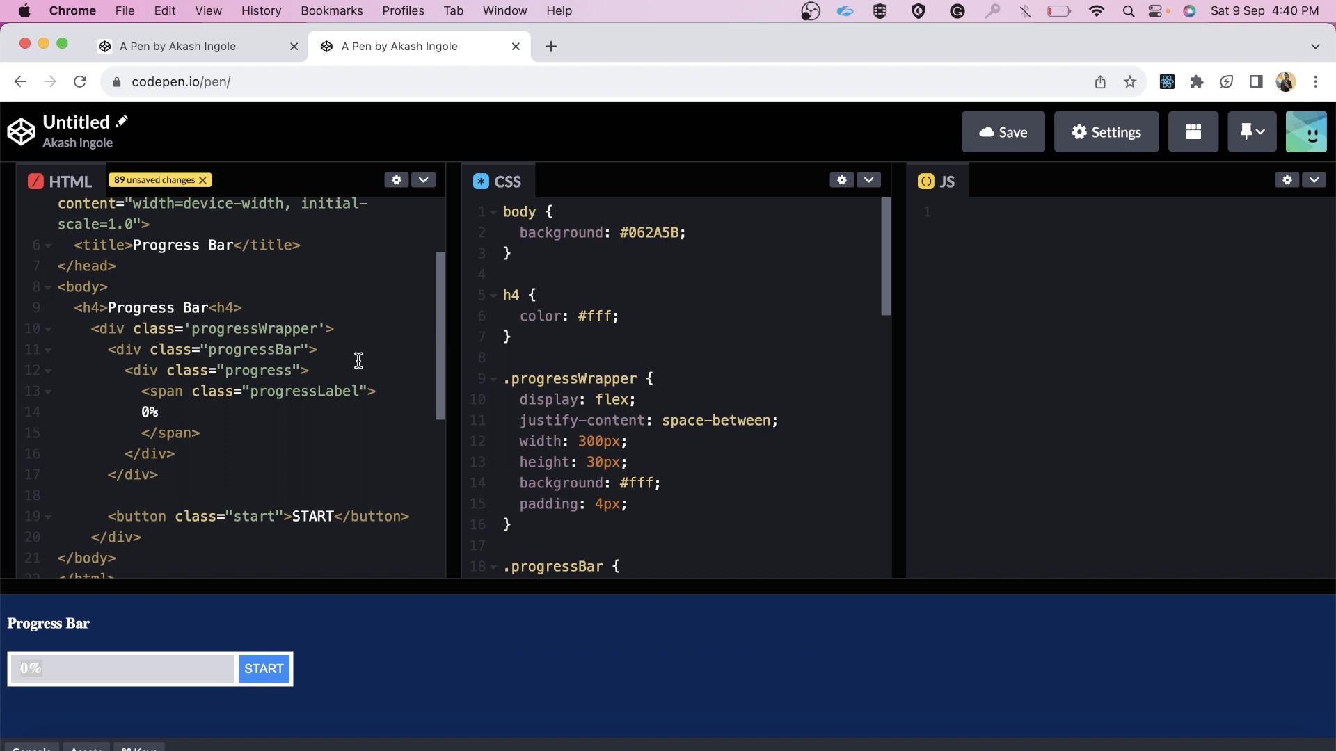
pyautogui.click(334, 329)
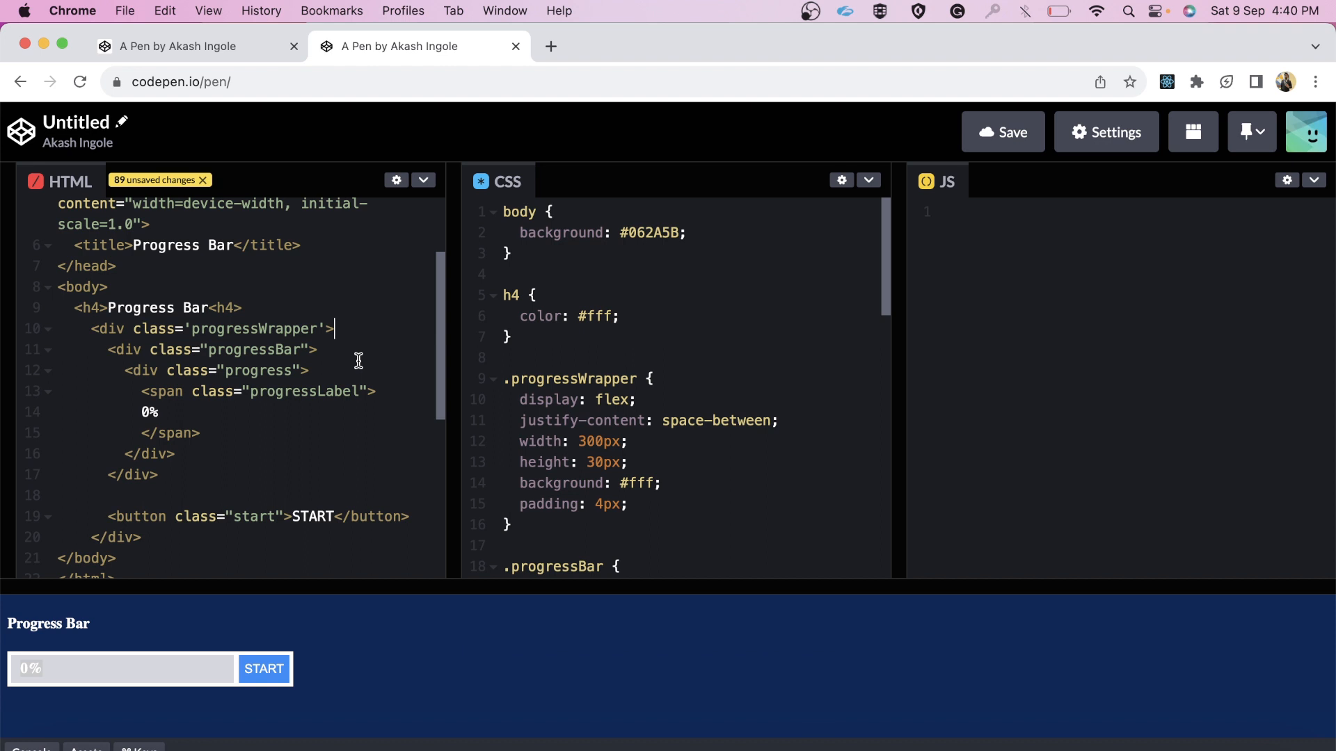
pyautogui.scroll(-3)
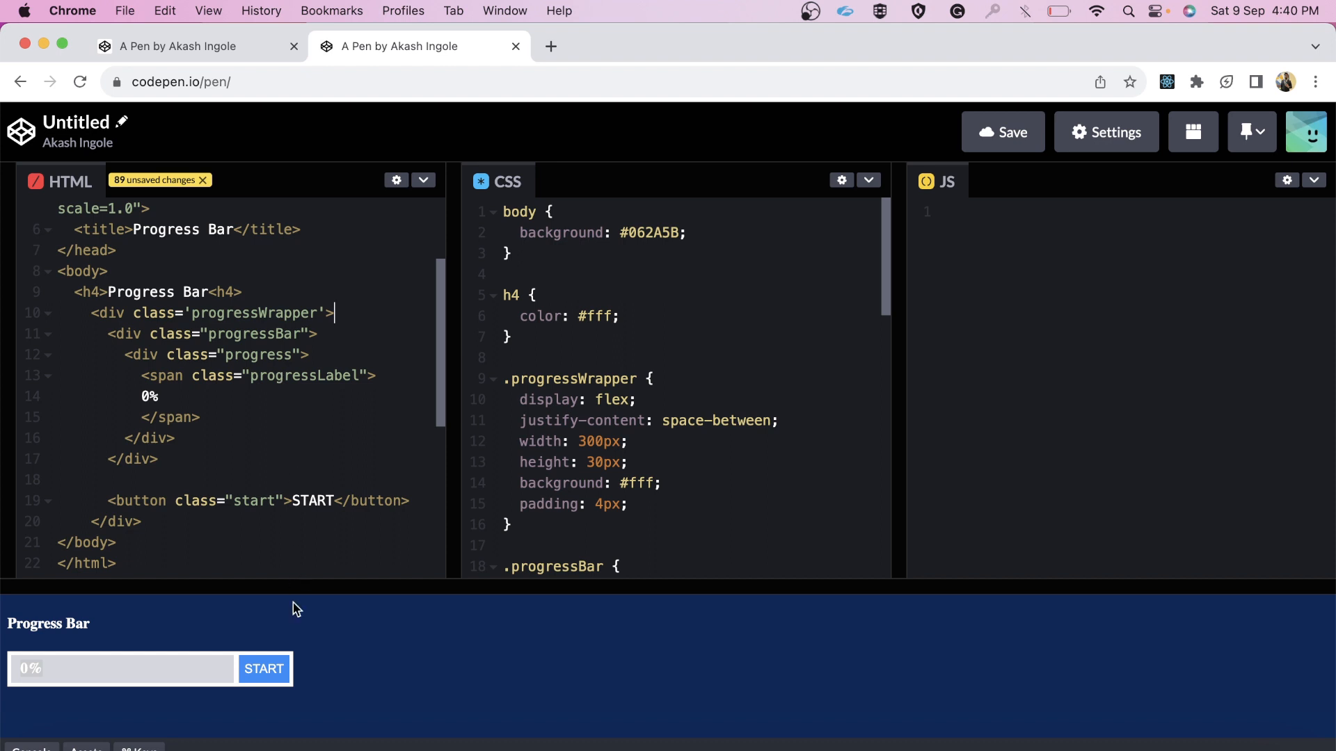
pyautogui.moveTo(265, 669)
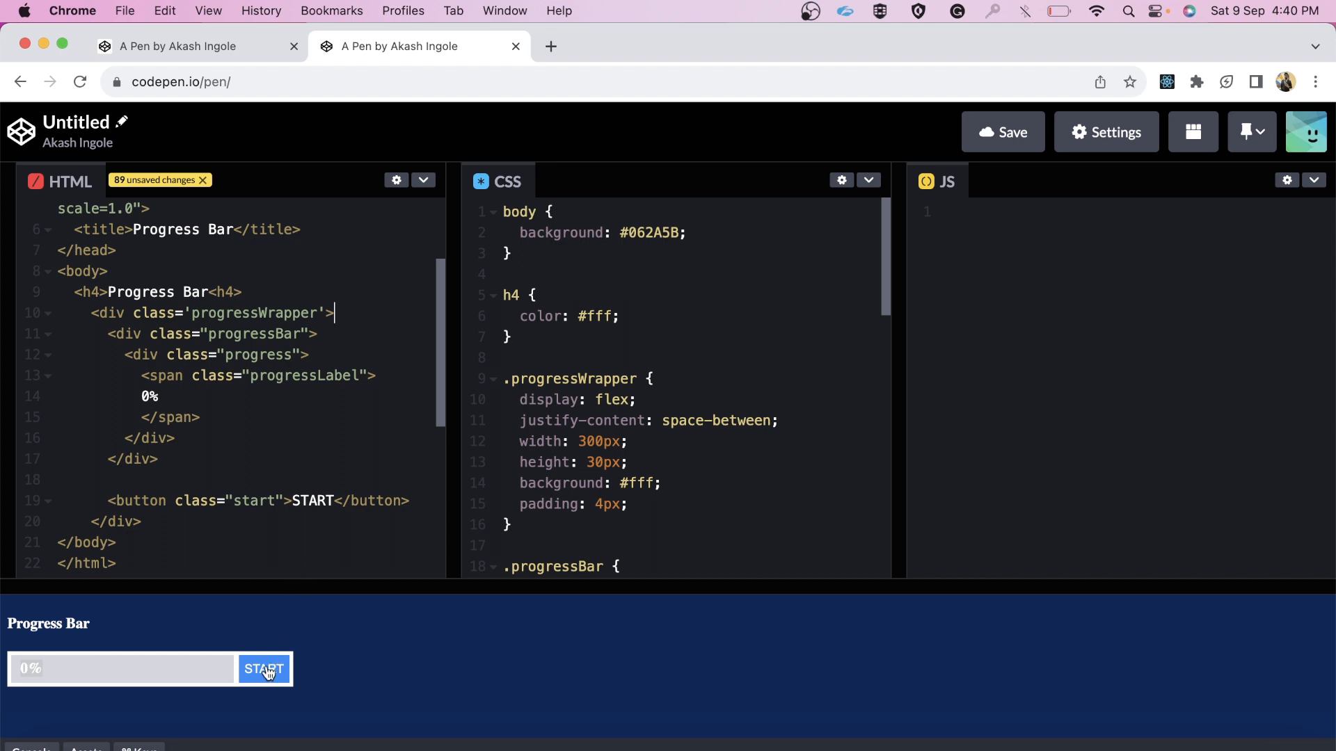
pyautogui.moveTo(261, 352)
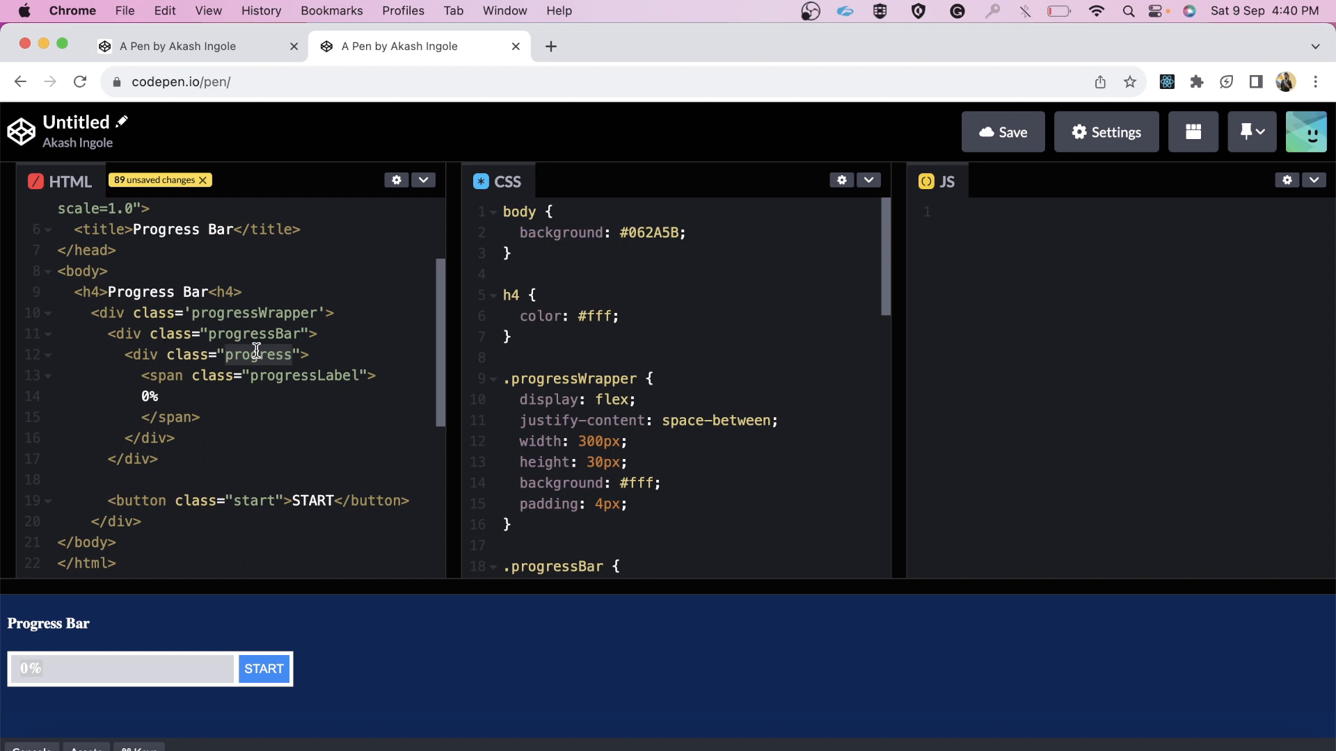
pyautogui.click(1065, 212)
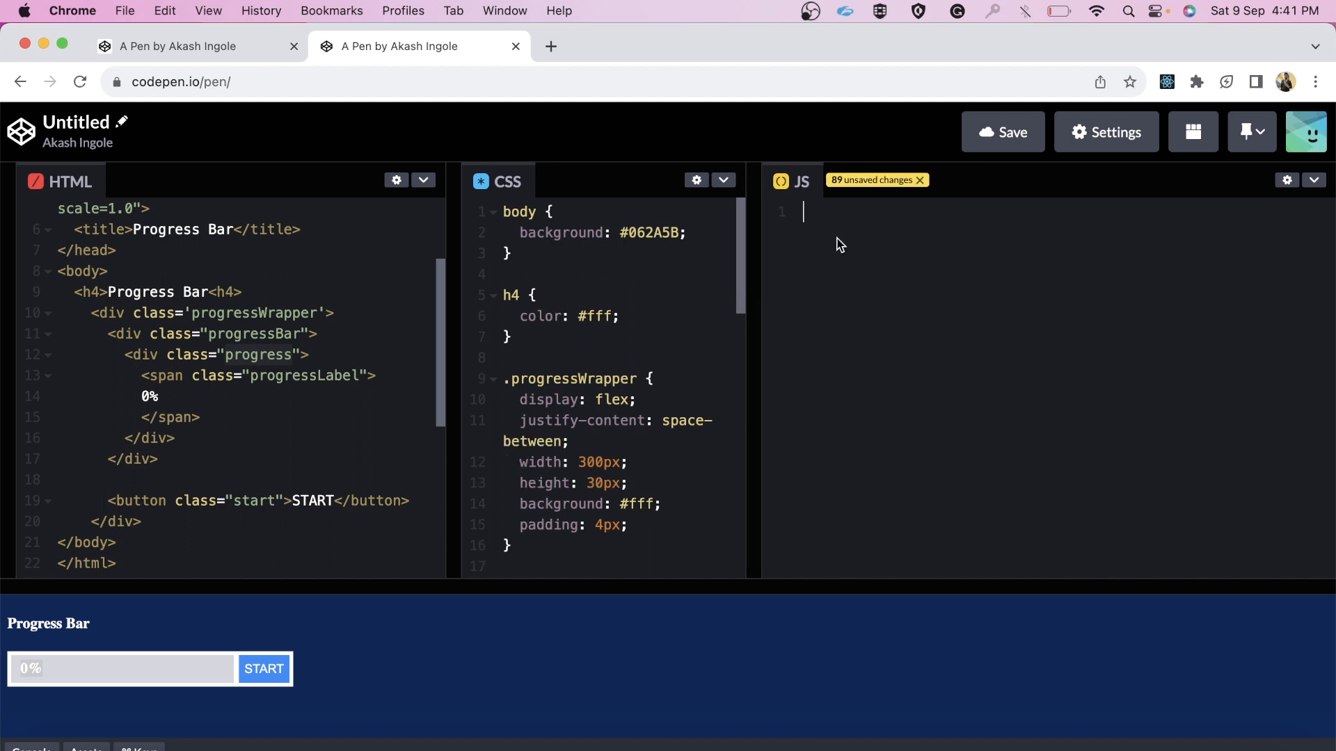
# Declare progress, progressLabel and startButton via querySelector('.progress', '.progressLabel', '.start').
pyautogui.write('var')
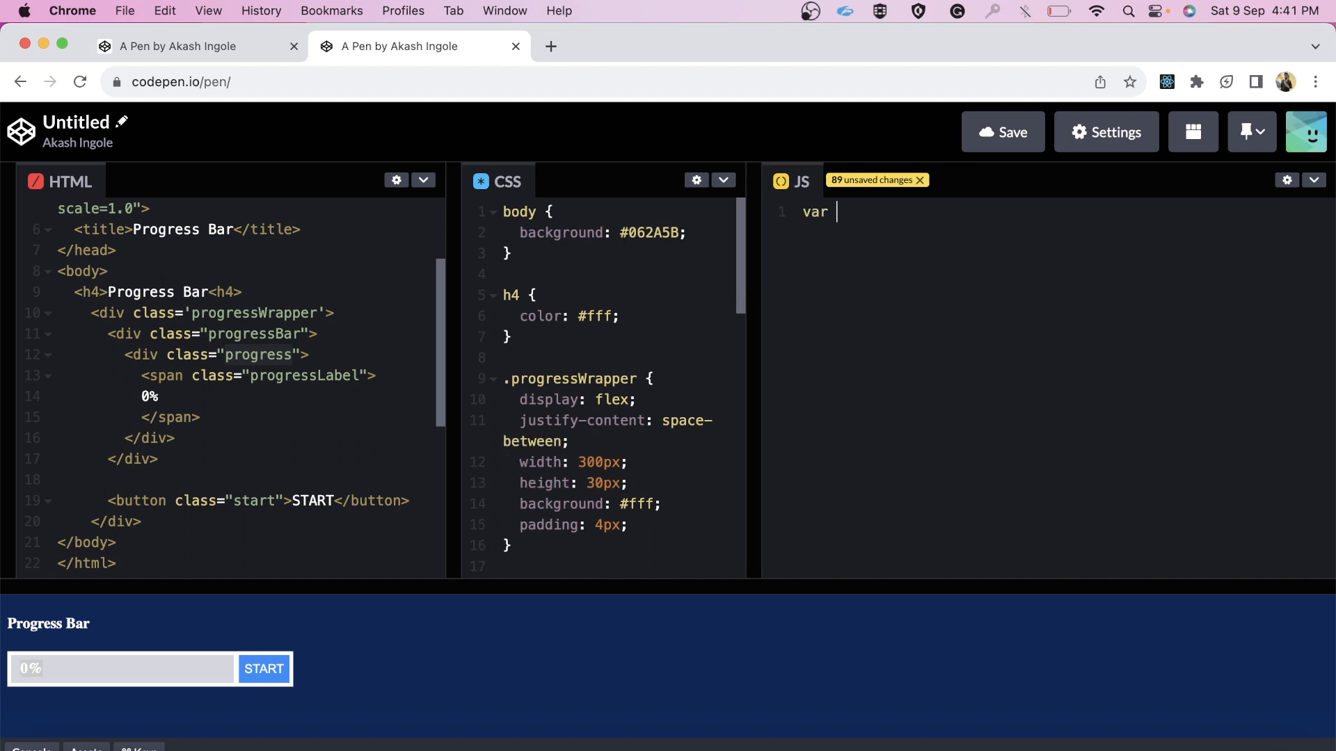
pyautogui.write('progress =')
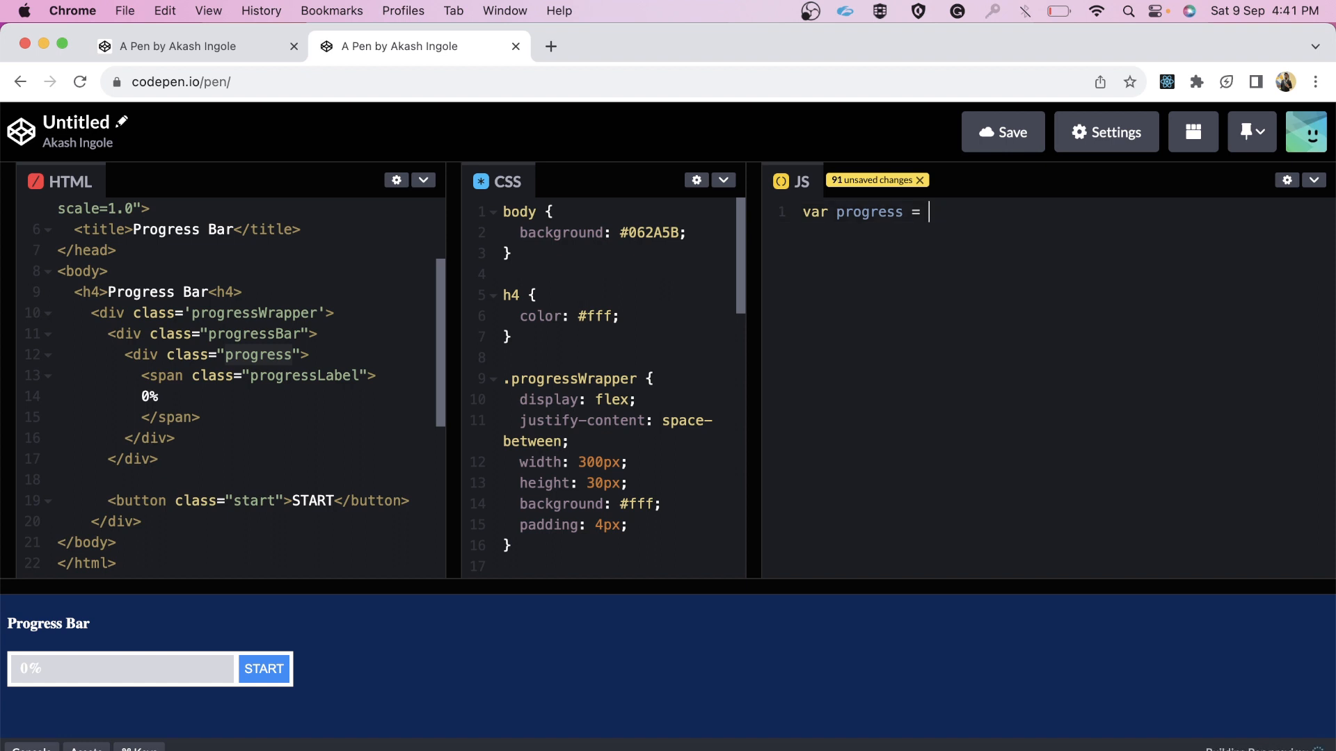
pyautogui.write('document.querySelector')
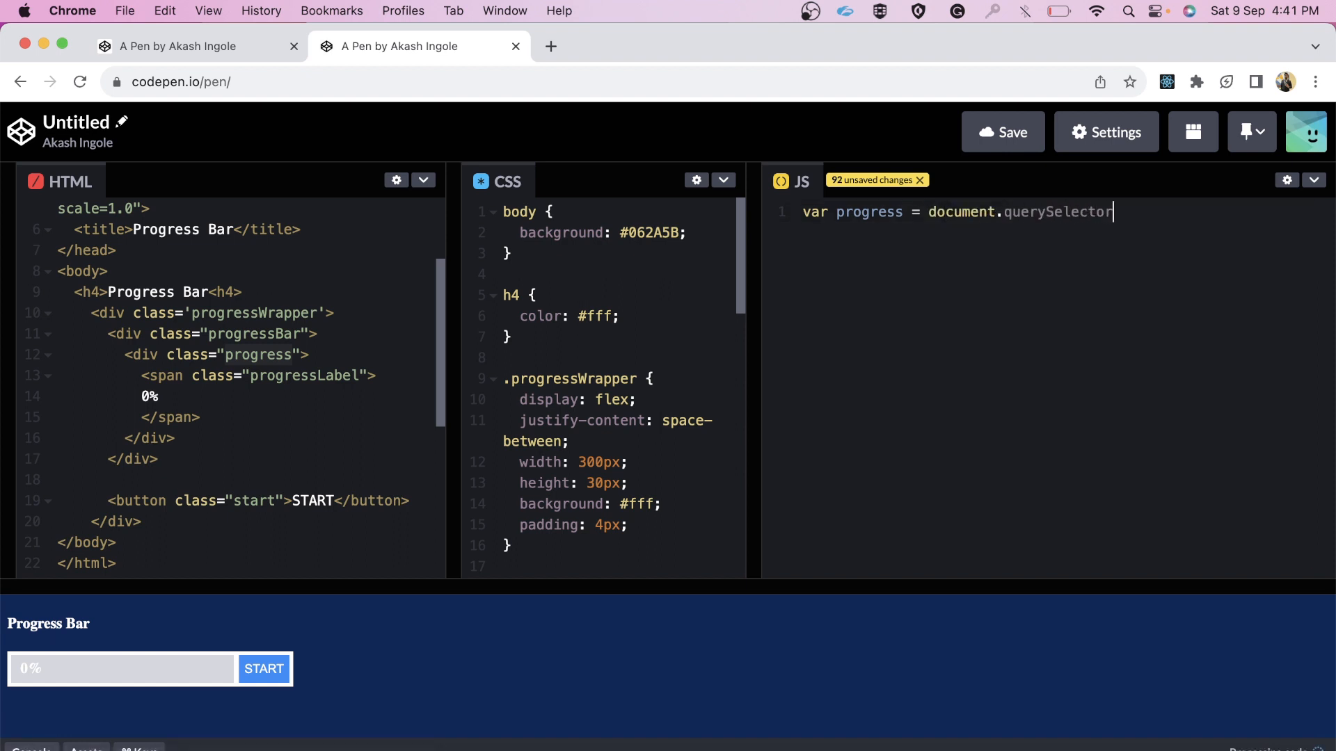
pyautogui.write("('.progress');")
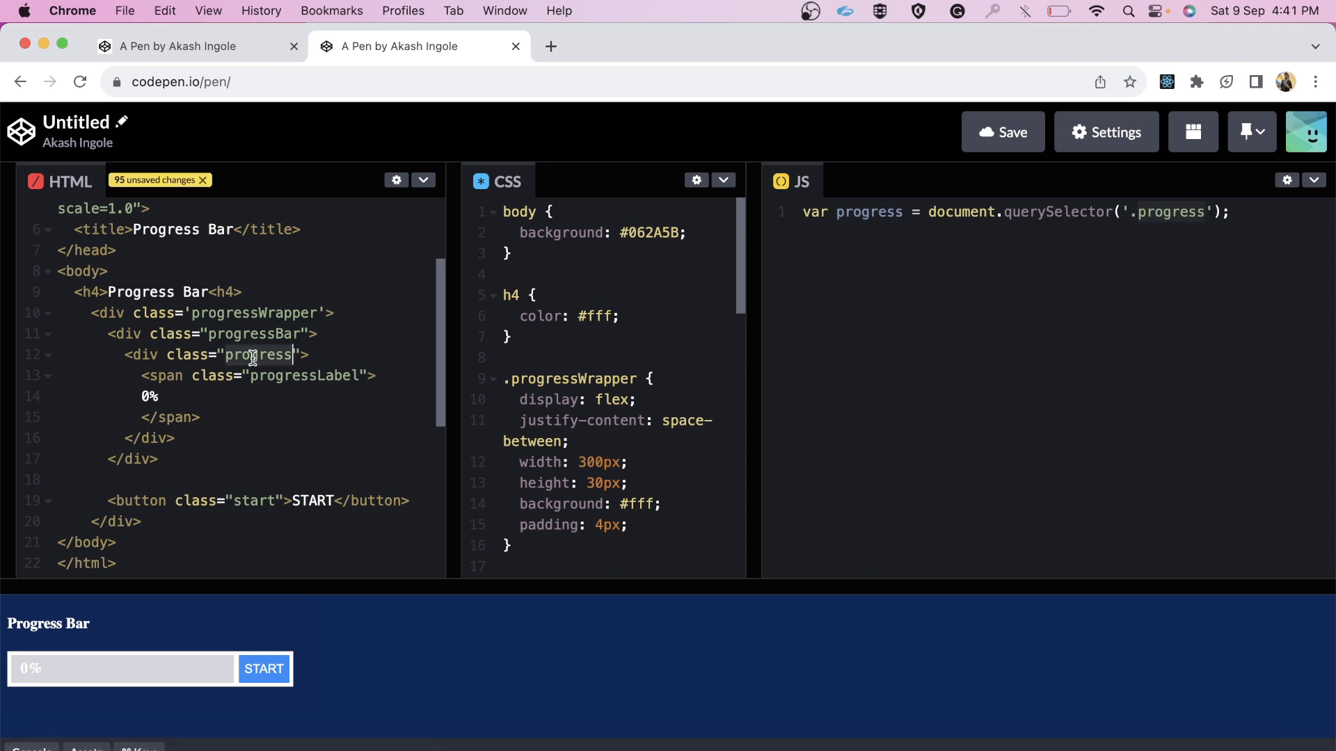
pyautogui.click(951, 211)
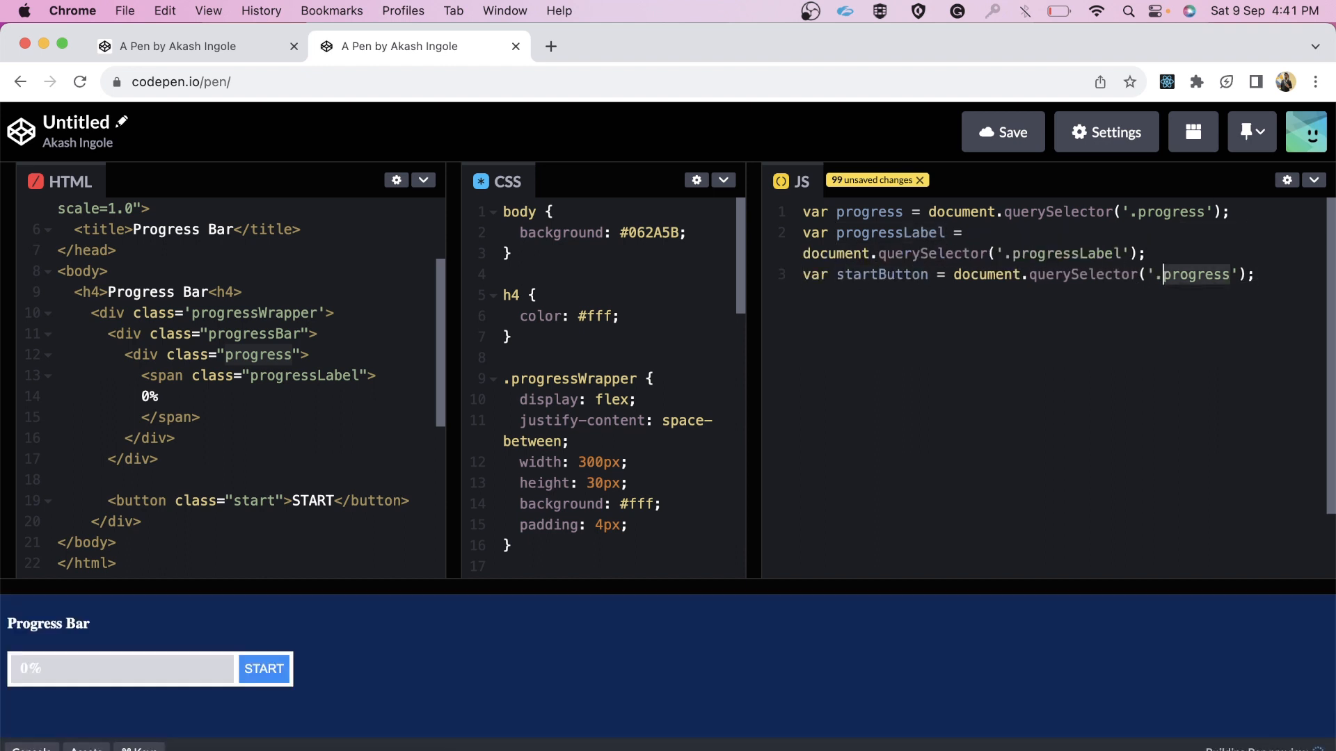
pyautogui.write('start')
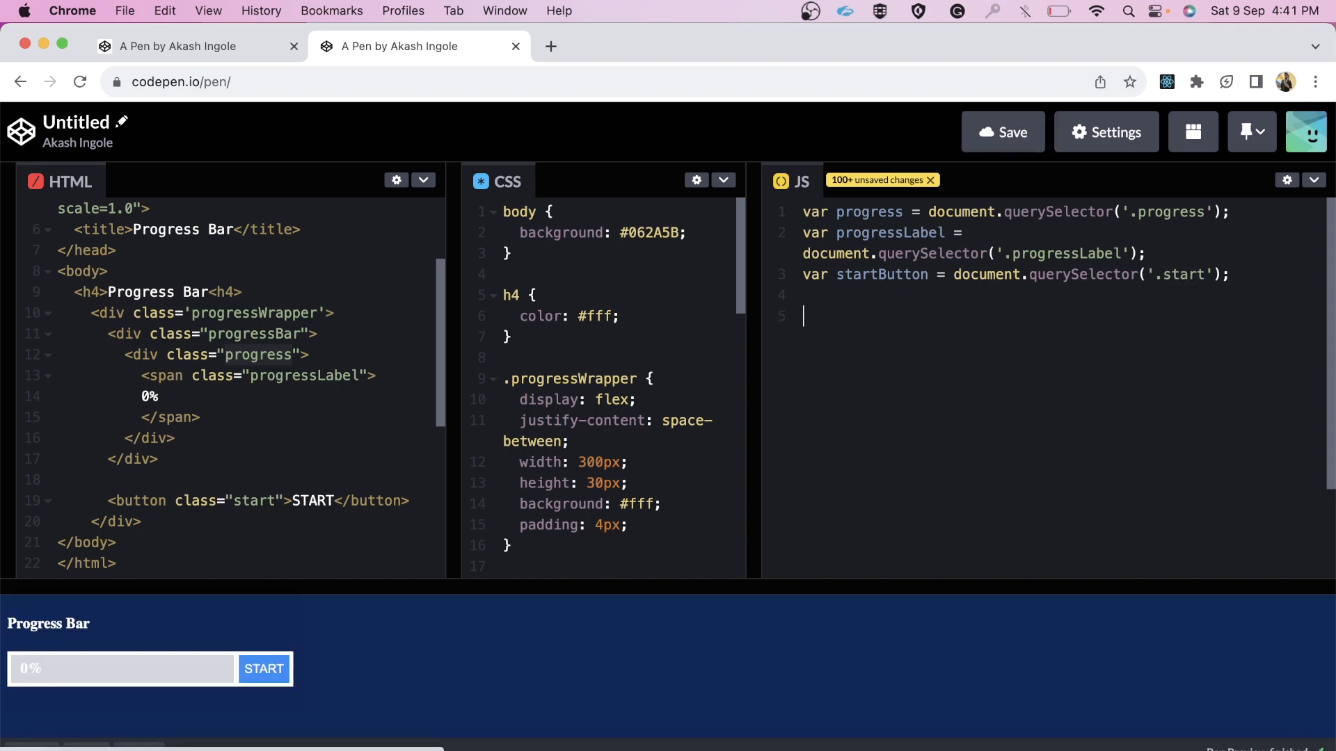
# Write handleClick() with value starting at 0, adding 10 every 1000 ms to bar width and label.
pyautogui.write('function')
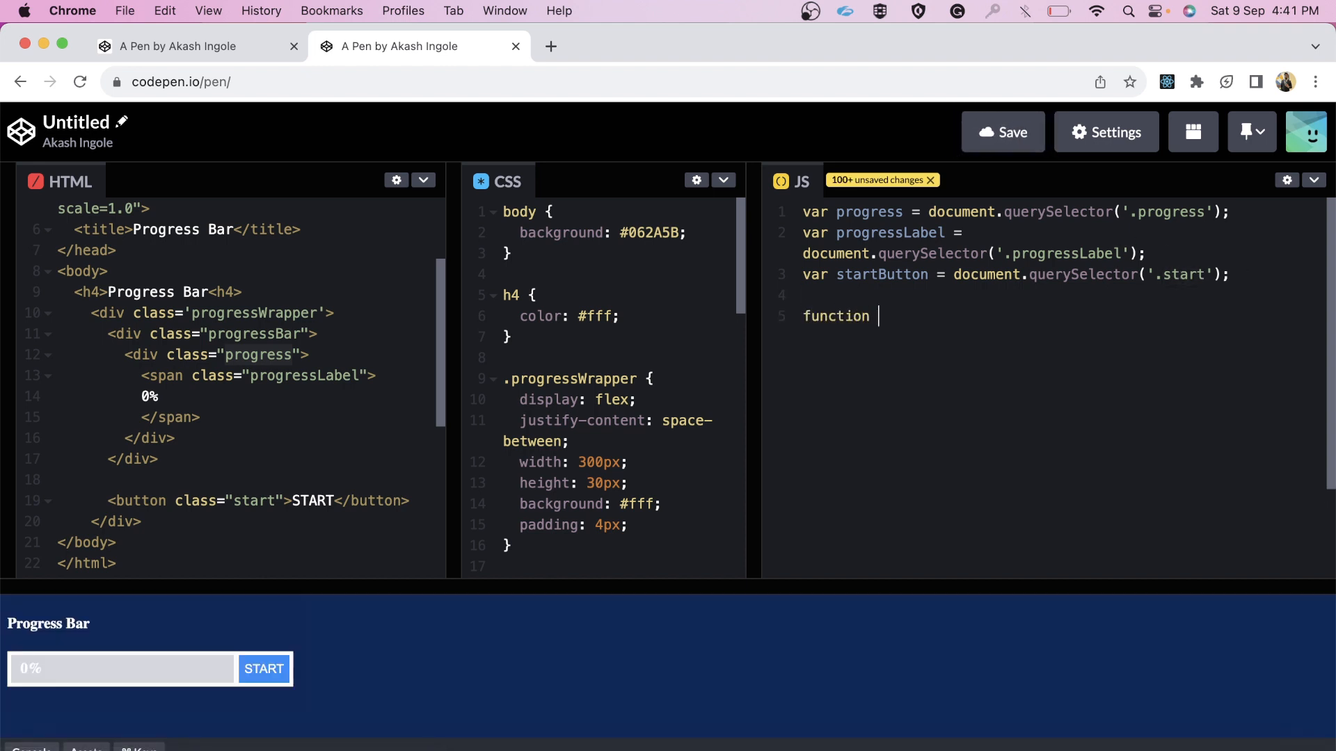
pyautogui.write('handleCl')
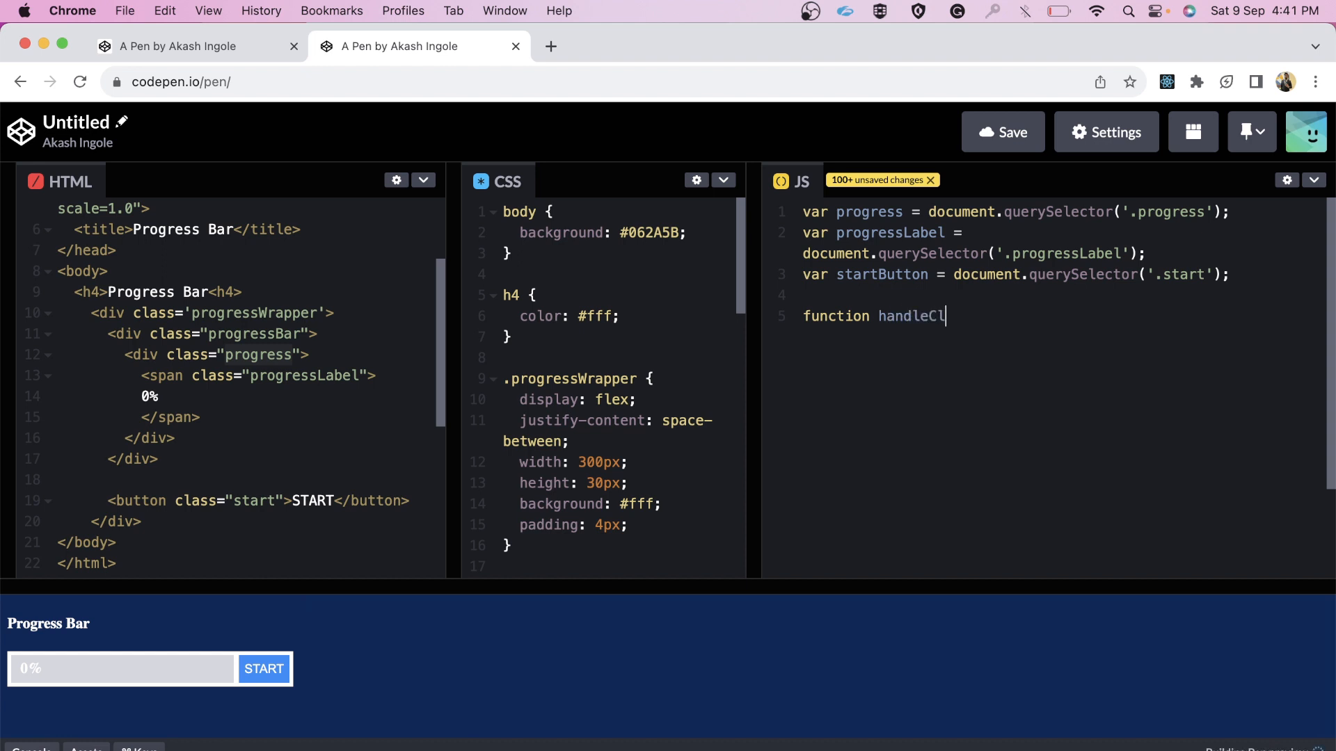
pyautogui.write('ick() {')
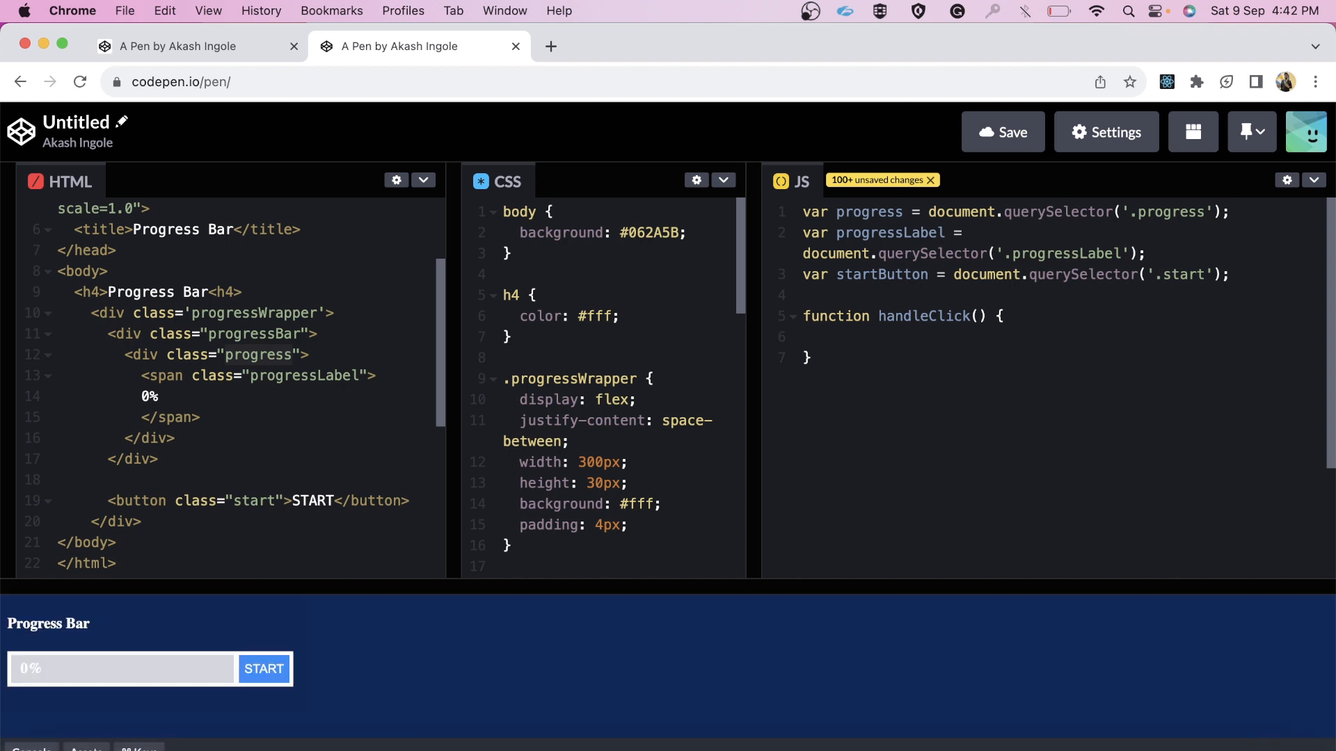
pyautogui.write('let value')
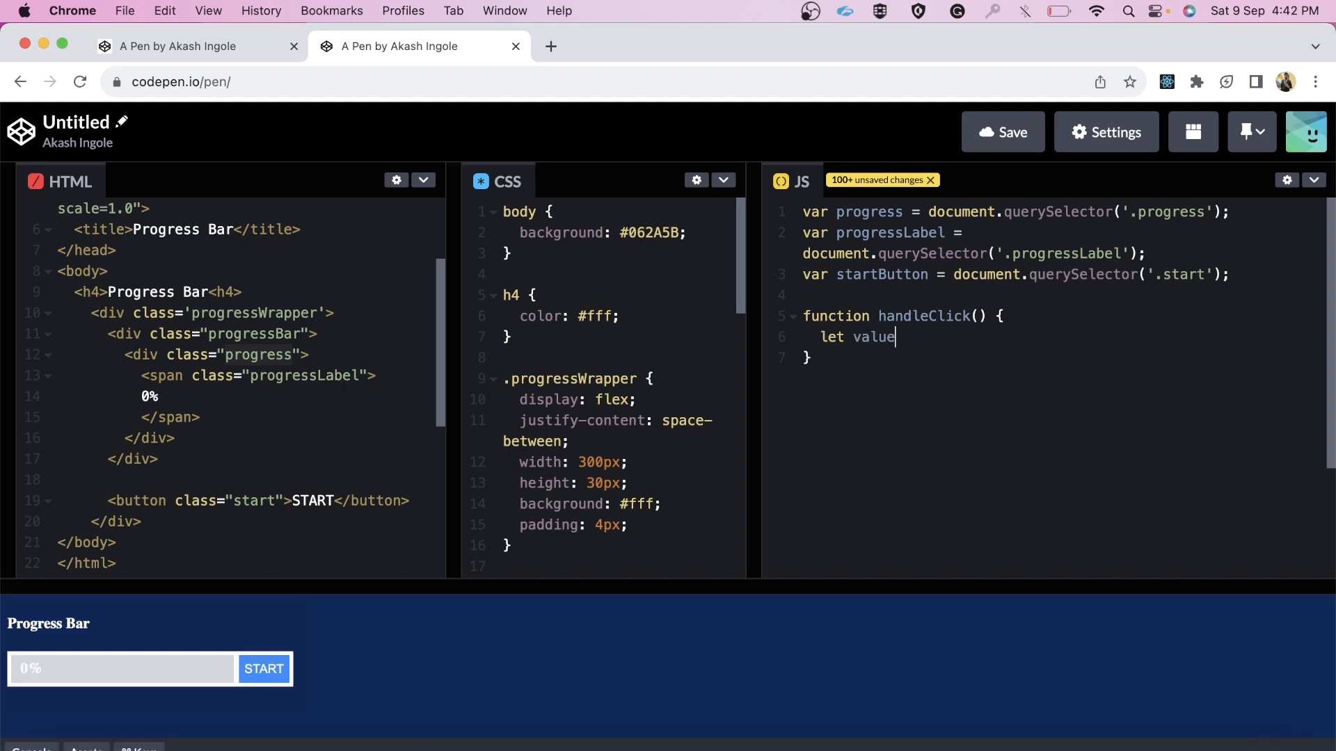
pyautogui.write('=0;')
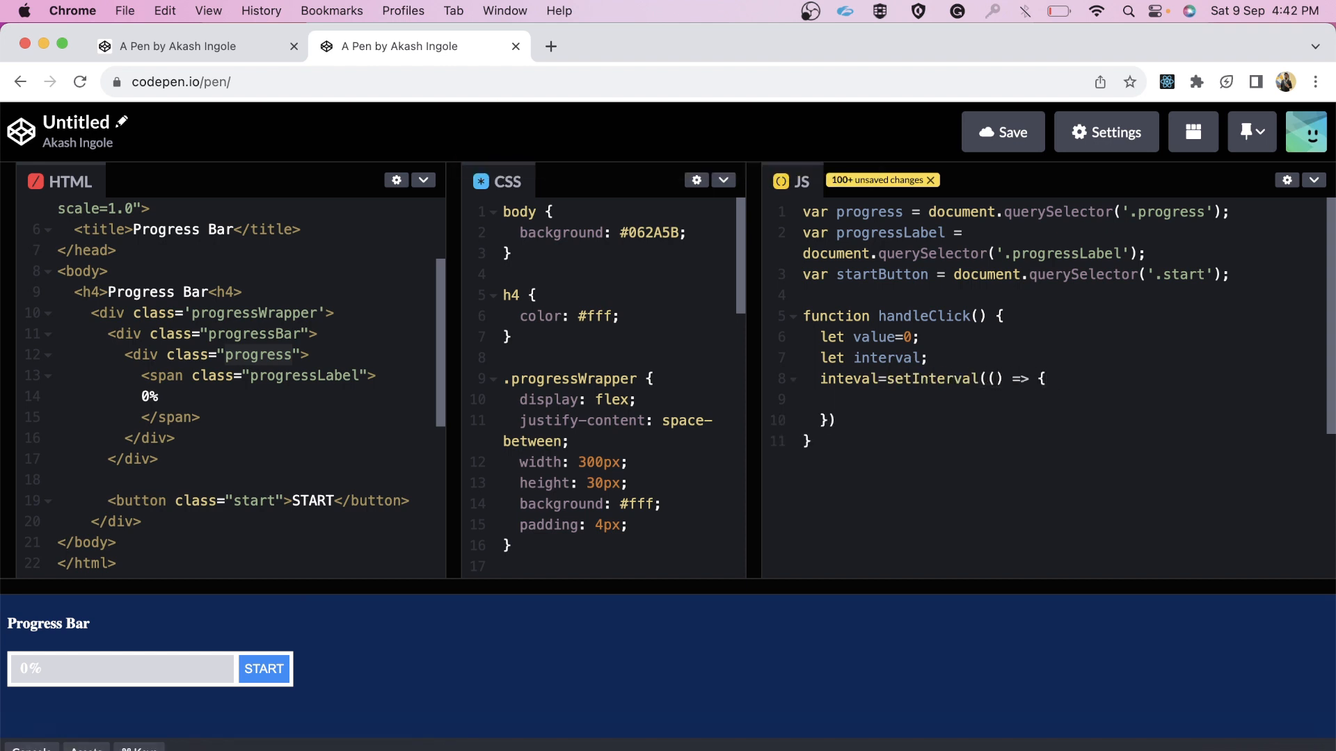
pyautogui.write('value+=10;')
pyautogui.write('progress.style.width=`${value}%`;')
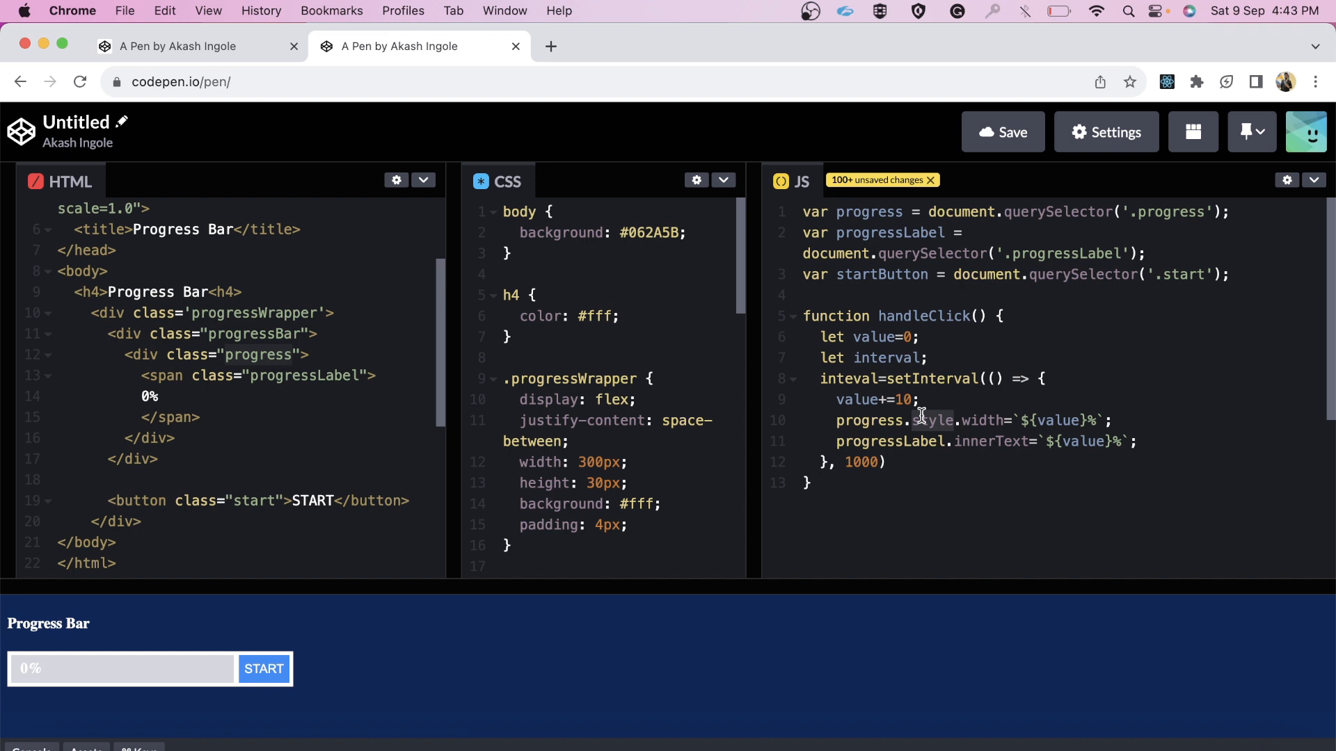
pyautogui.moveTo(937, 420)
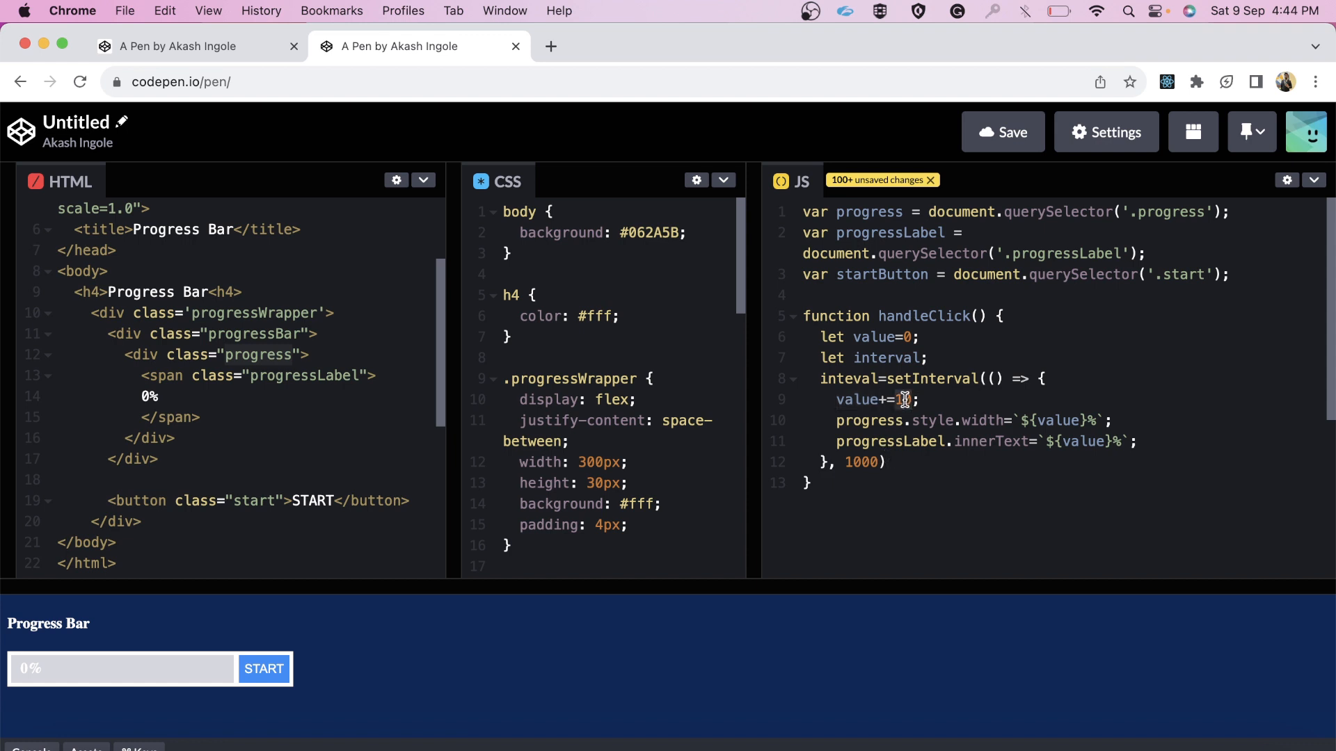
pyautogui.write('0')
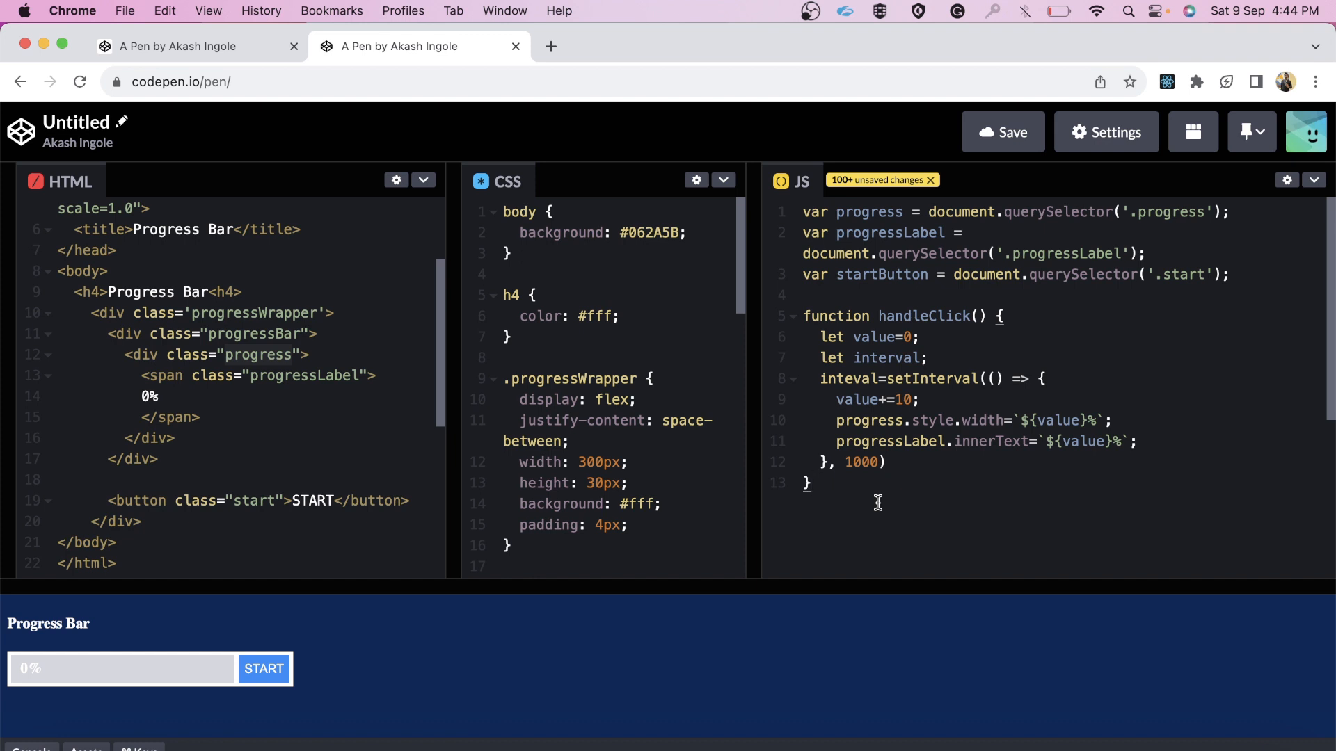
pyautogui.write('start')
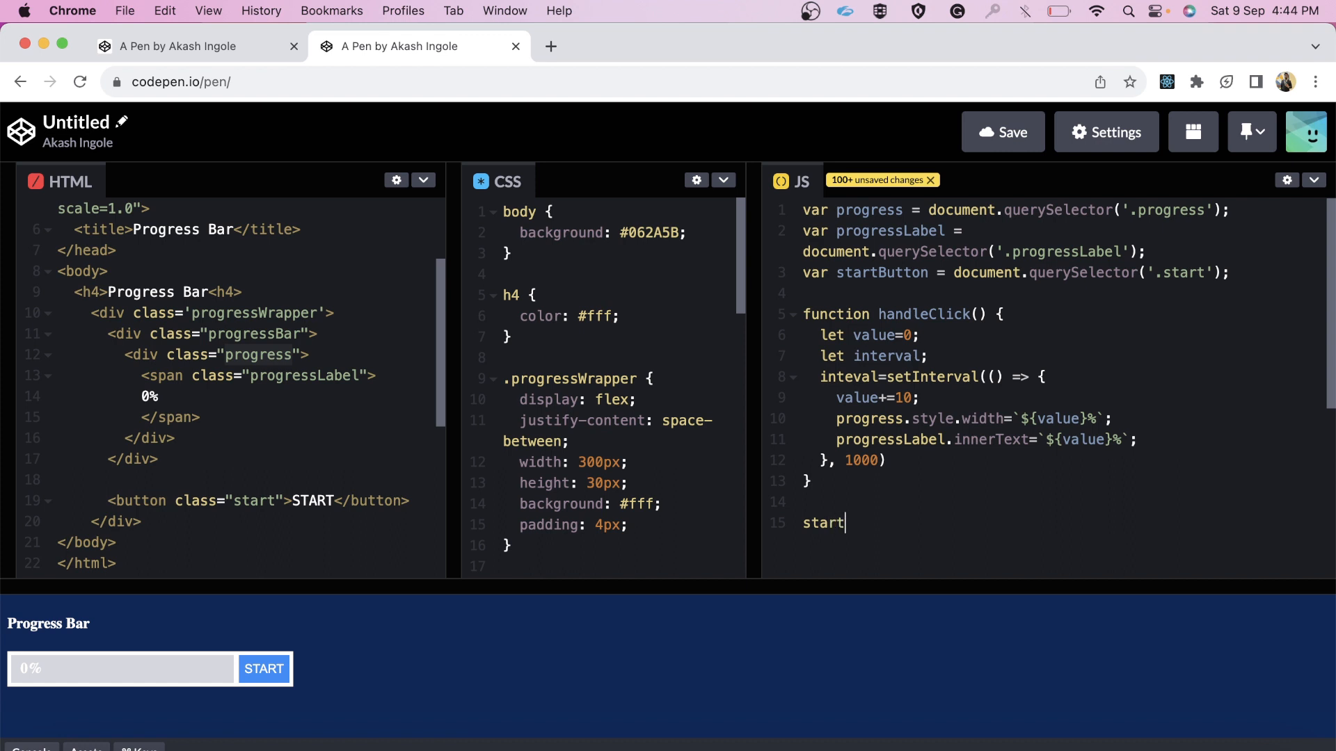
# Attach a startButton click listener calling handleClick, then run START until the bar reaches 100%.
pyautogui.write('Button')
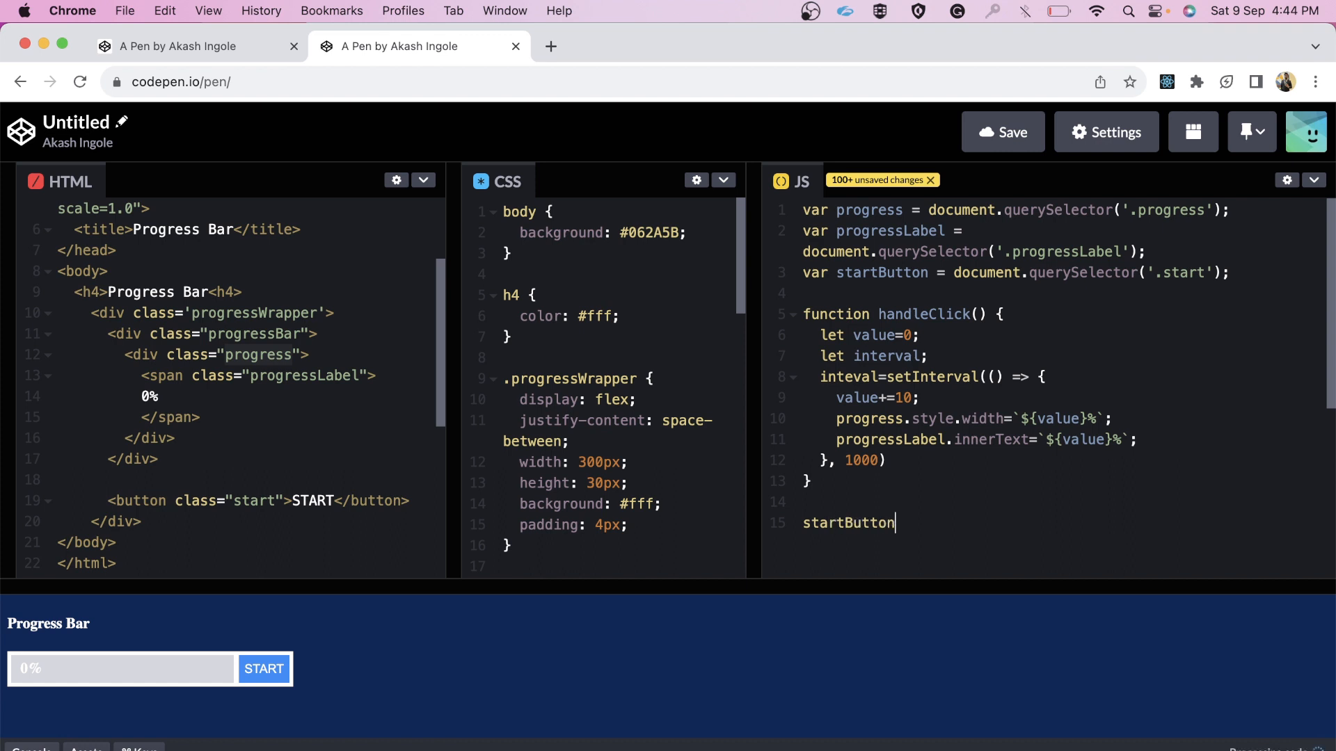
pyautogui.write('.addEvet')
pyautogui.write('handleClick();')
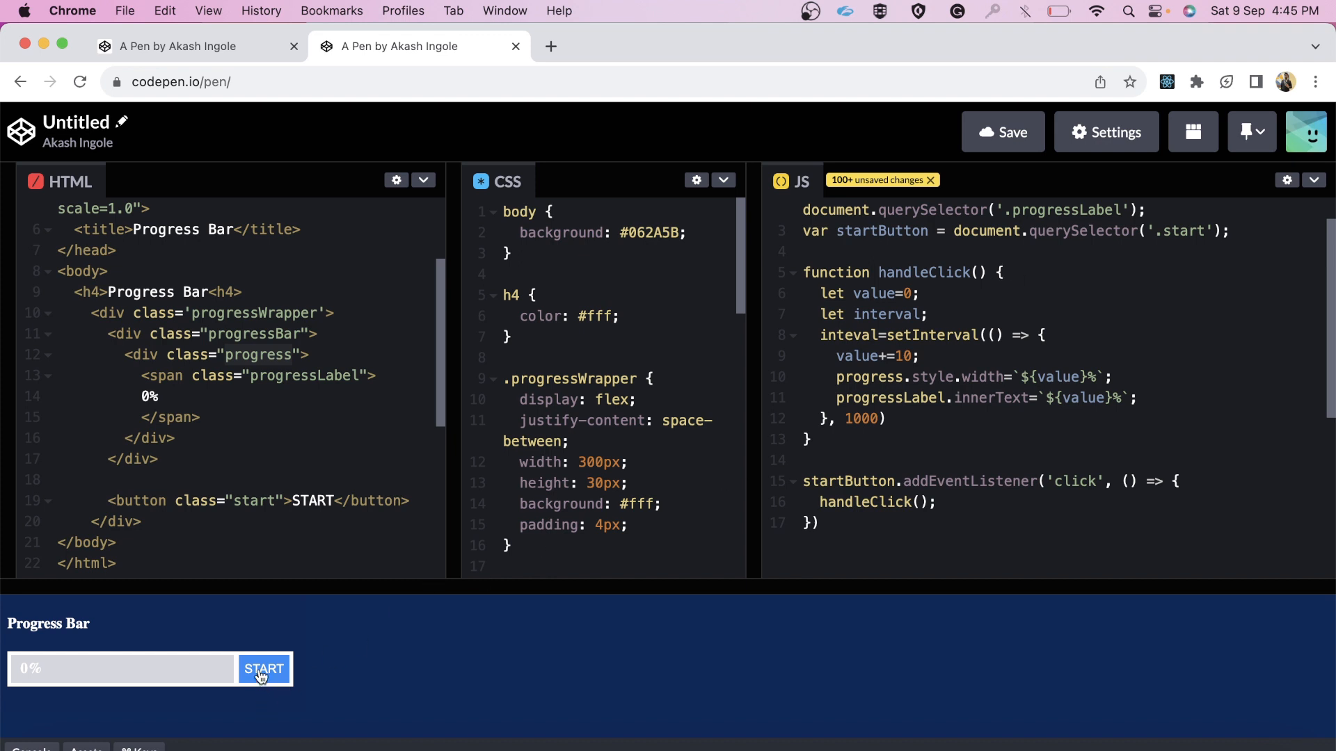
pyautogui.click(263, 667)
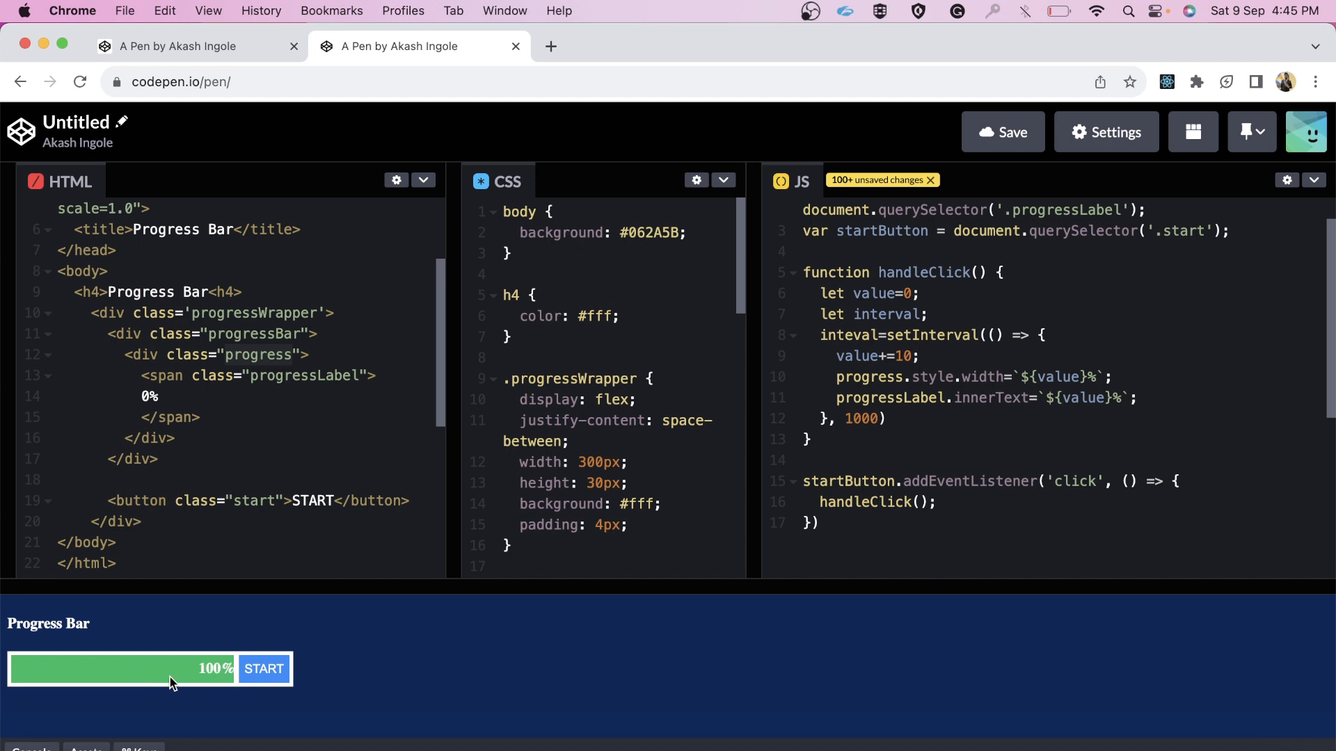
pyautogui.click(263, 668)
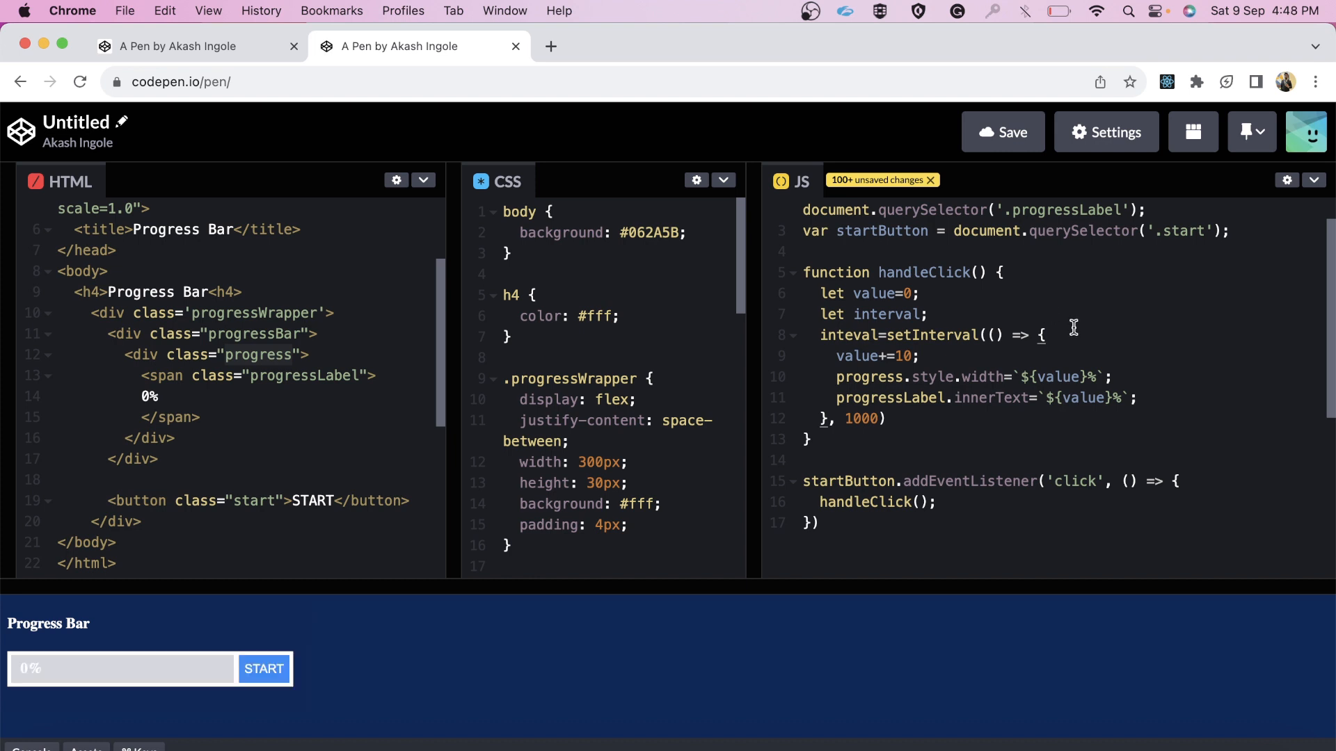
# Inside the if (value===90) block, call clearInterval(interval).
pyautogui.write('if')
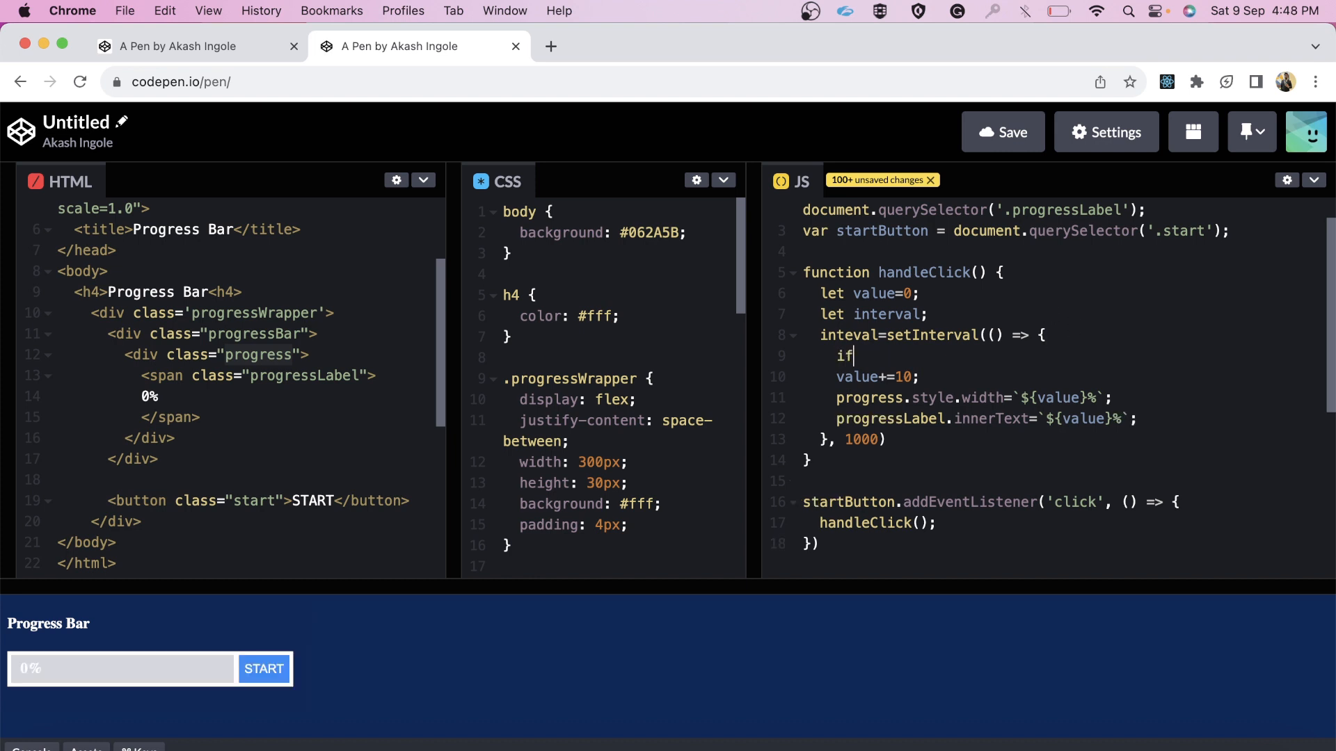
pyautogui.write('(value===90) {')
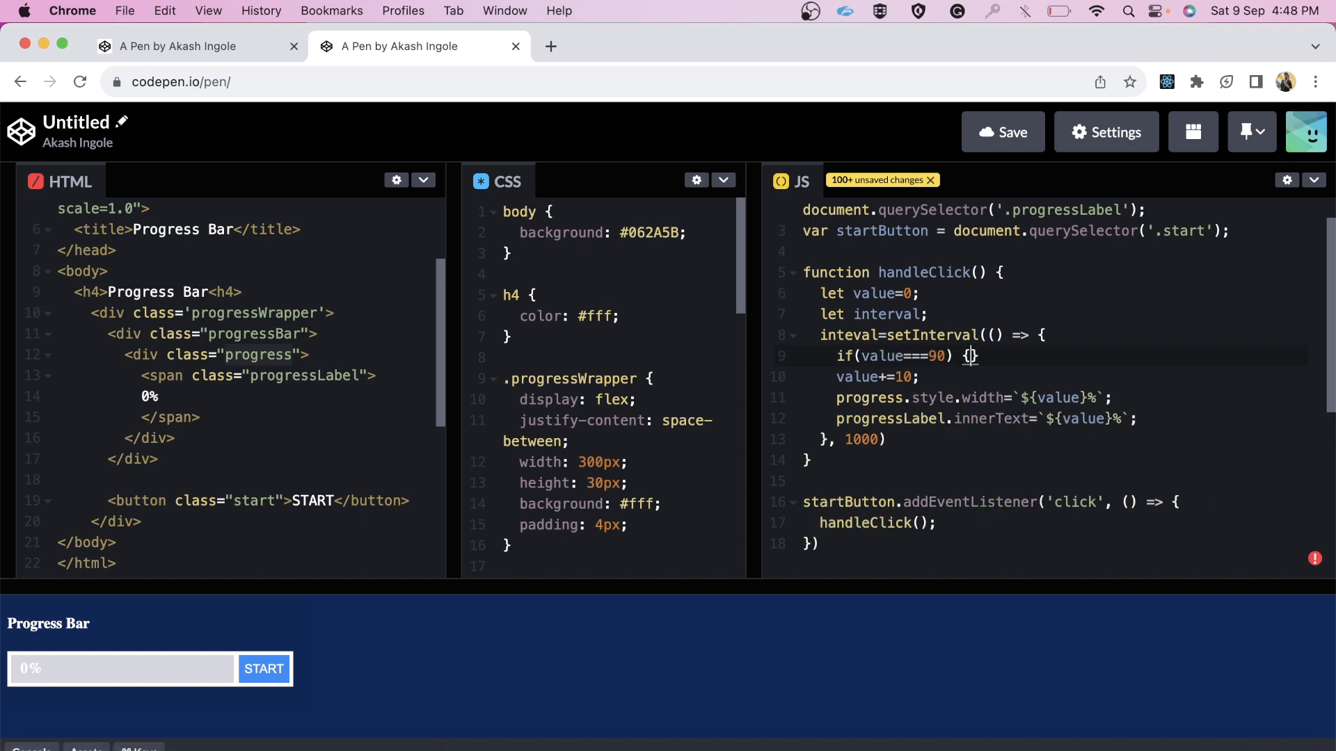
pyautogui.write('clea')
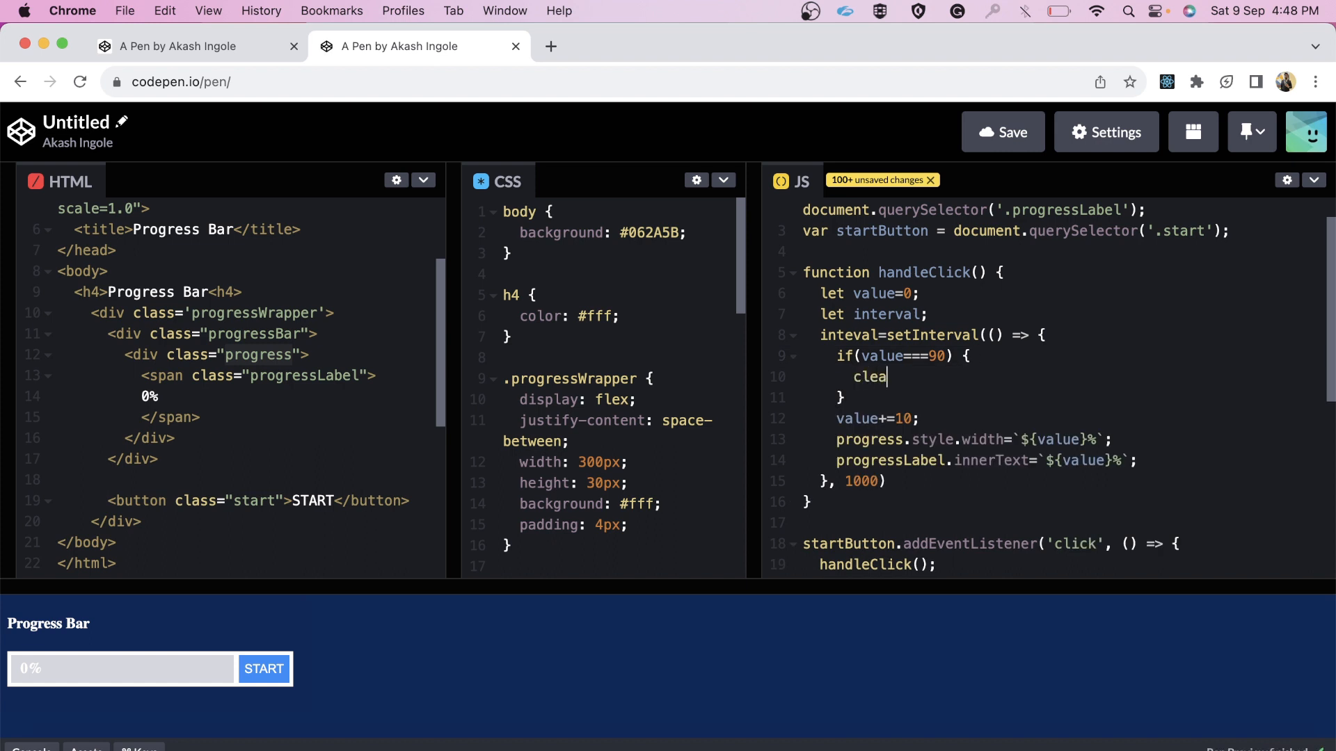
pyautogui.write('rInterval')
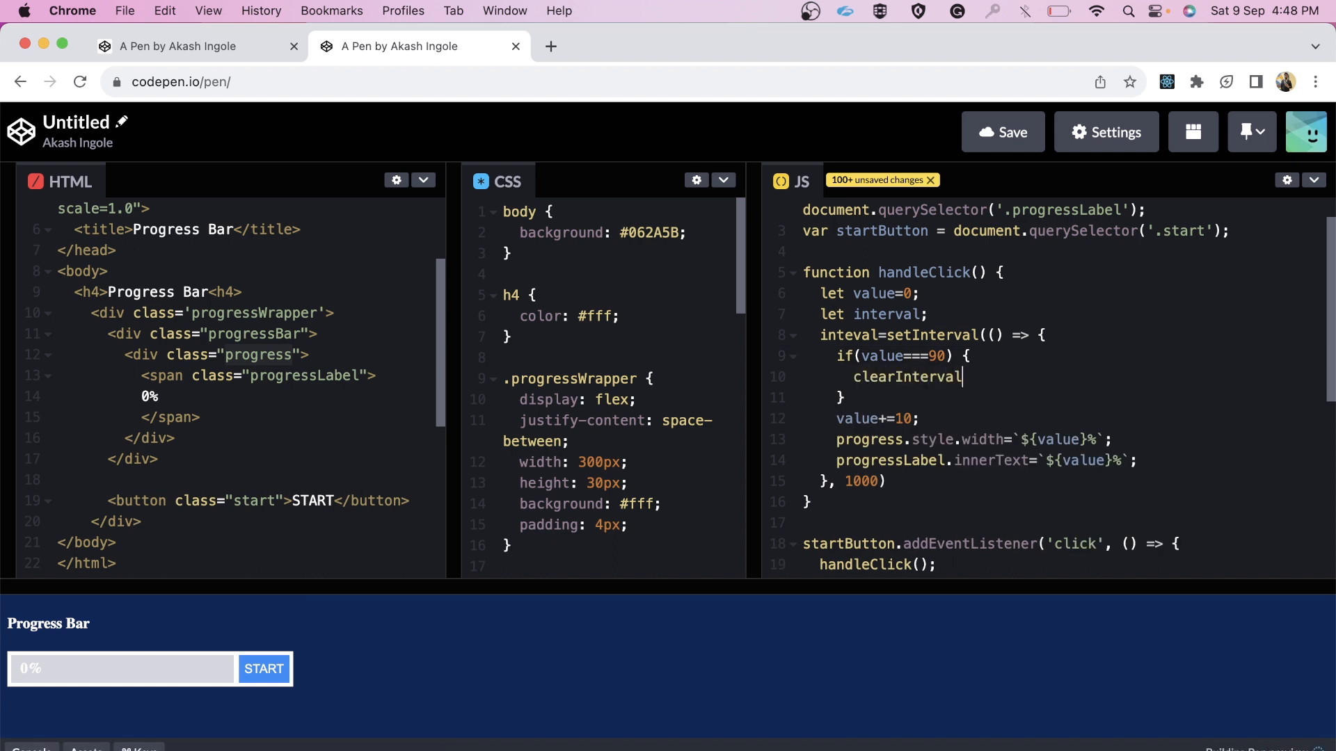
pyautogui.write('(interval);')
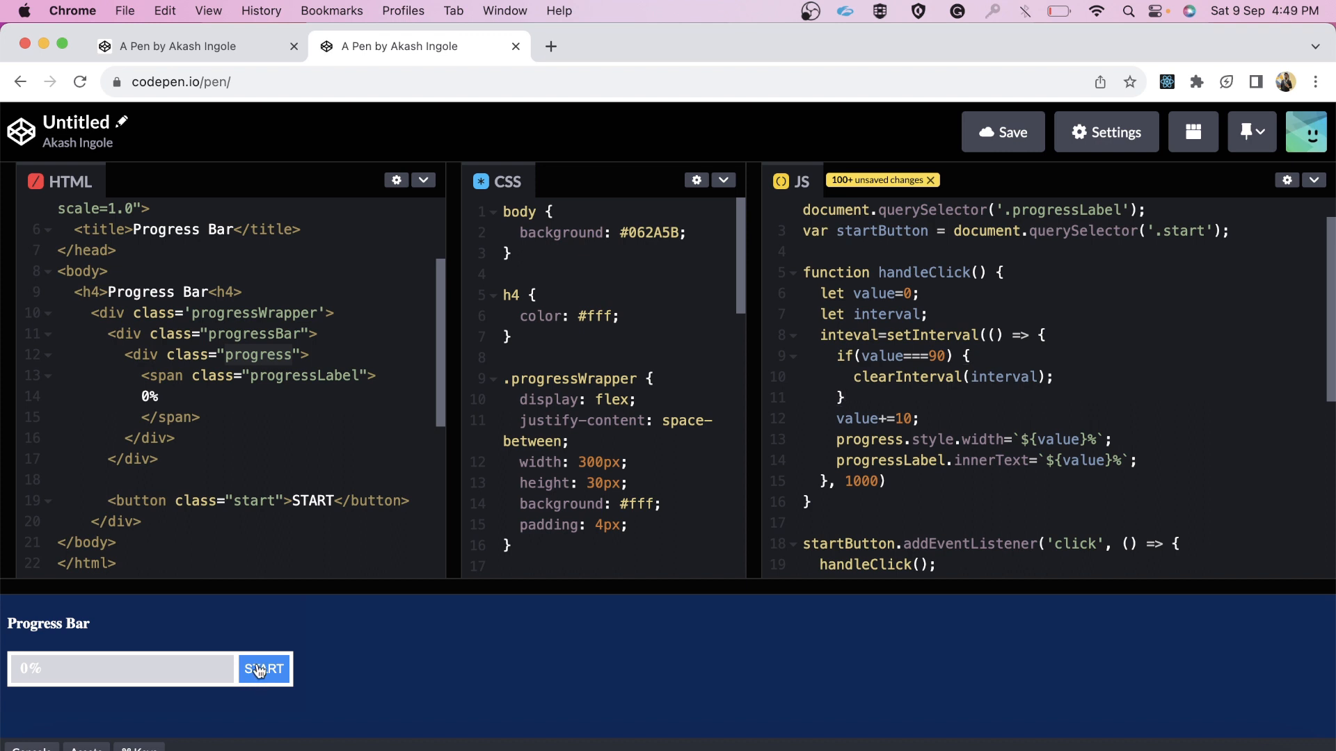
# Run START, fix 'inteval' to 'interval', and rerun to confirm the bar stops at 100%.
pyautogui.click(263, 669)
pyautogui.write('r')
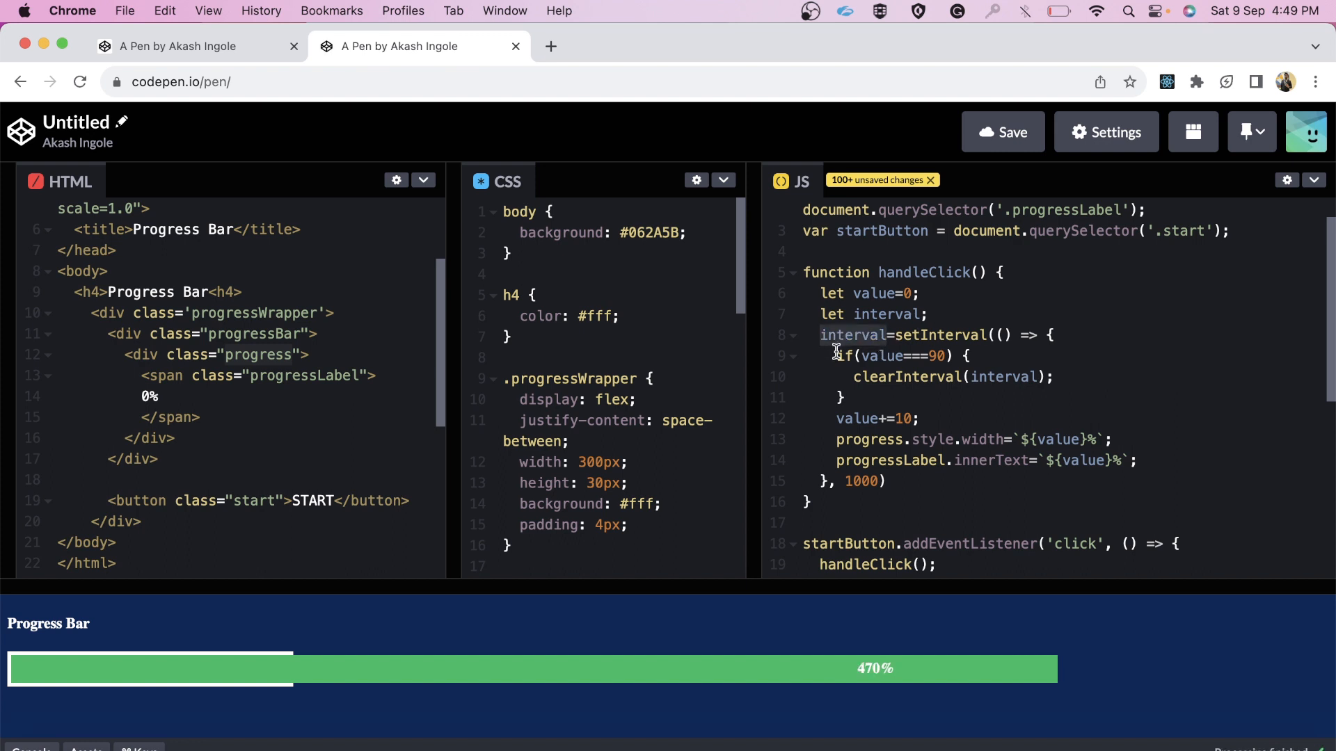
pyautogui.click(265, 668)
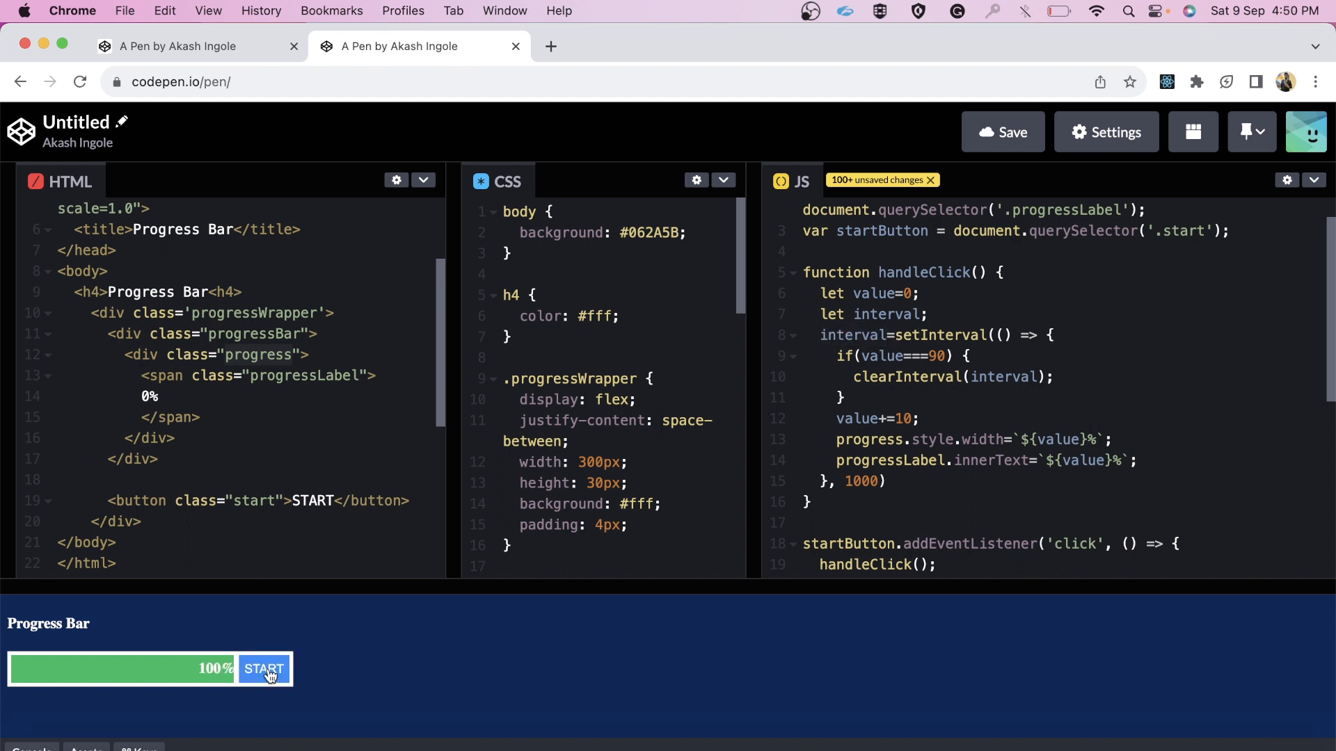
pyautogui.click(264, 669)
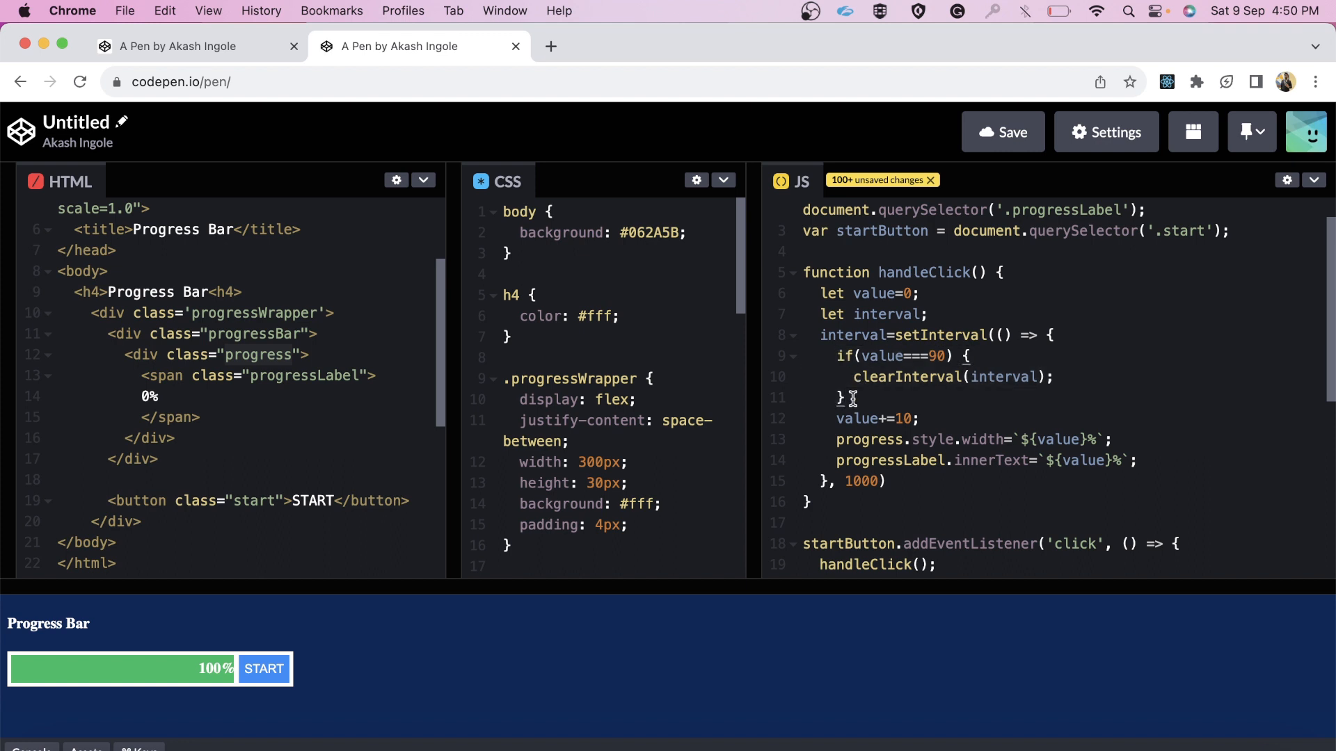
pyautogui.click(847, 397)
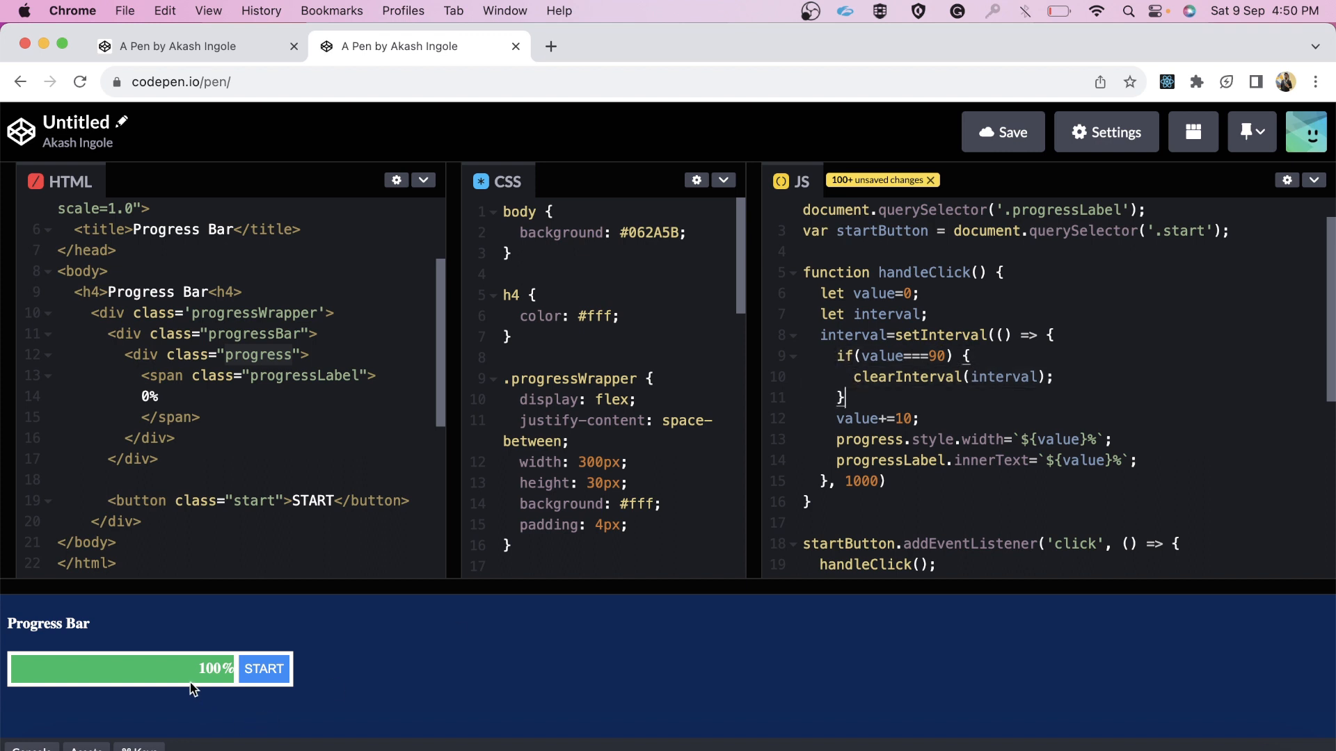
pyautogui.moveTo(882, 498)
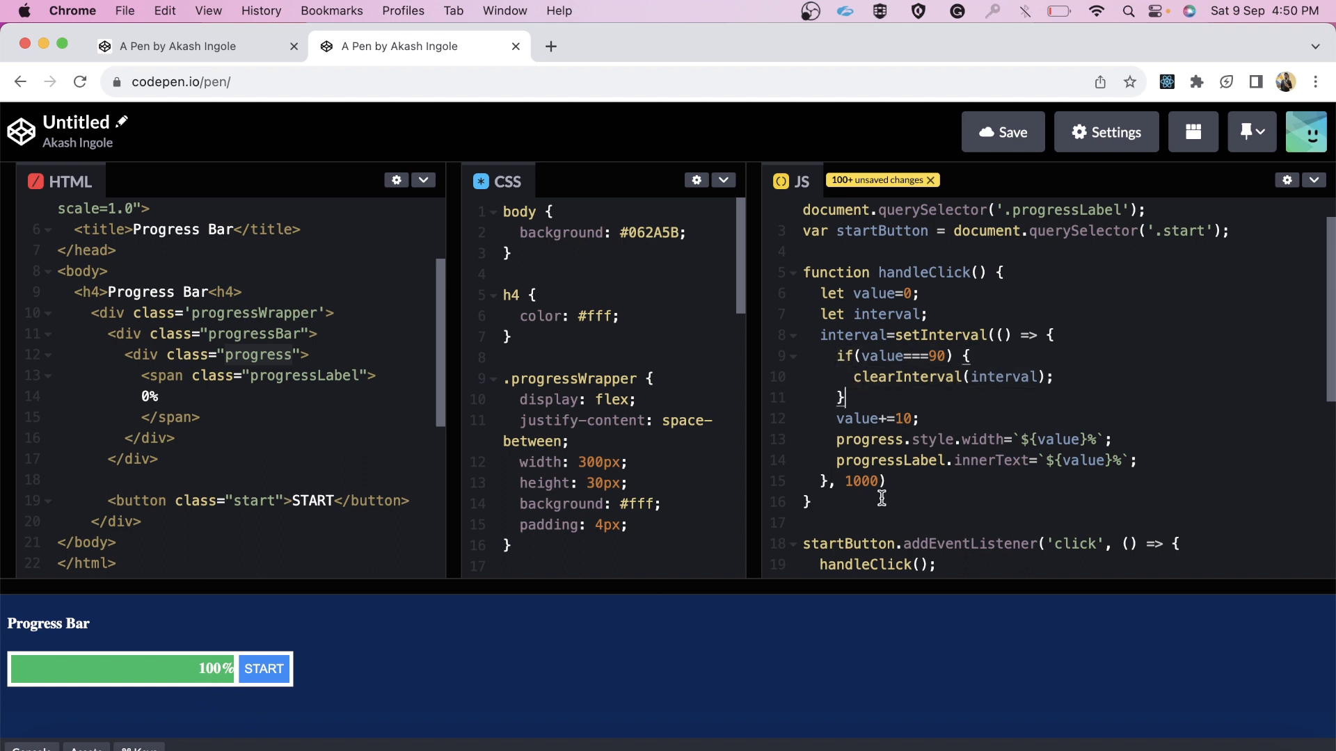
# Add blank lines after handleClick's closing brace, above the startButton click listener.
pyautogui.scroll(-3)
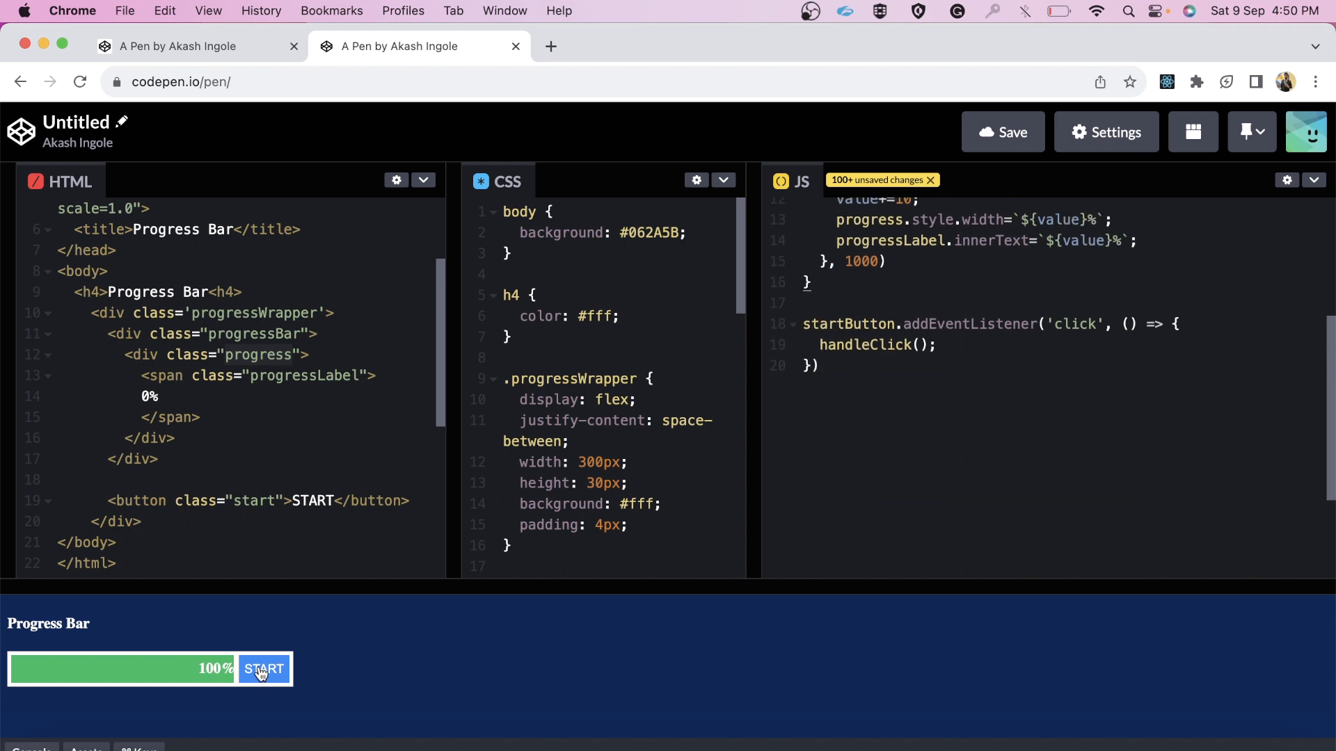
pyautogui.moveTo(271, 701)
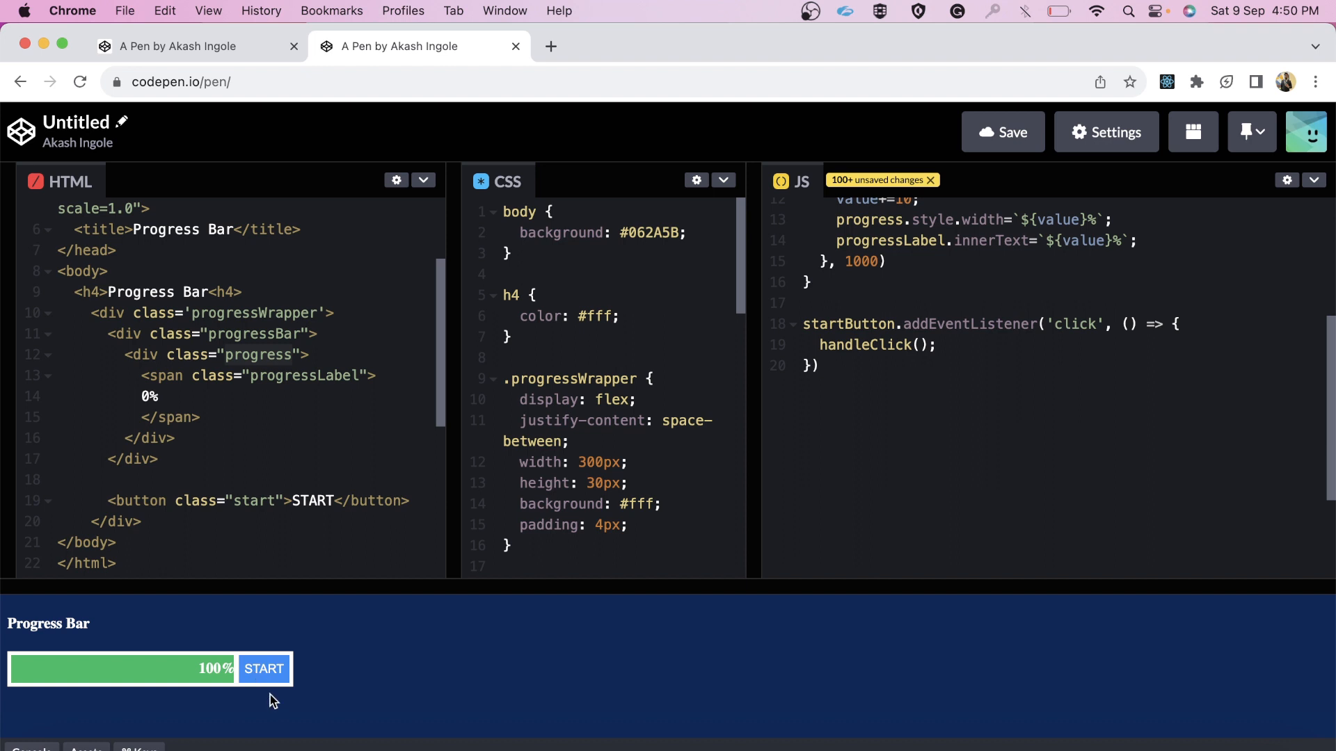
pyautogui.click(263, 668)
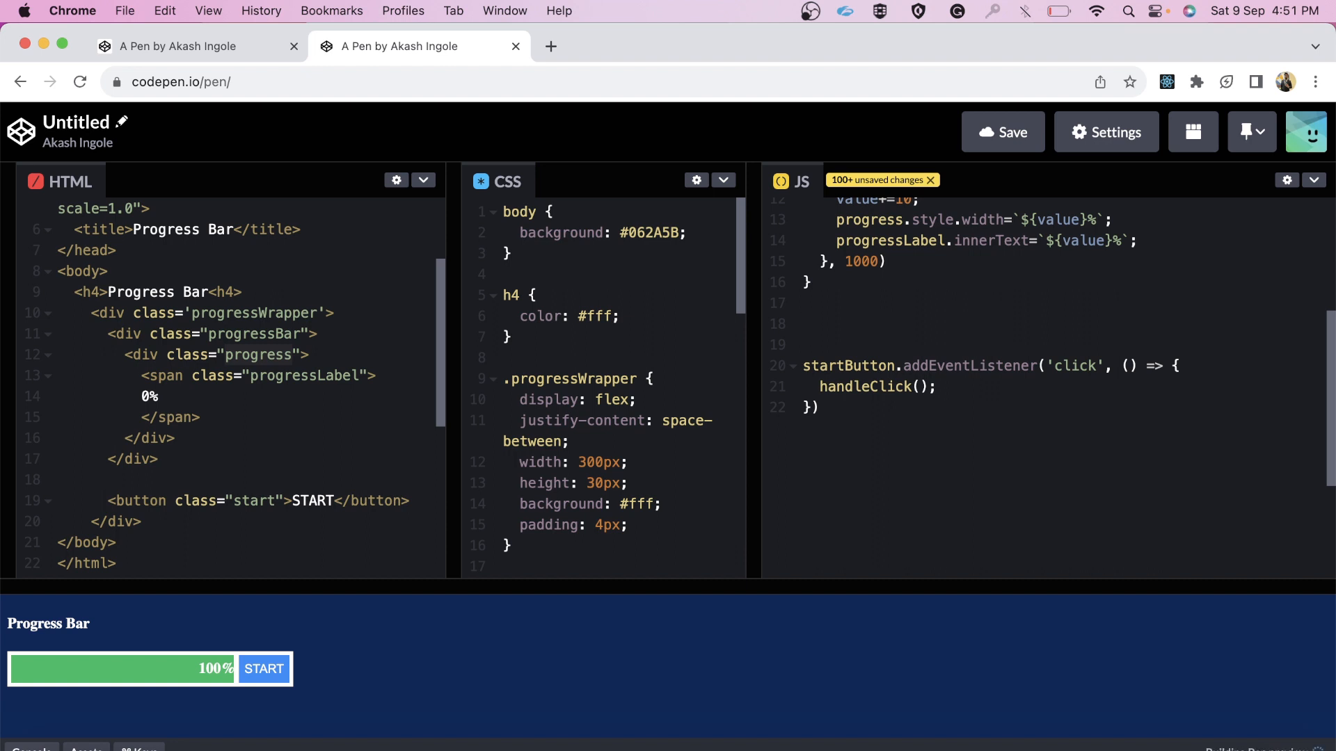
pyautogui.click(263, 668)
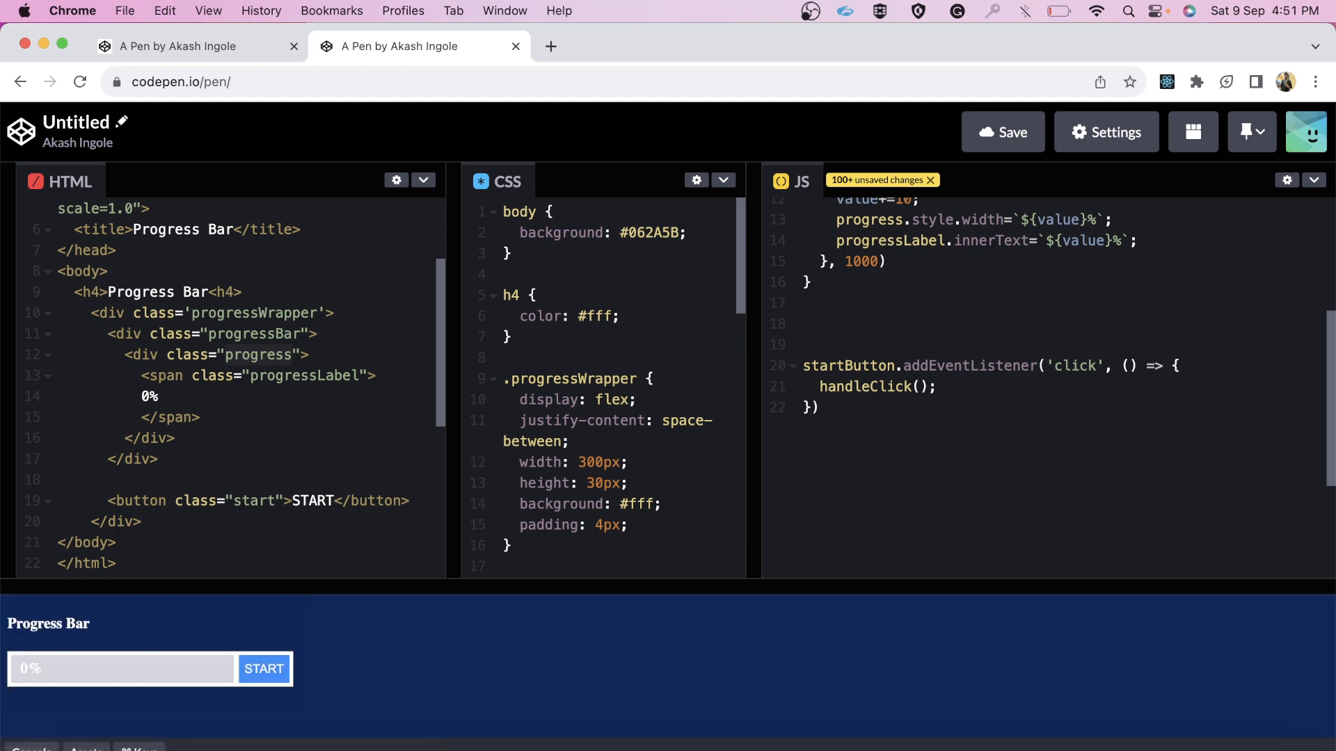
# Insert a throttle function and define var newFunc = throttle(handleClick, 10000) for the listener.
pyautogui.click(801, 323)
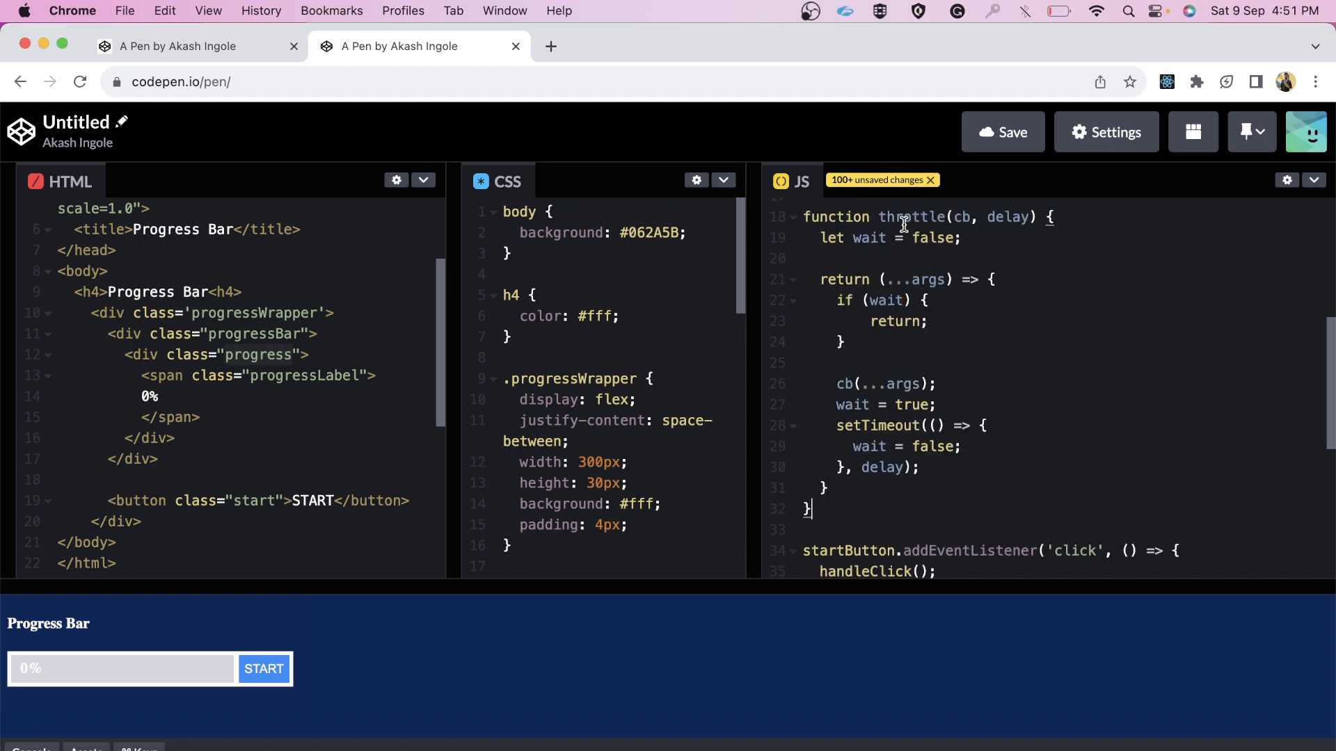
pyautogui.scroll(-3)
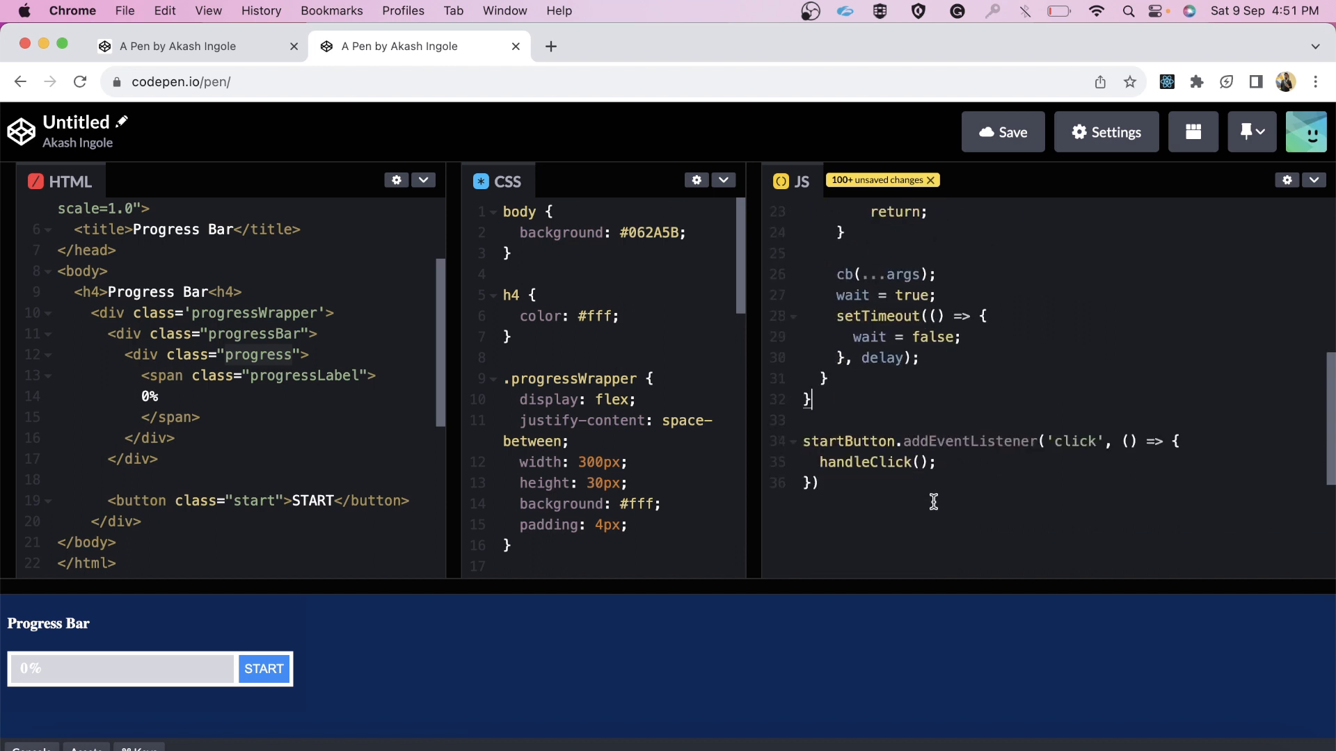
pyautogui.write('var')
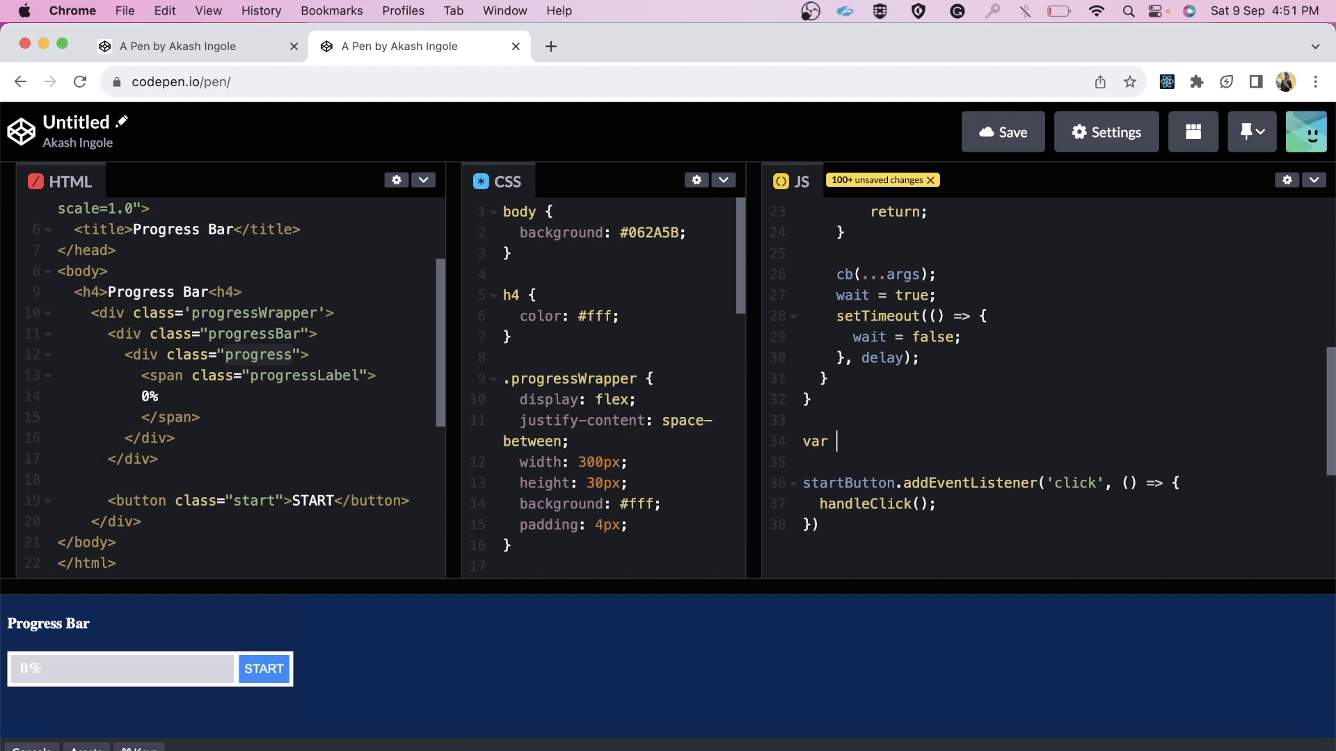
pyautogui.write('newFunc')
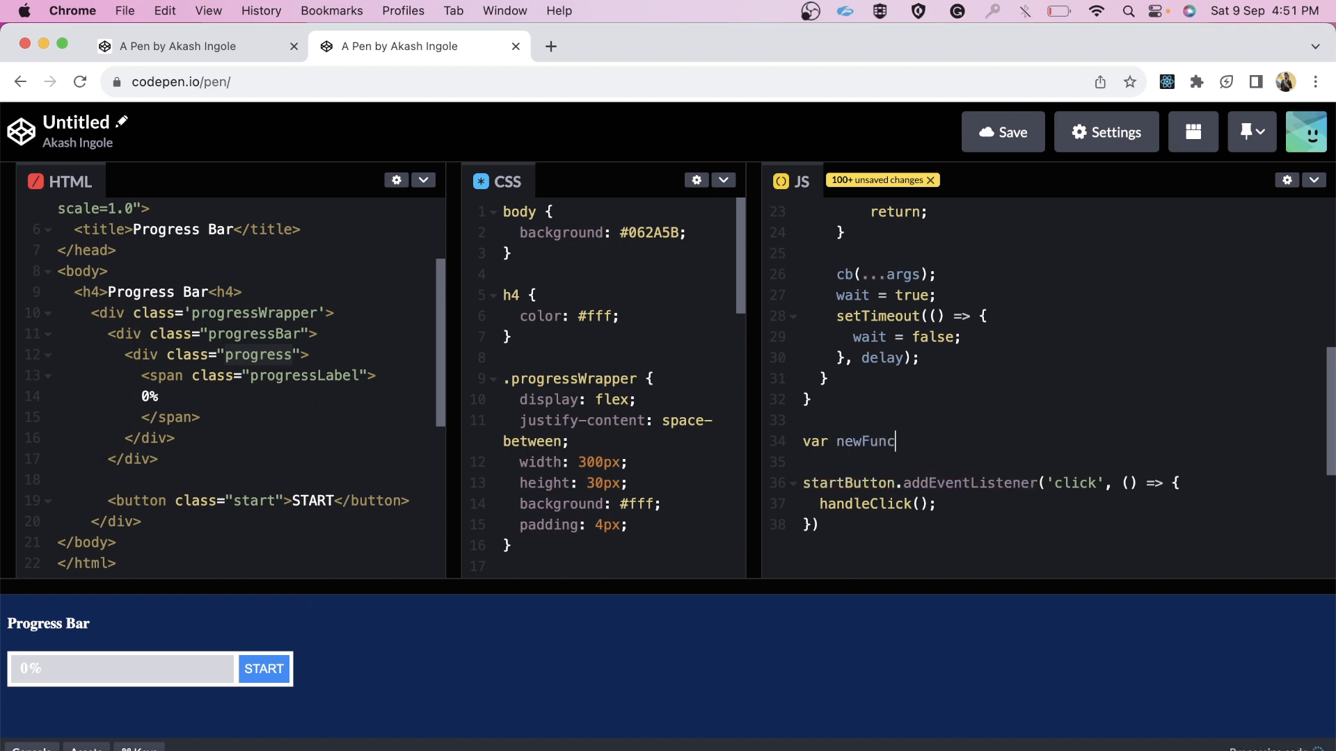
pyautogui.write('= thro')
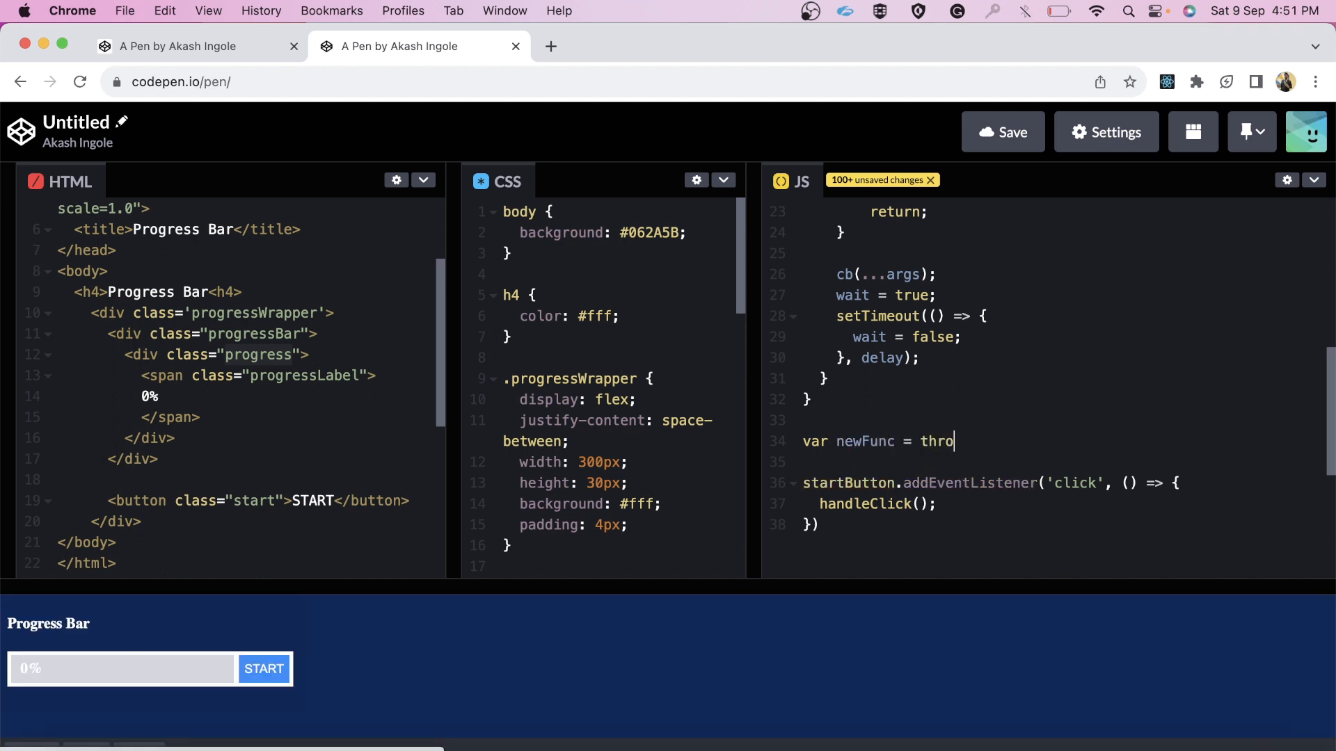
pyautogui.write('ttle()')
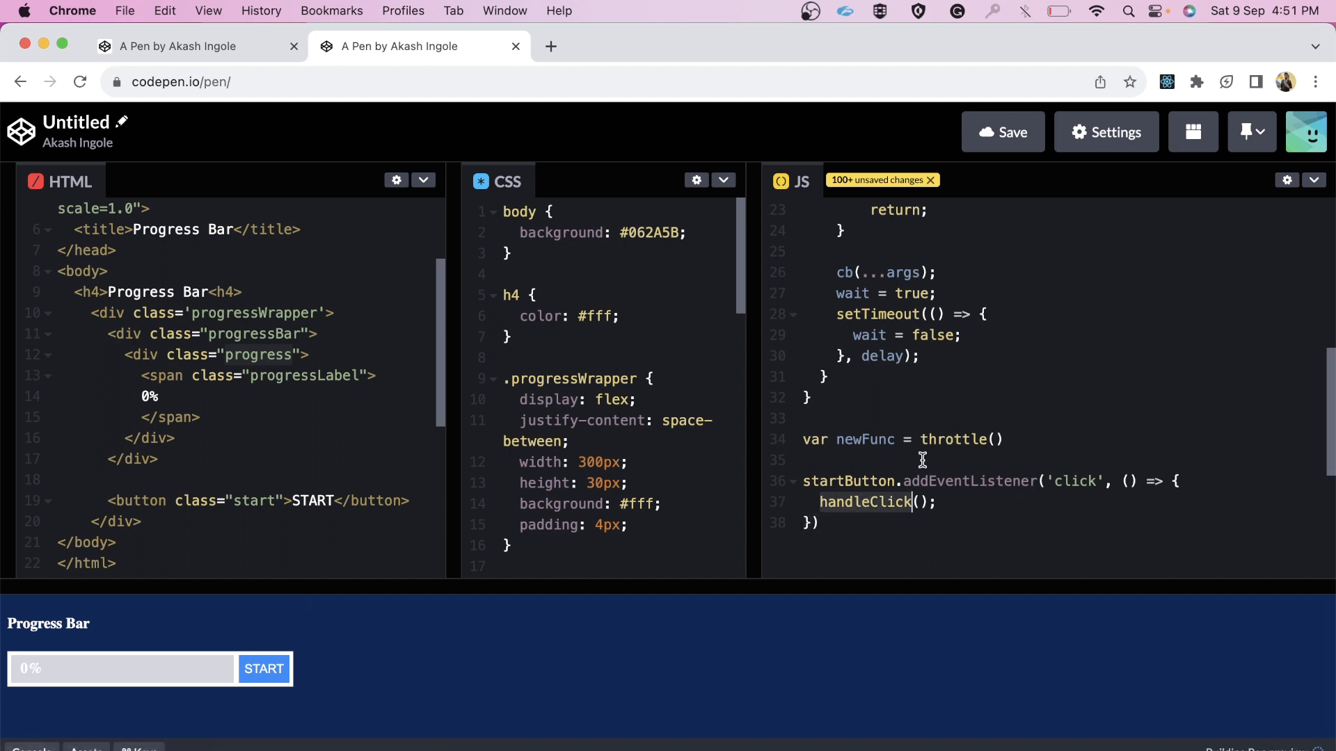
pyautogui.write('handleClick')
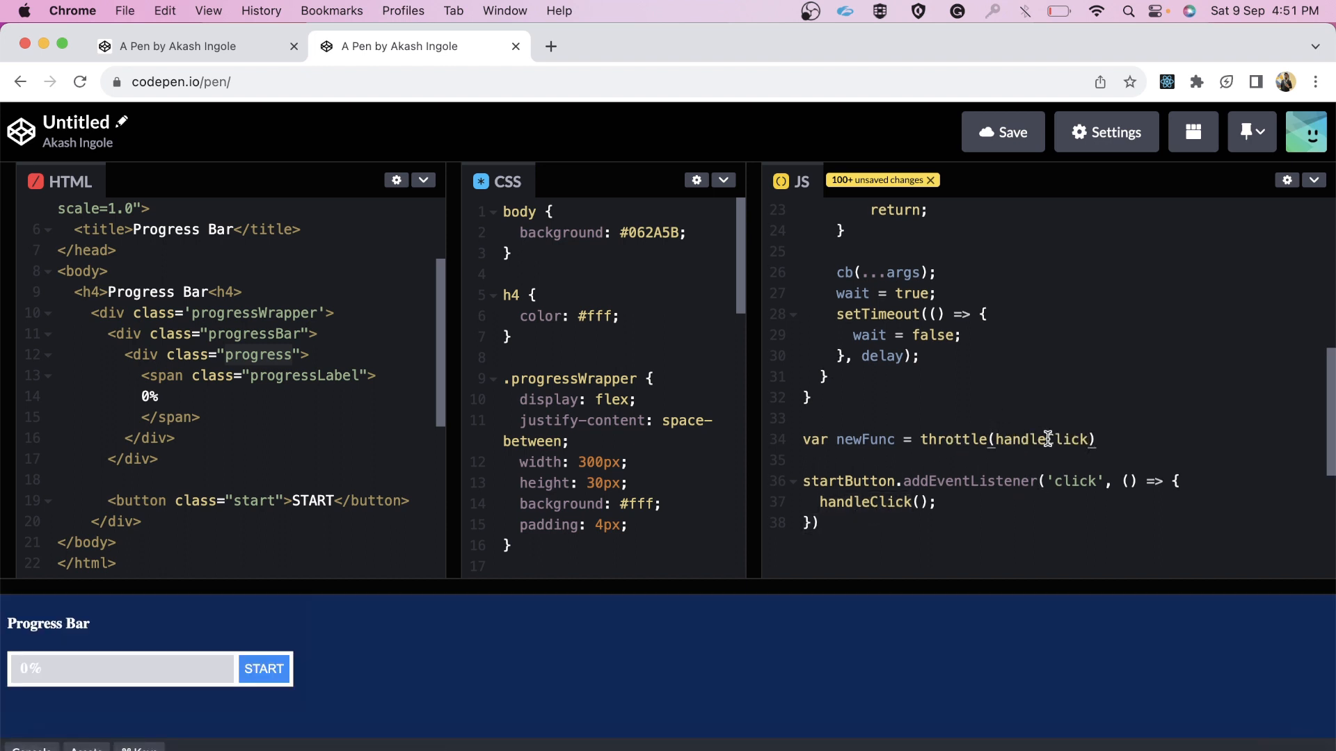
pyautogui.write(', 1000')
pyautogui.write('newFunc')
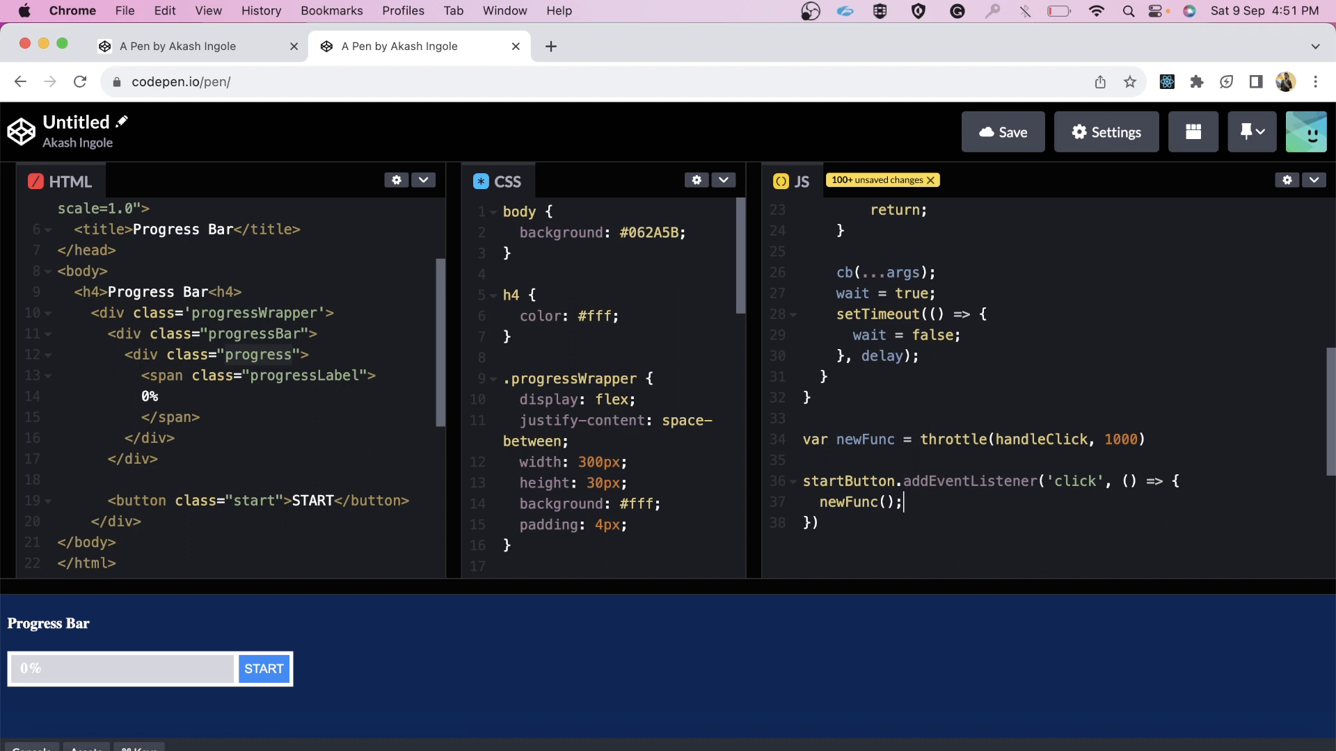
pyautogui.scroll(3)
pyautogui.write('0')
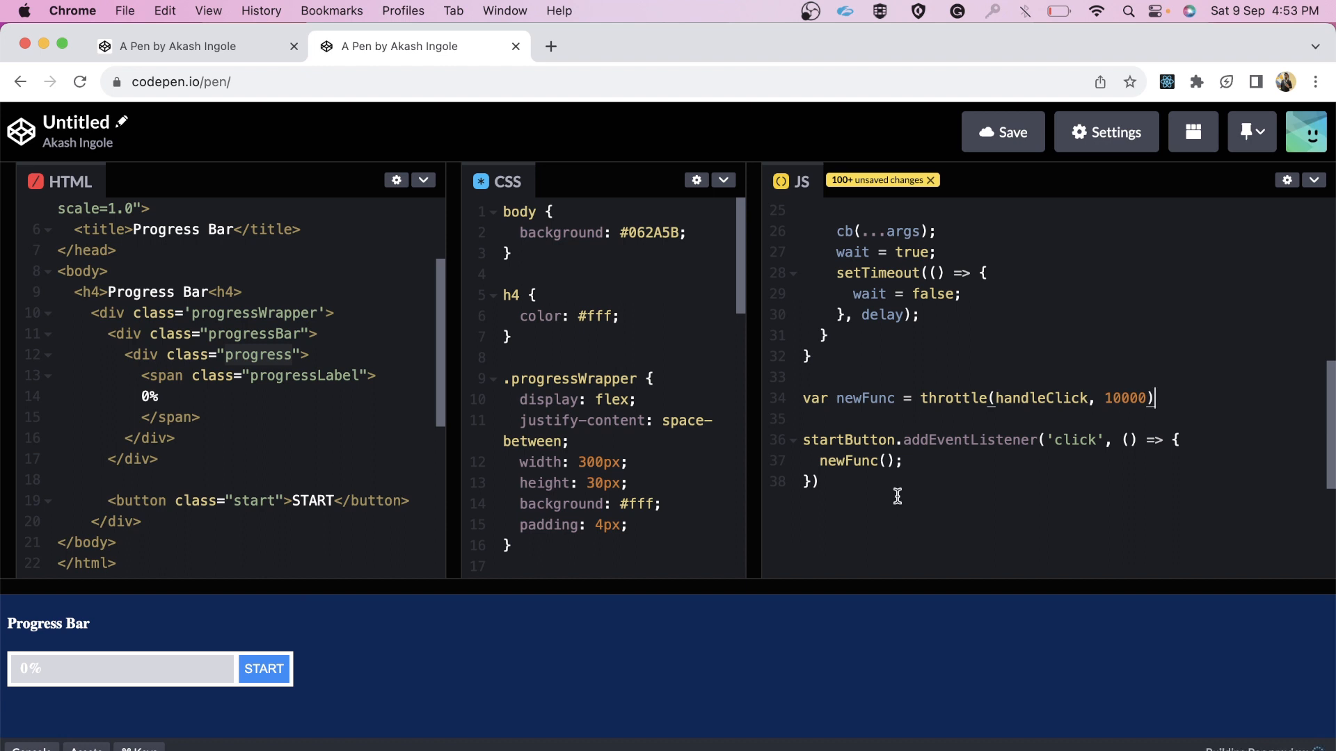
pyautogui.moveTo(584, 546)
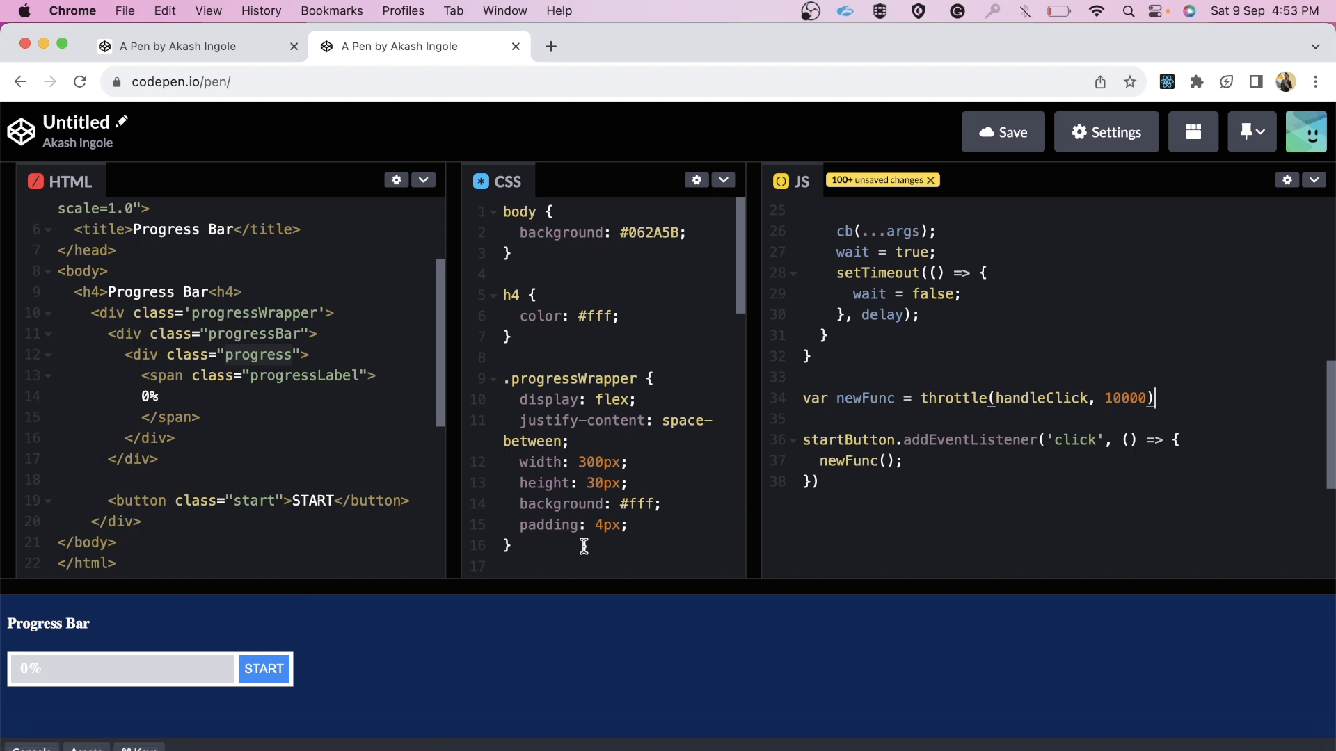
pyautogui.moveTo(787, 495)
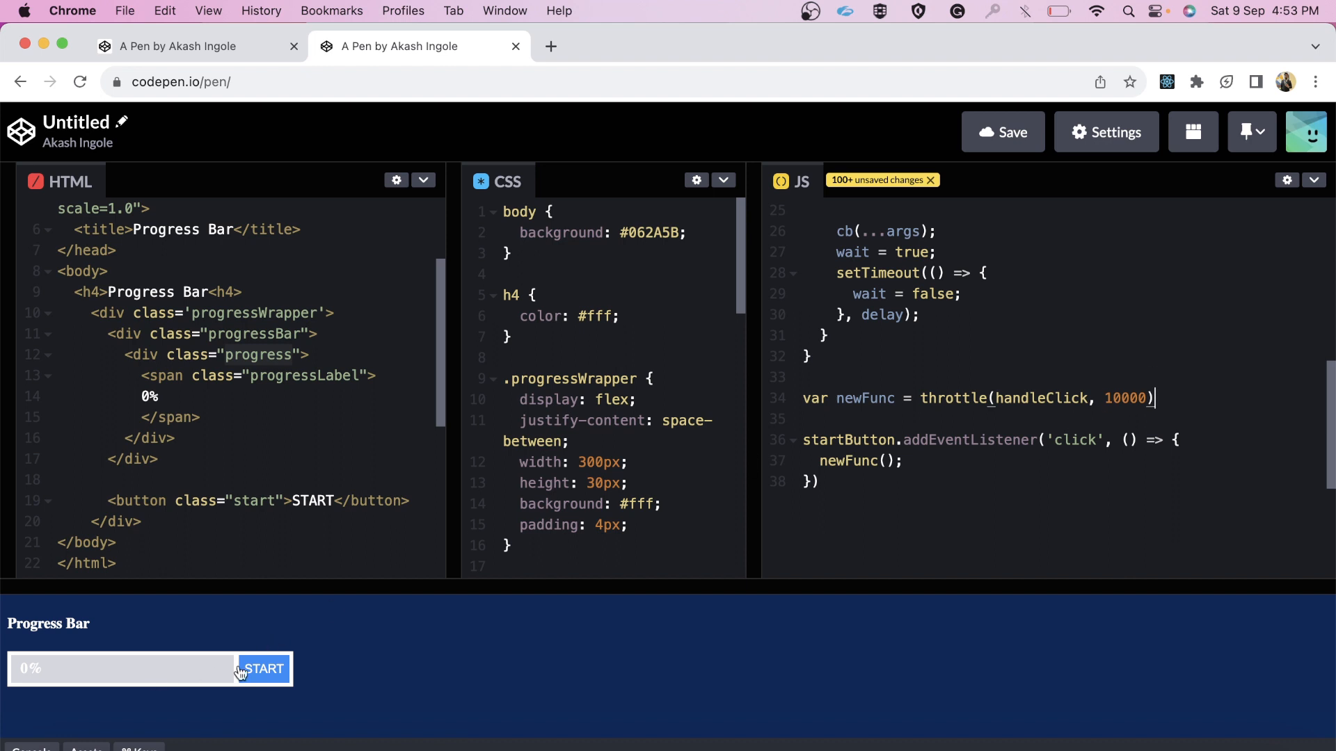
pyautogui.moveTo(443, 672)
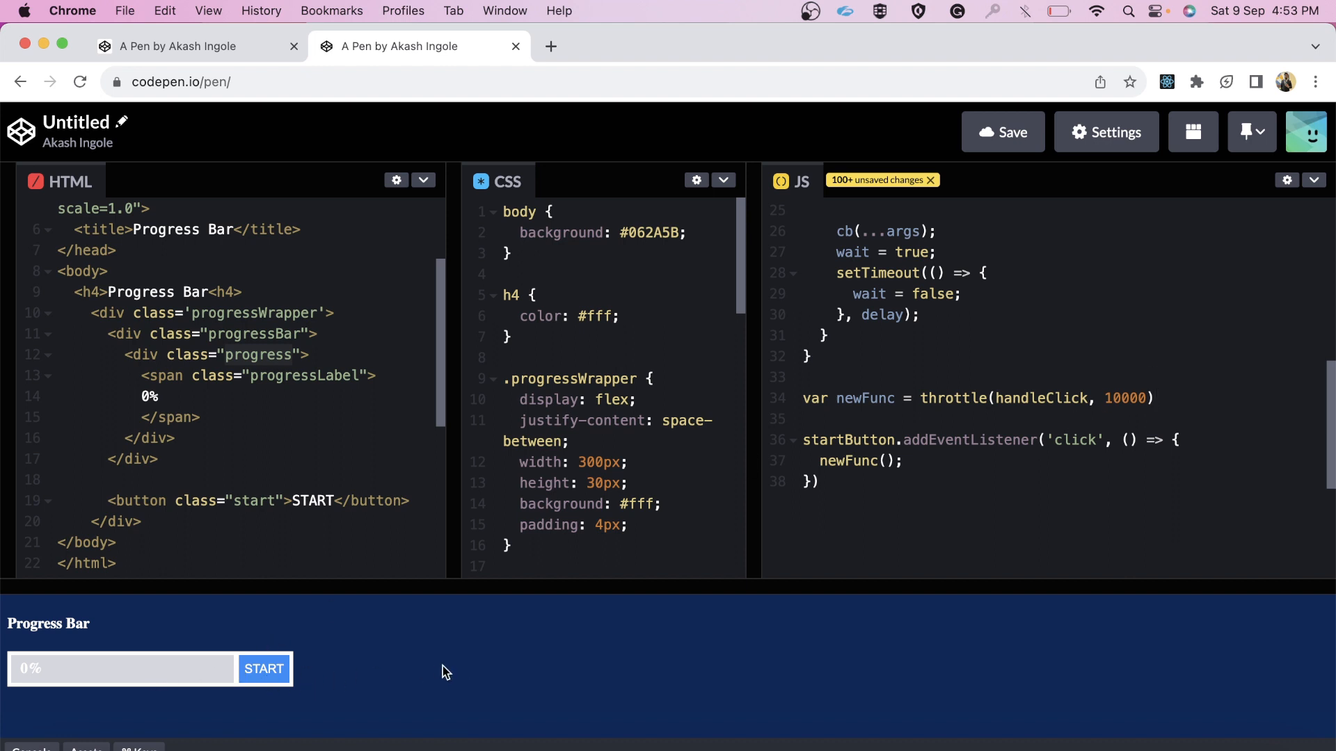
# Click START repeatedly to confirm throttling, then restart it after the bar reaches 100%.
pyautogui.click(263, 669)
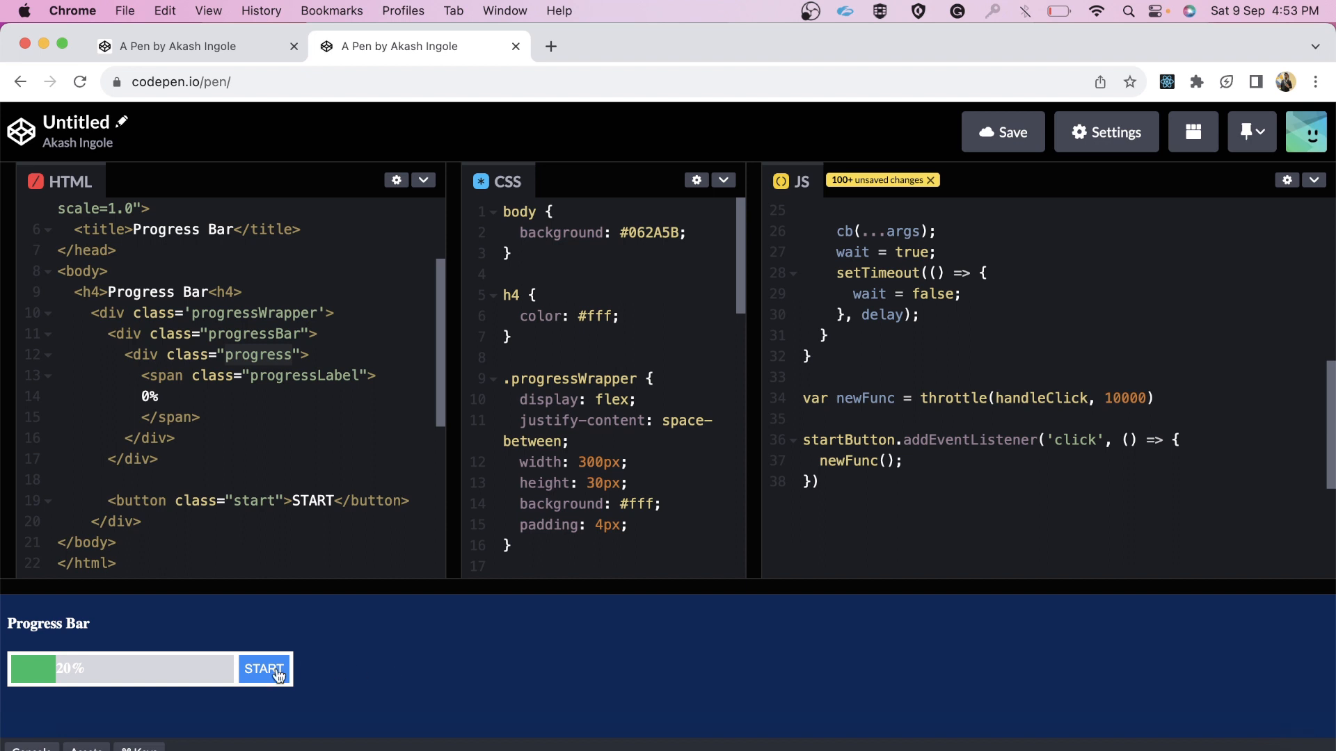
pyautogui.click(265, 668)
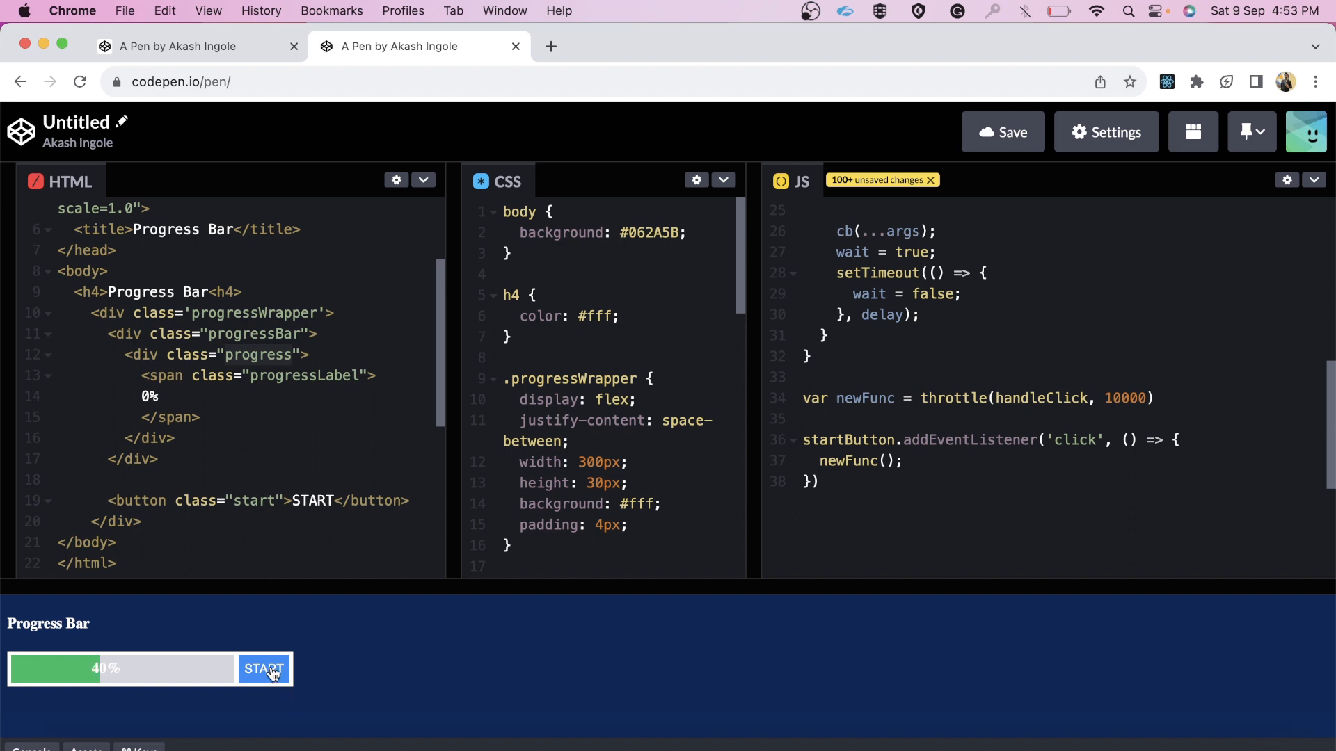
pyautogui.click(264, 668)
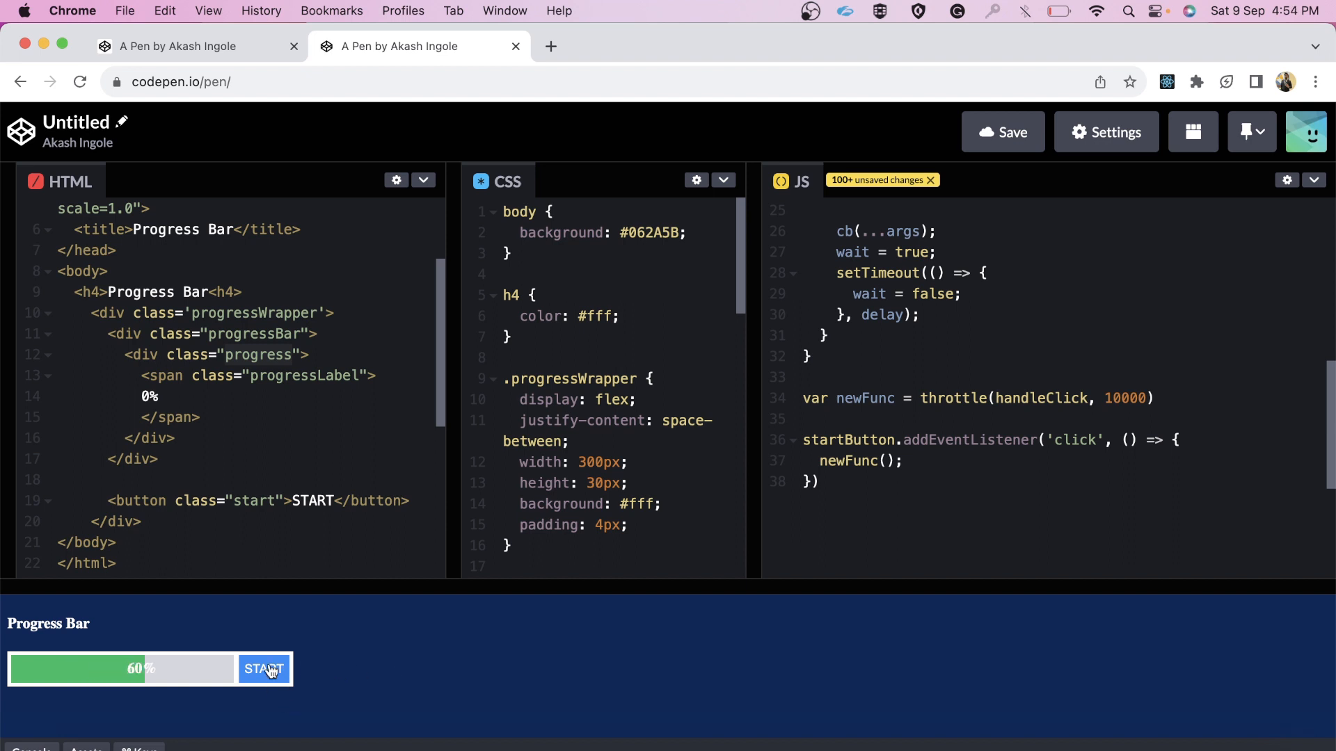
pyautogui.click(265, 668)
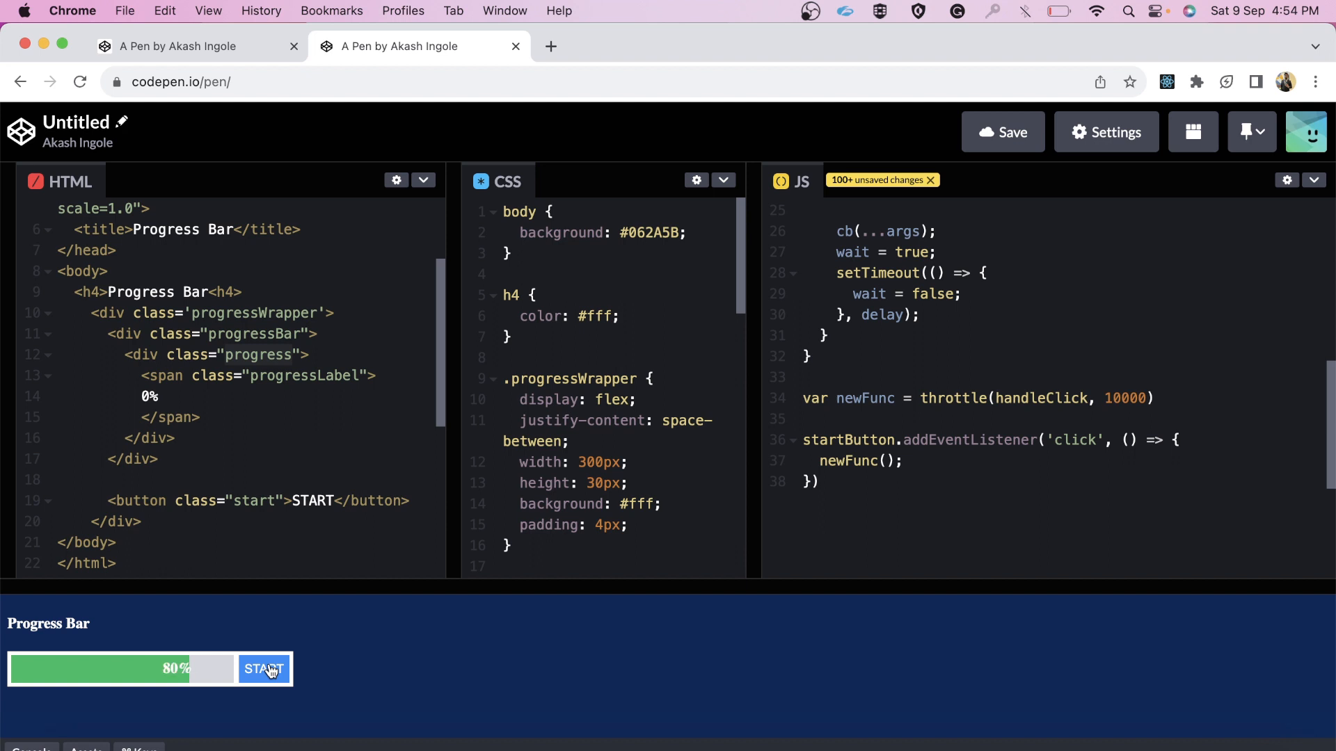
pyautogui.click(265, 668)
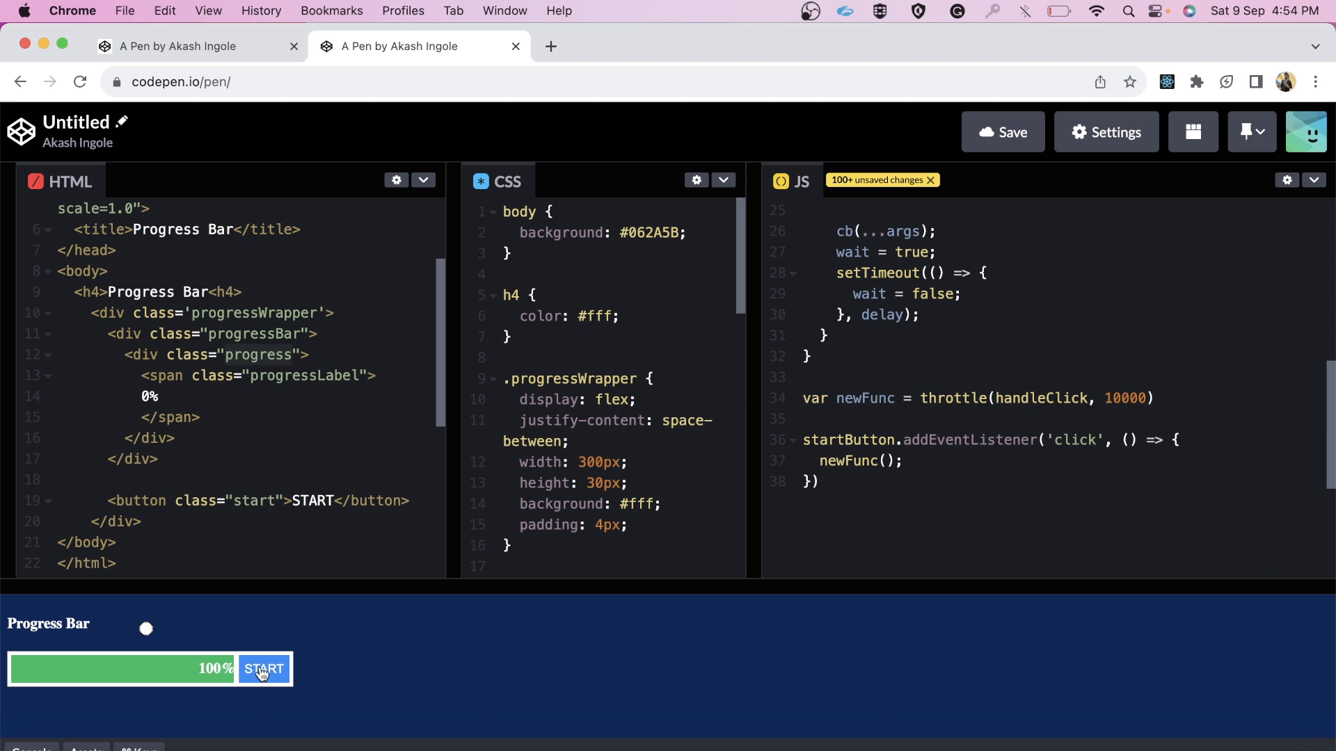
pyautogui.click(263, 669)
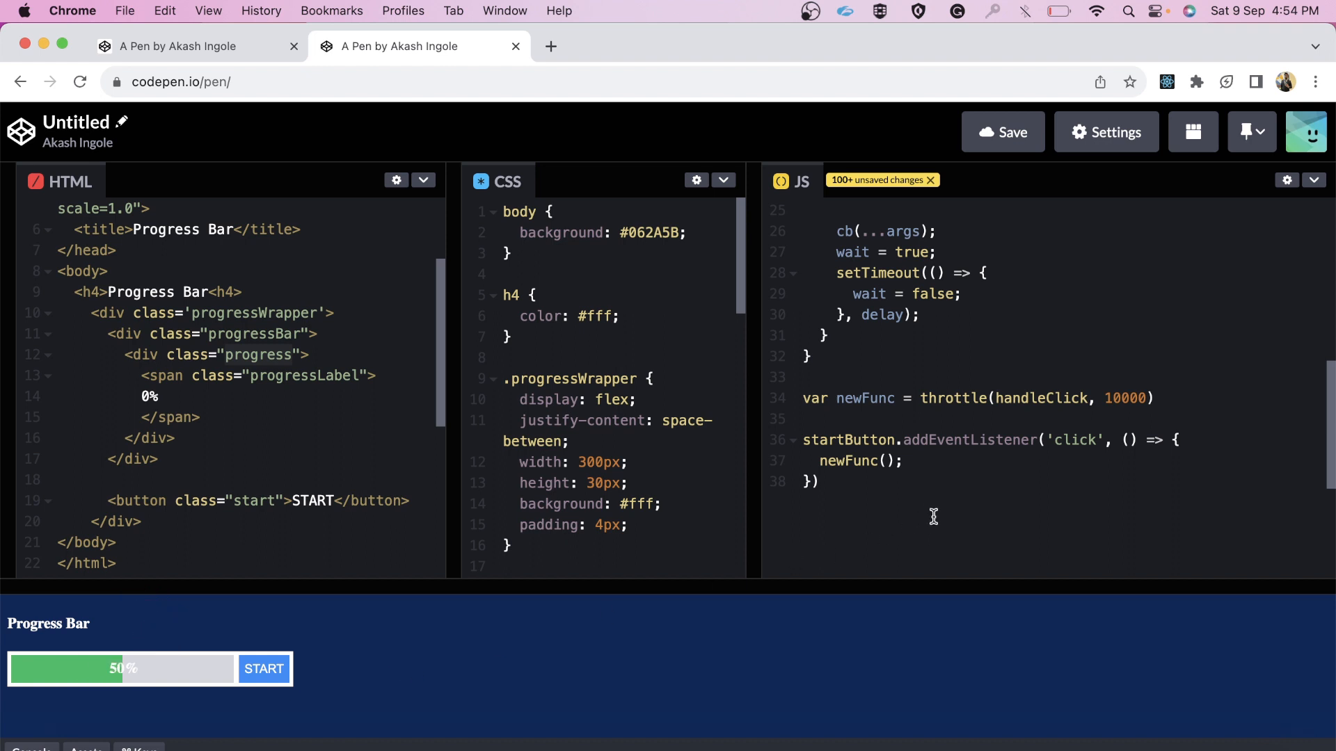
pyautogui.scroll(3)
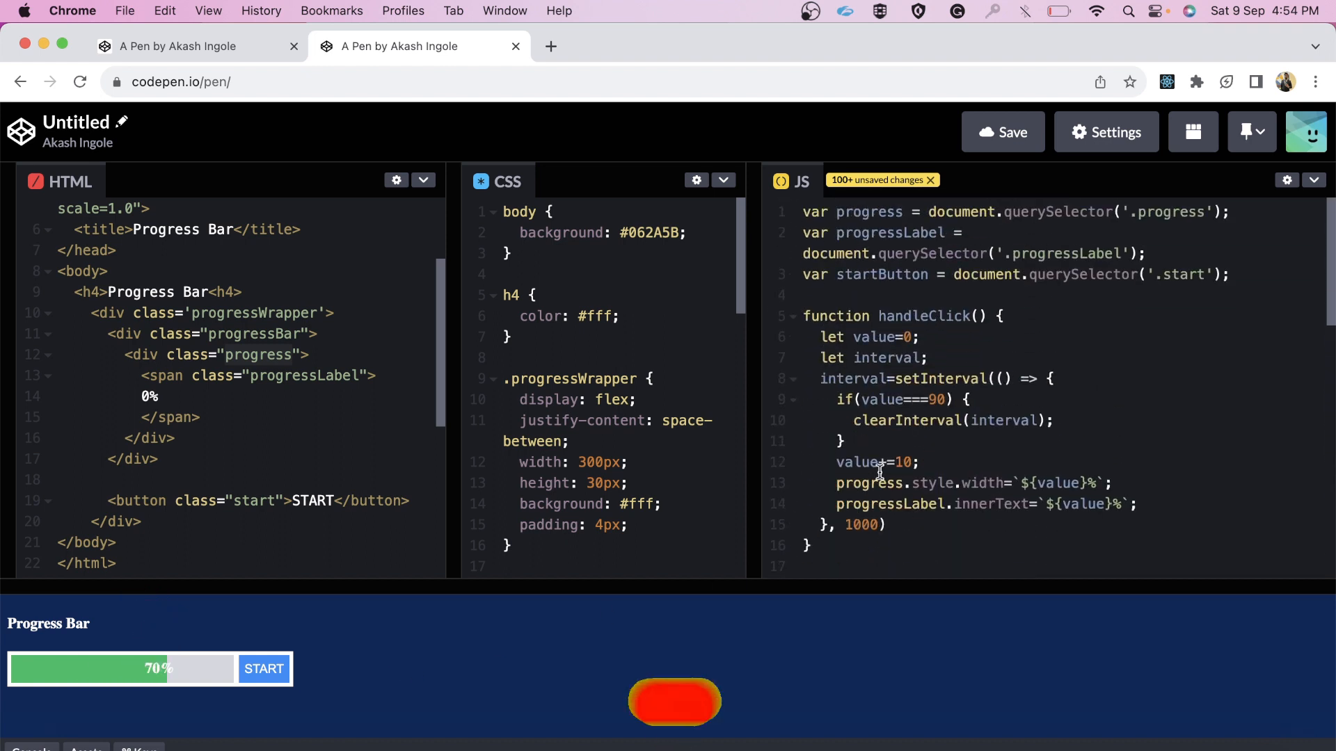